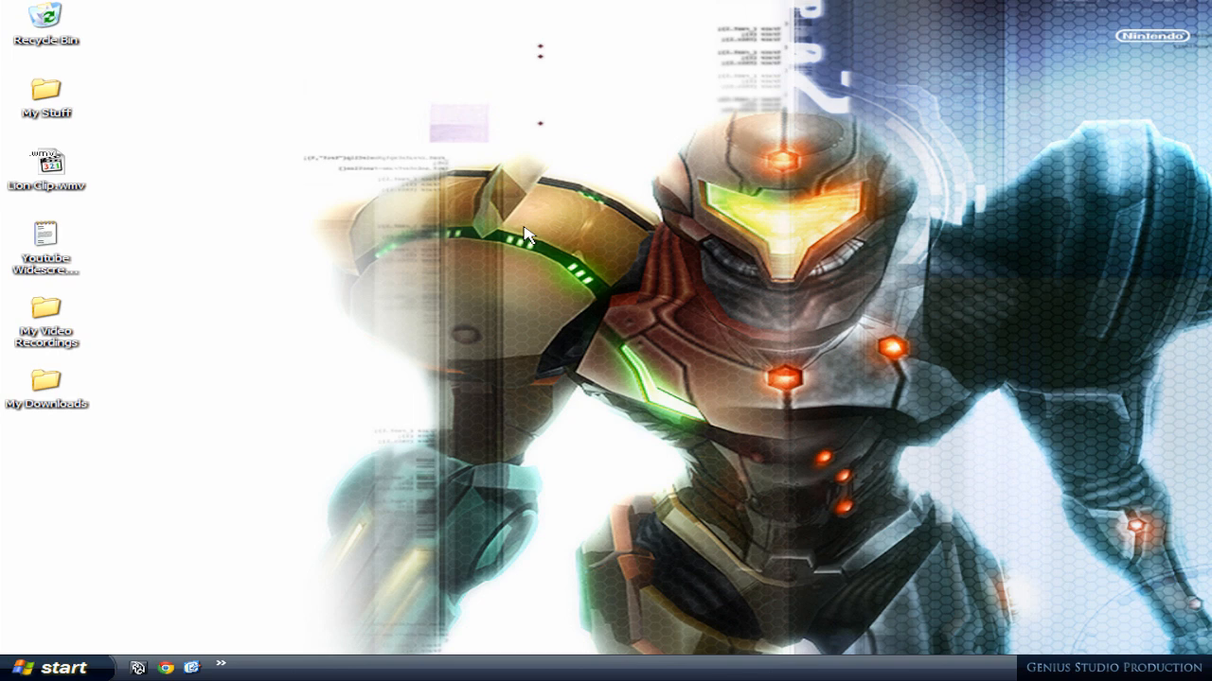
{"action": "mouse_move", "coordinate": [791, 208]}
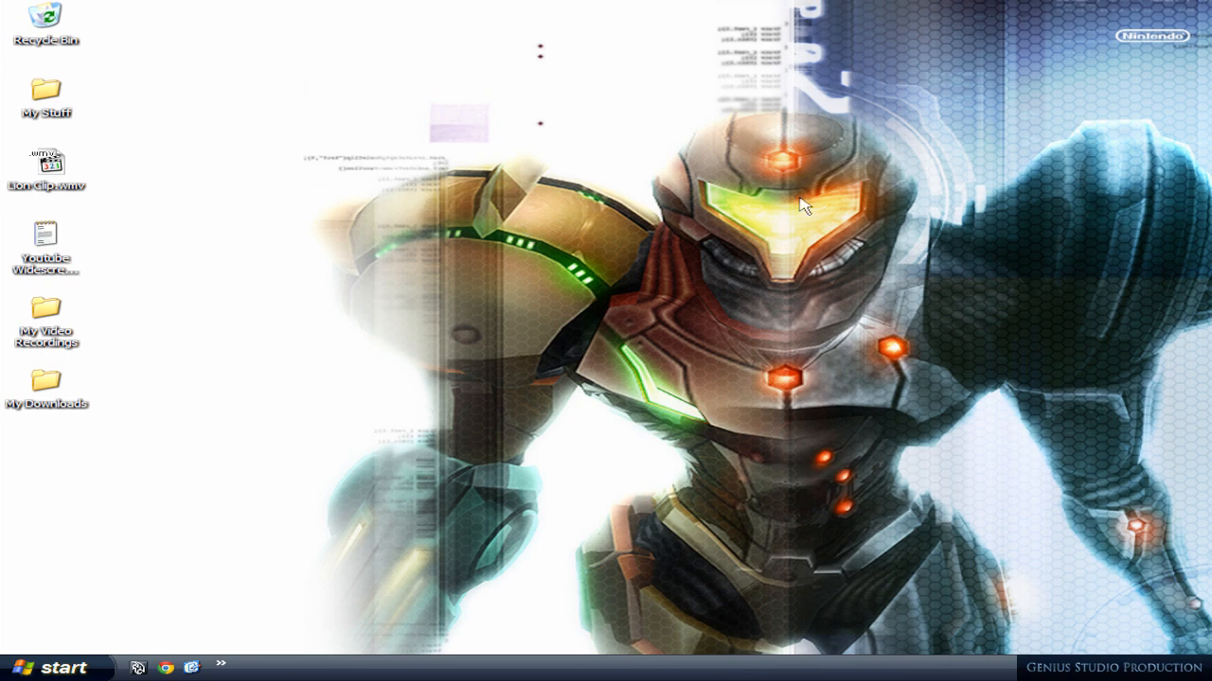
{"action": "mouse_move", "coordinate": [396, 176]}
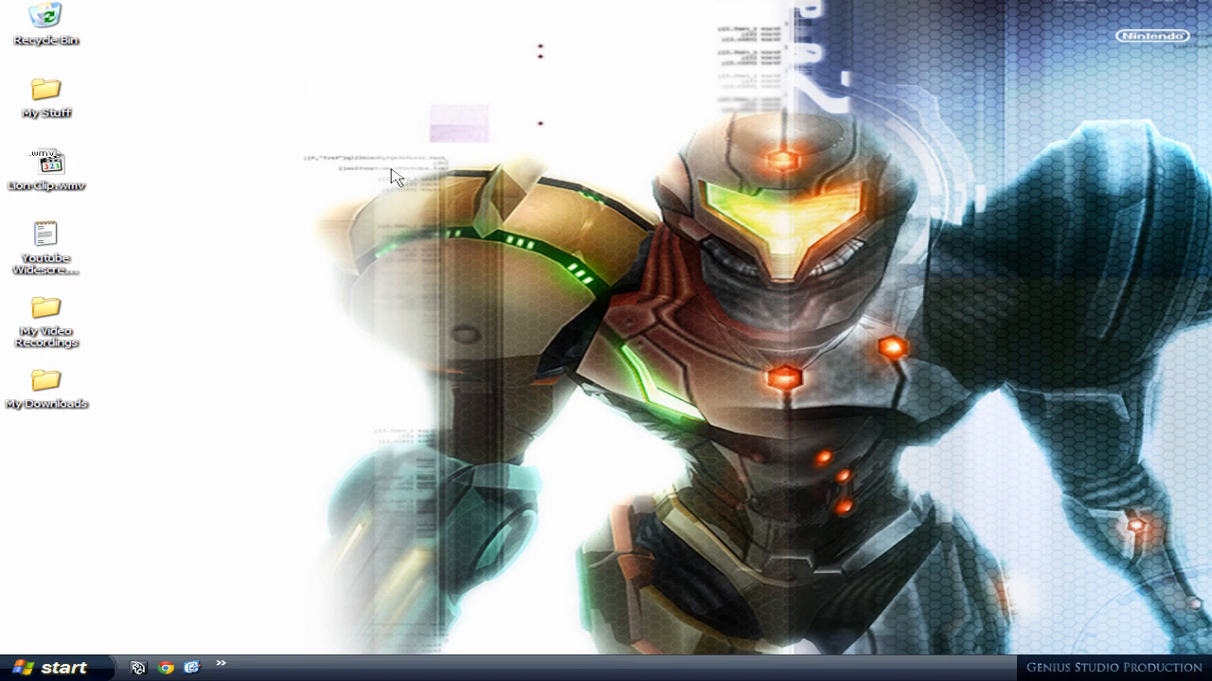
{"action": "mouse_move", "coordinate": [164, 242]}
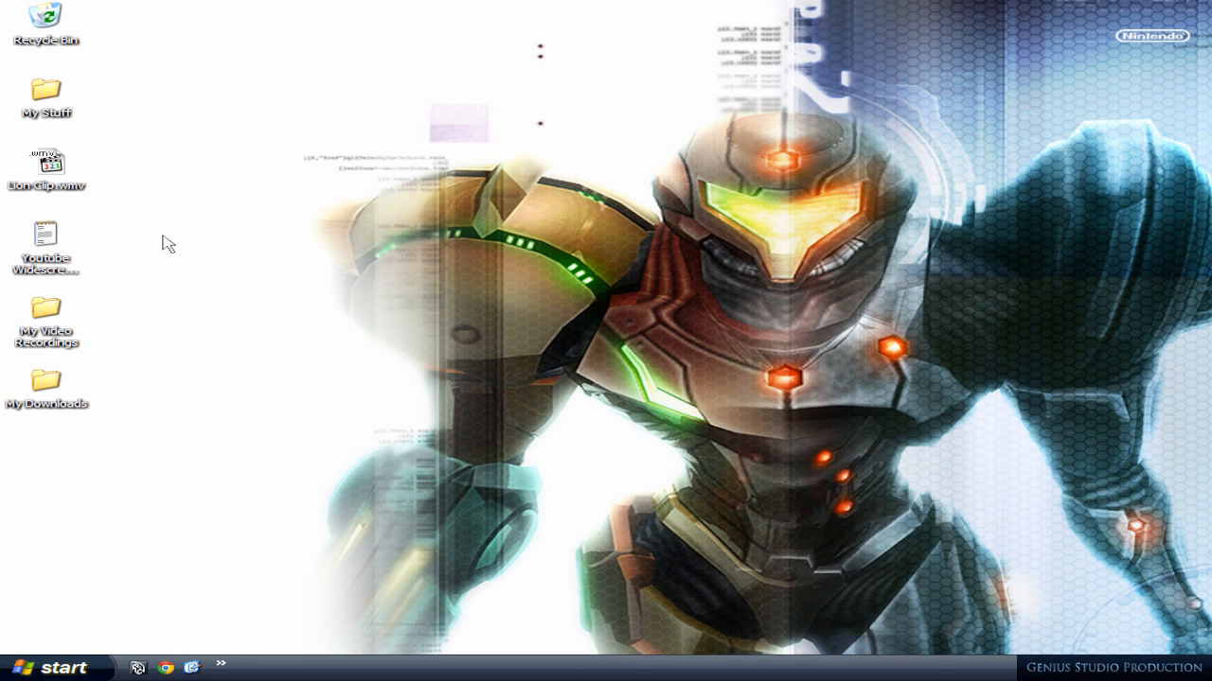
Step: Play Lion Clip.wmv from the desktop, then search the web for avidemux
{"action": "left_click", "coordinate": [46, 163]}
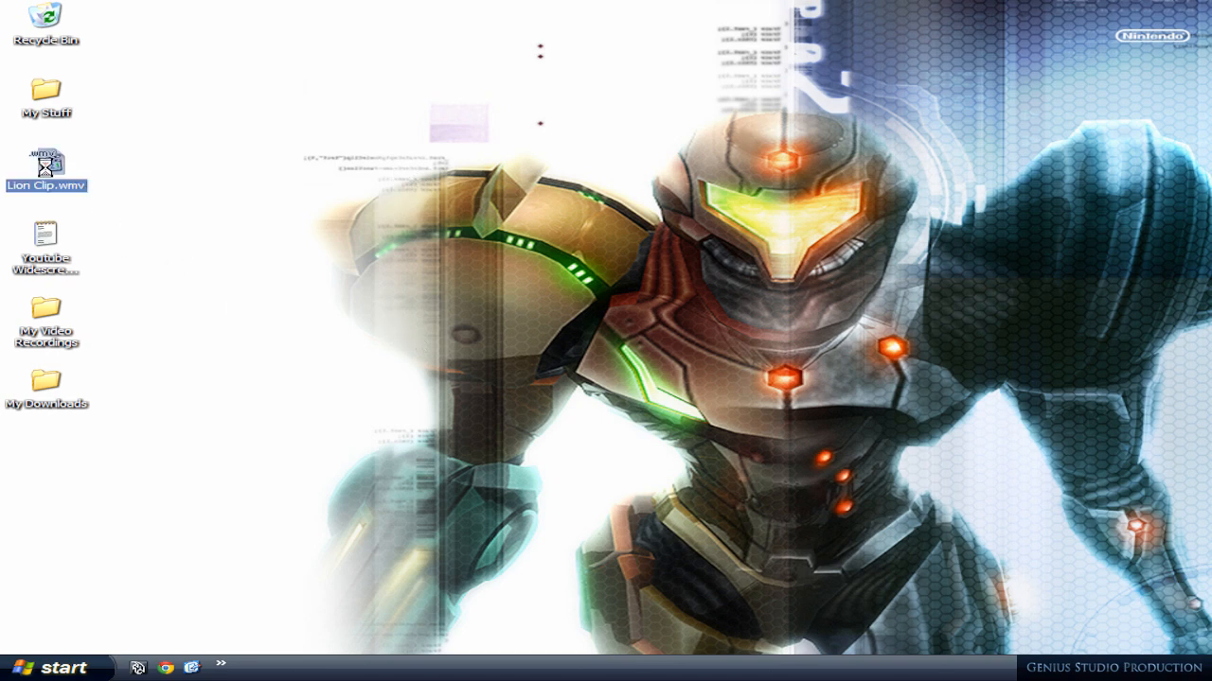
{"action": "double_click", "coordinate": [46, 167]}
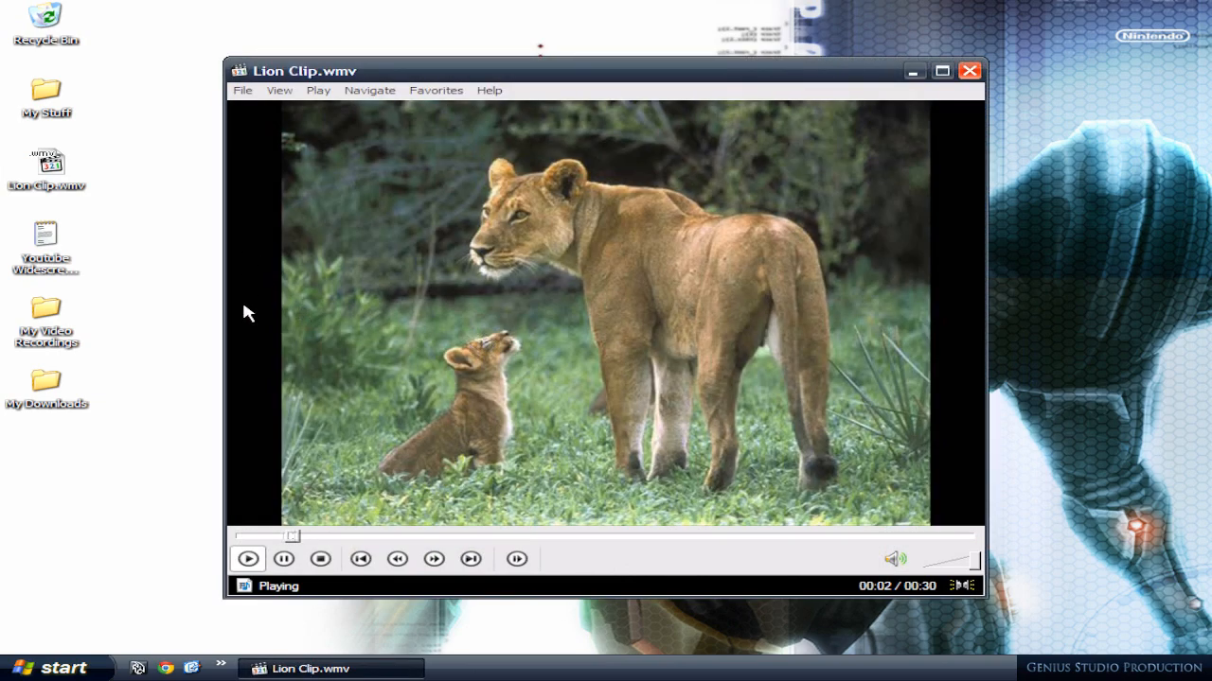
{"action": "mouse_move", "coordinate": [960, 324]}
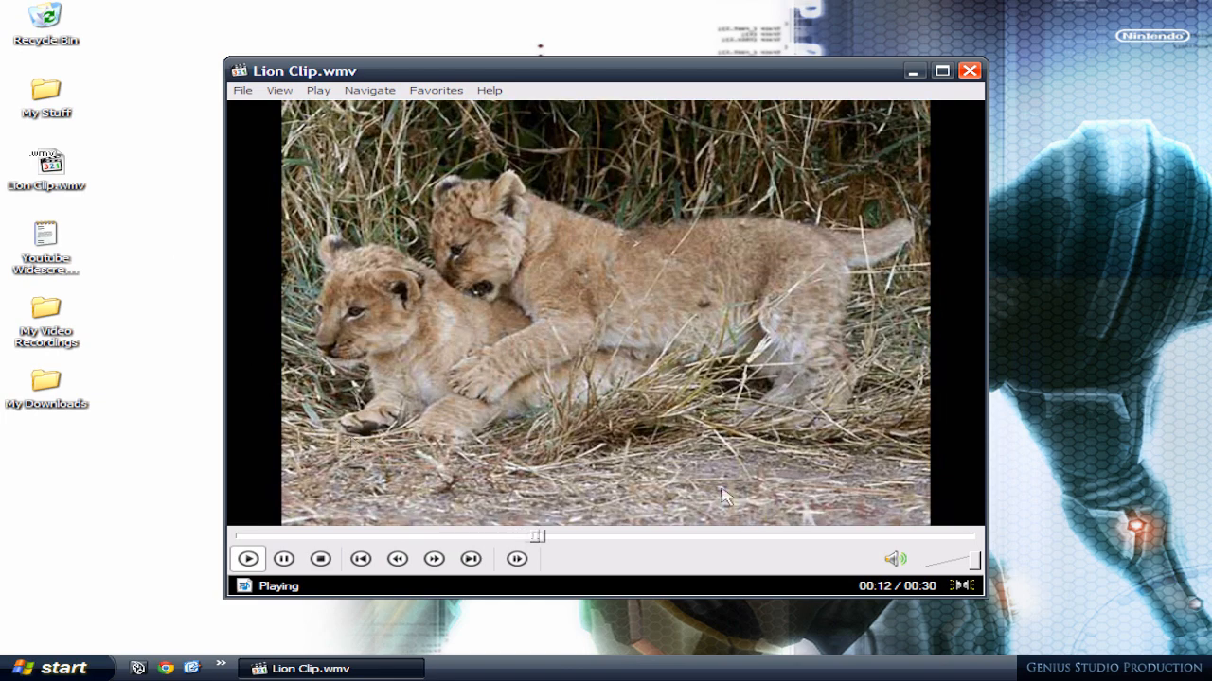
{"action": "mouse_move", "coordinate": [615, 319]}
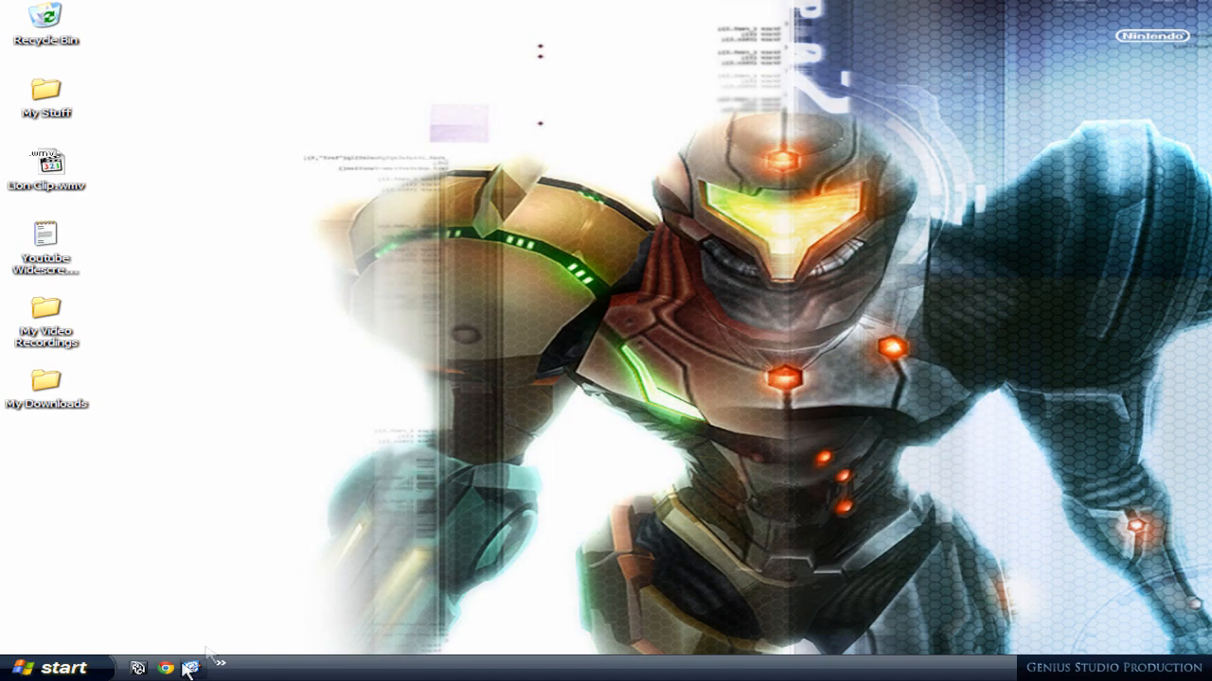
{"action": "left_click", "coordinate": [170, 669]}
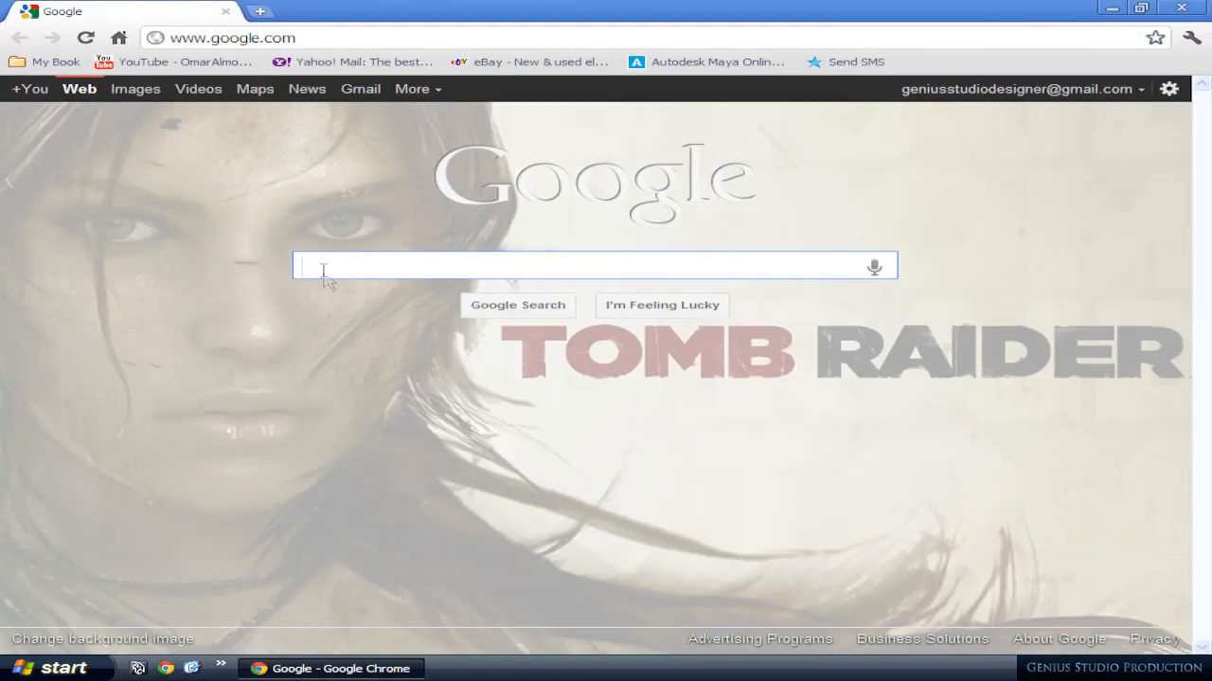
{"action": "type", "text": "avidem"}
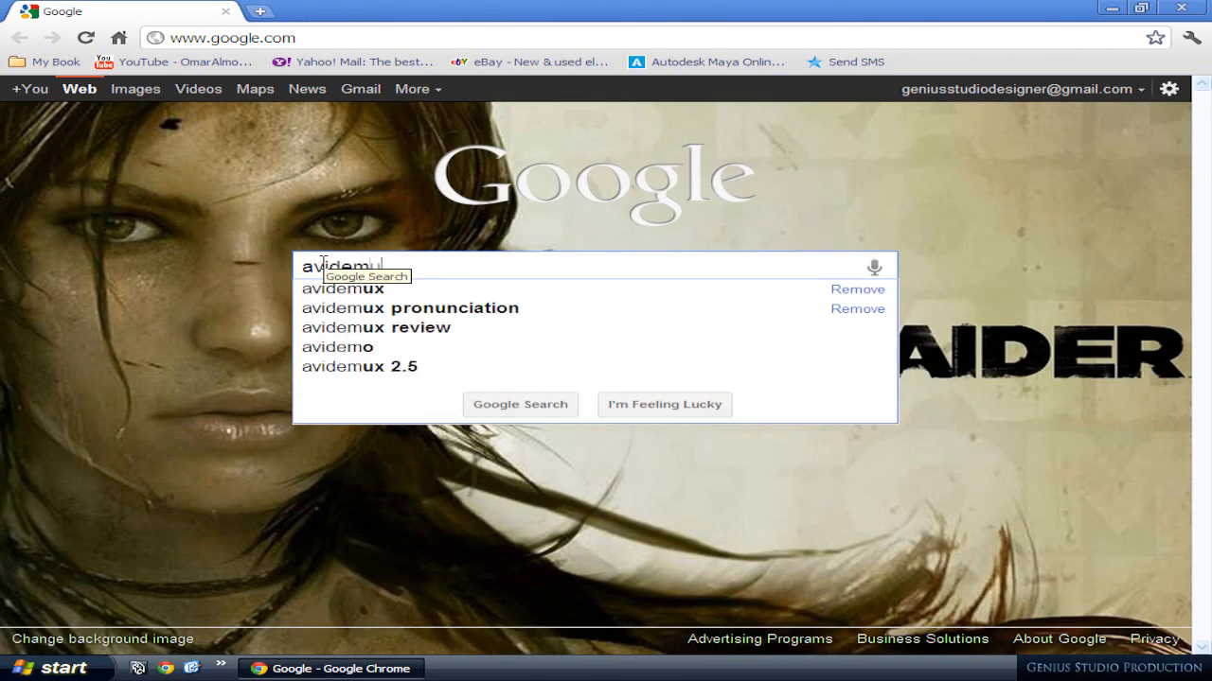
{"action": "left_click", "coordinate": [520, 404]}
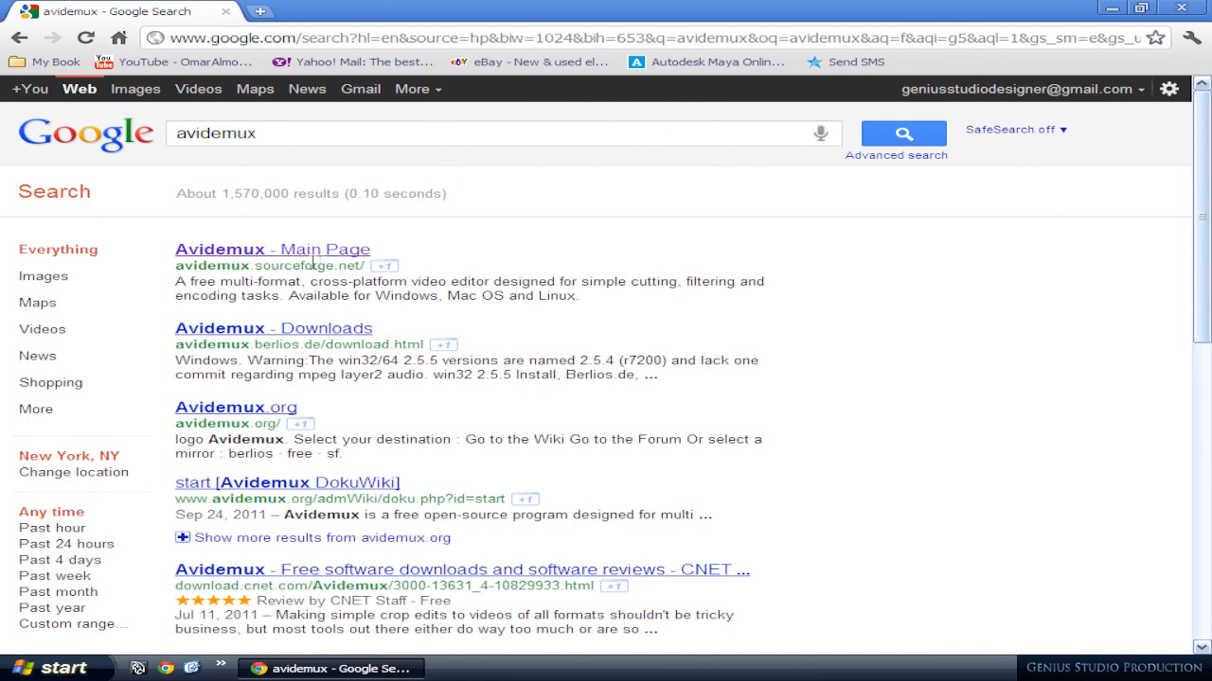
Step: Download and keep the Avidemux 2.5.5 win32 installer from Berlios
{"action": "left_click", "coordinate": [271, 249]}
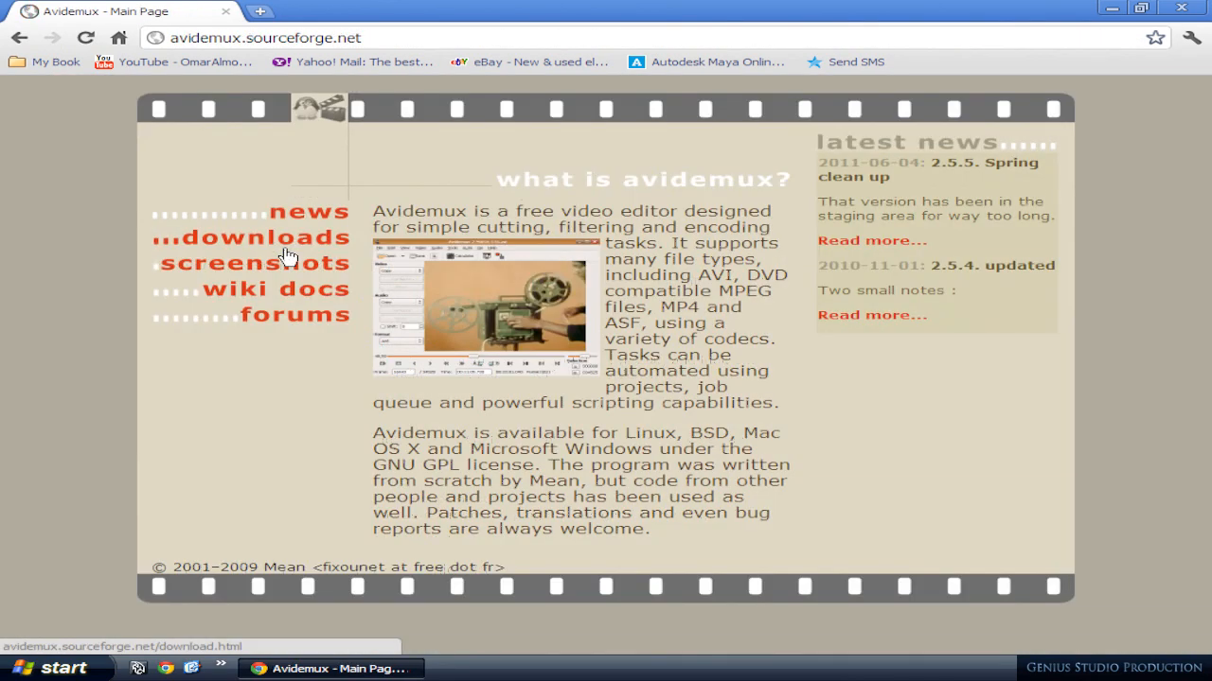
{"action": "left_click", "coordinate": [253, 238]}
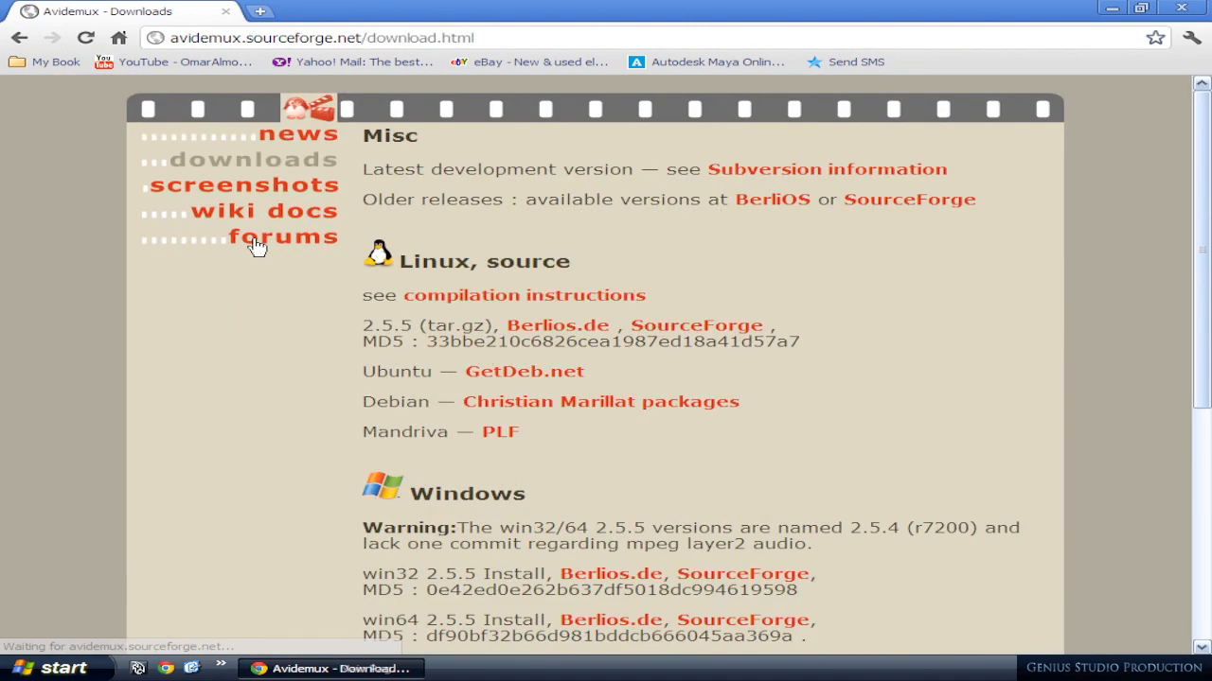
{"action": "mouse_move", "coordinate": [294, 407]}
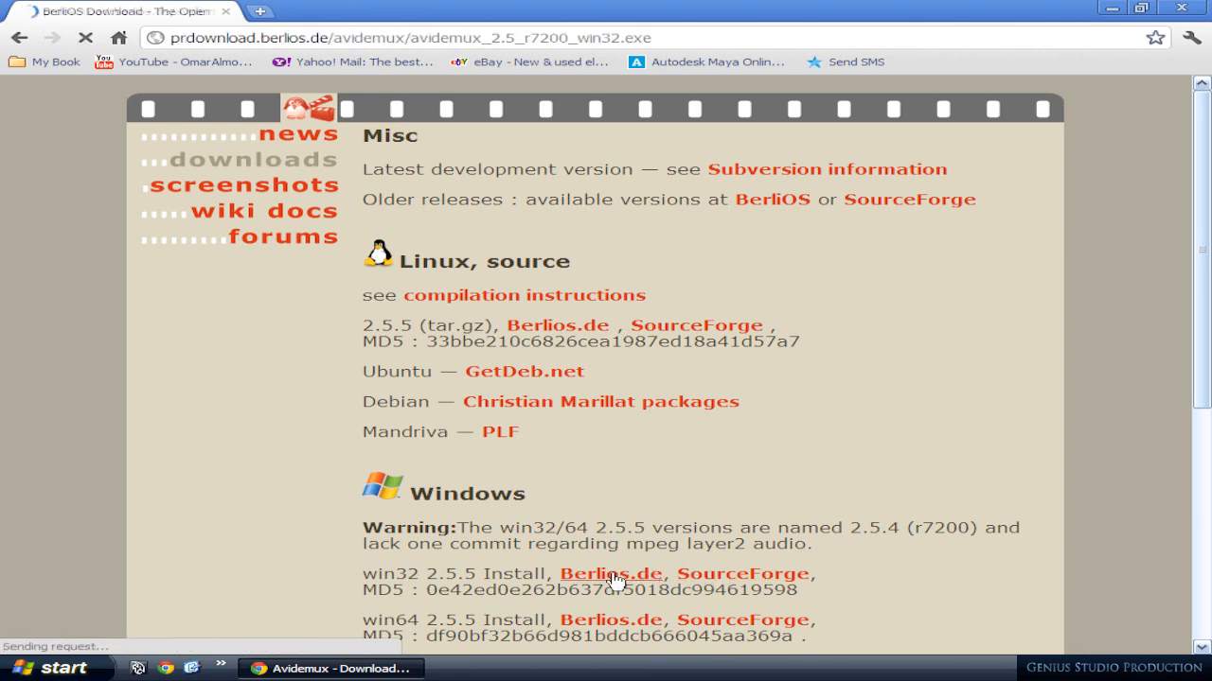
{"action": "left_click", "coordinate": [612, 574]}
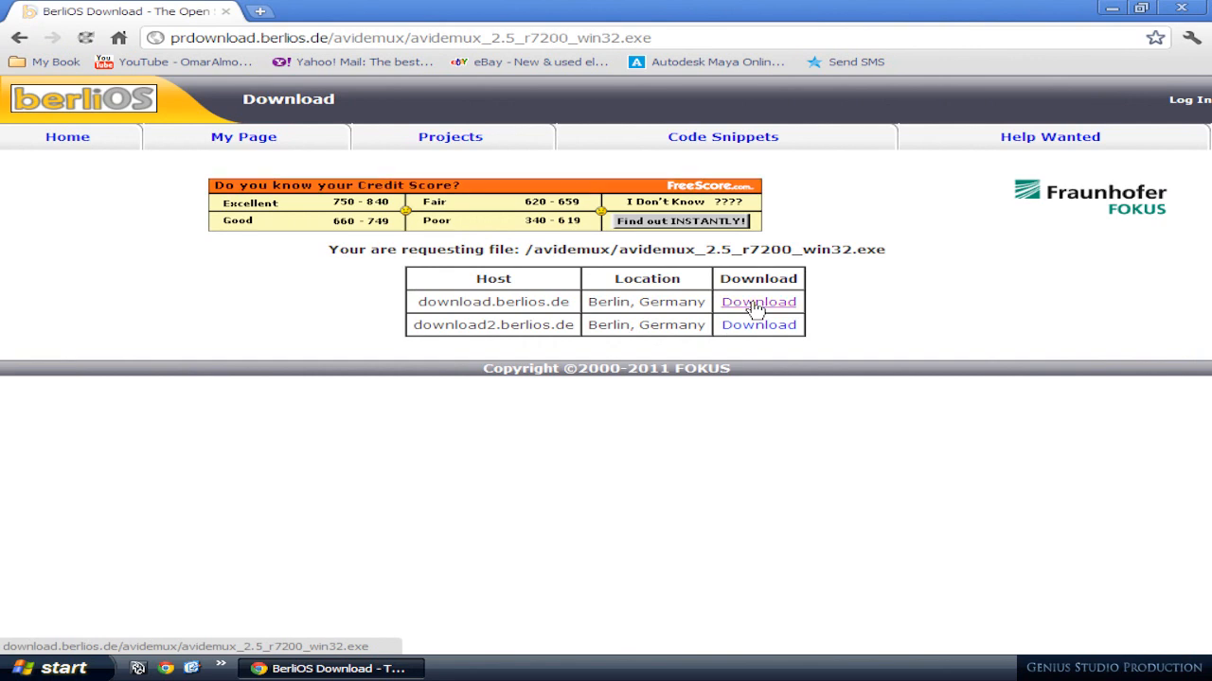
{"action": "left_click", "coordinate": [758, 301]}
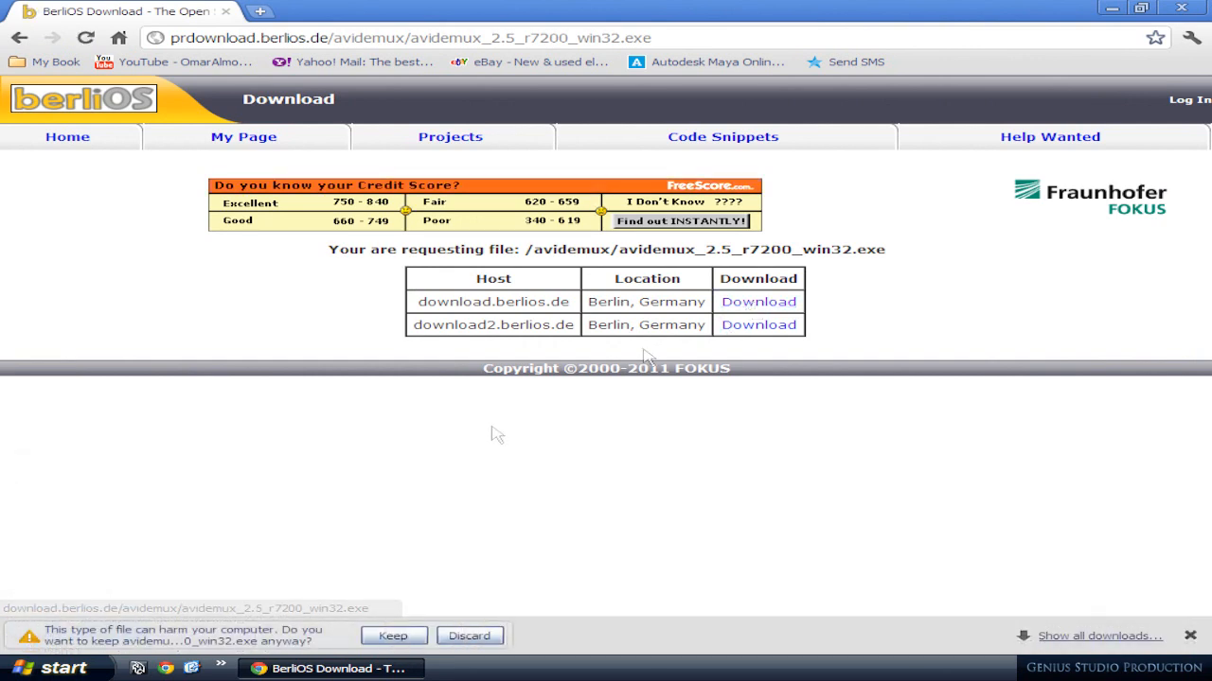
{"action": "left_click", "coordinate": [393, 635]}
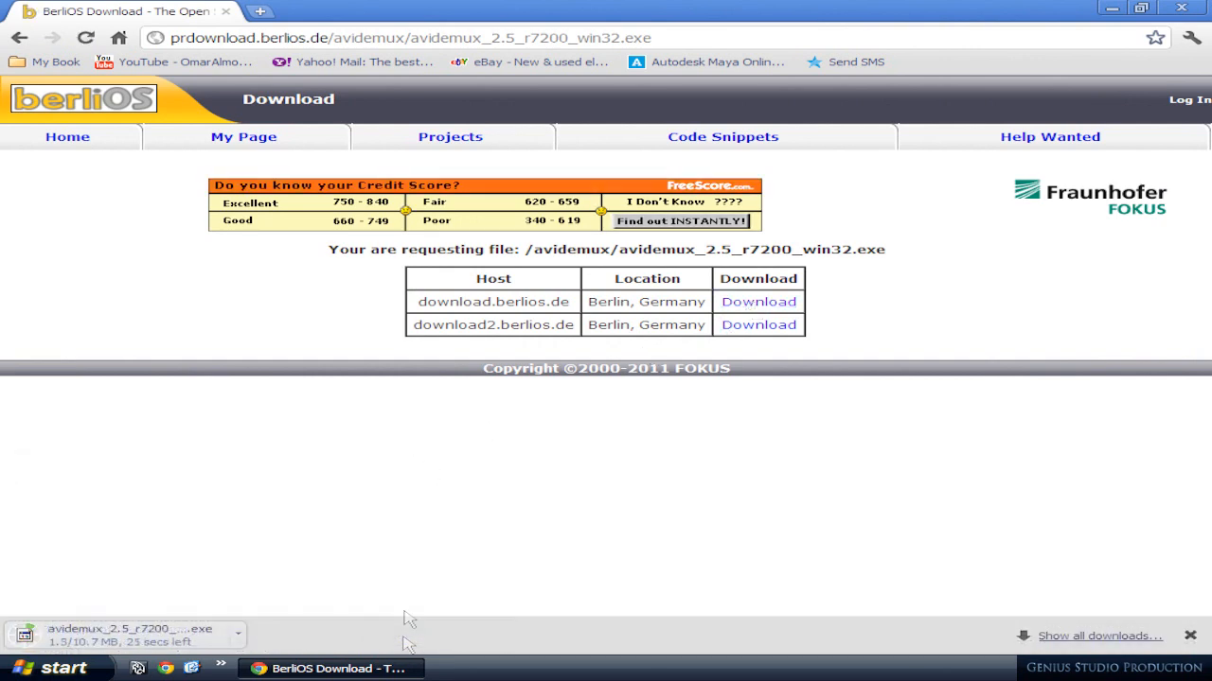
{"action": "mouse_move", "coordinate": [152, 623]}
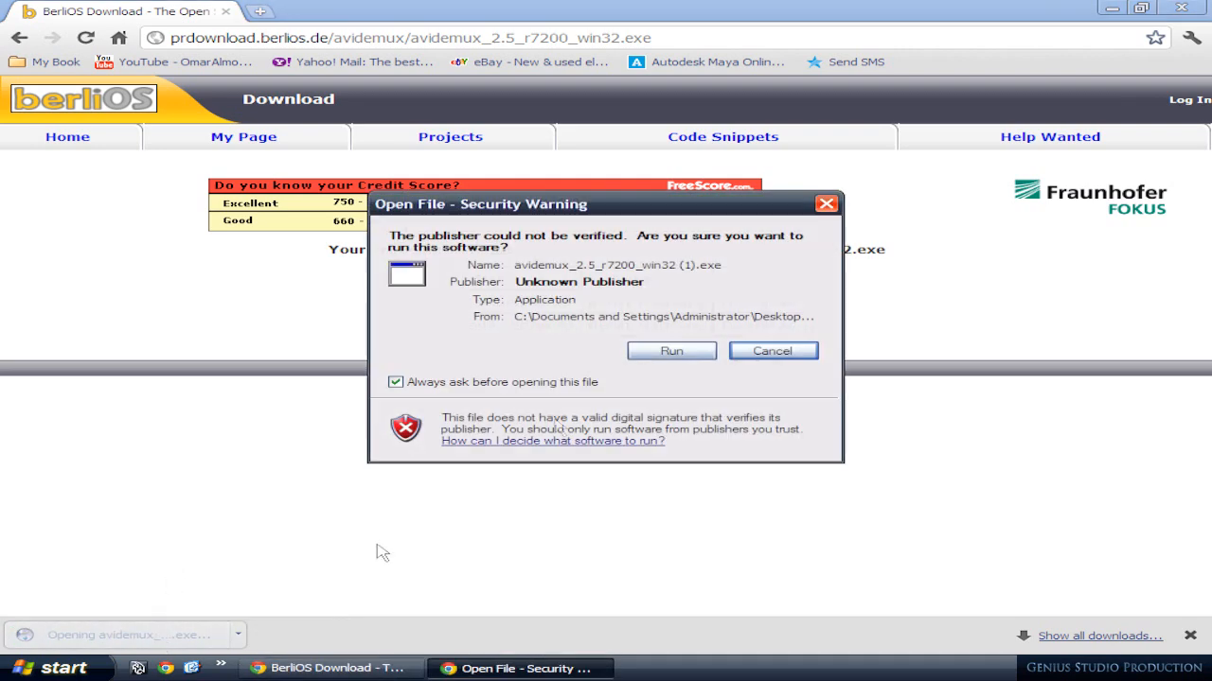
Step: Run the installer, close Chrome, and untick the desktop icon option
{"action": "left_click", "coordinate": [671, 351]}
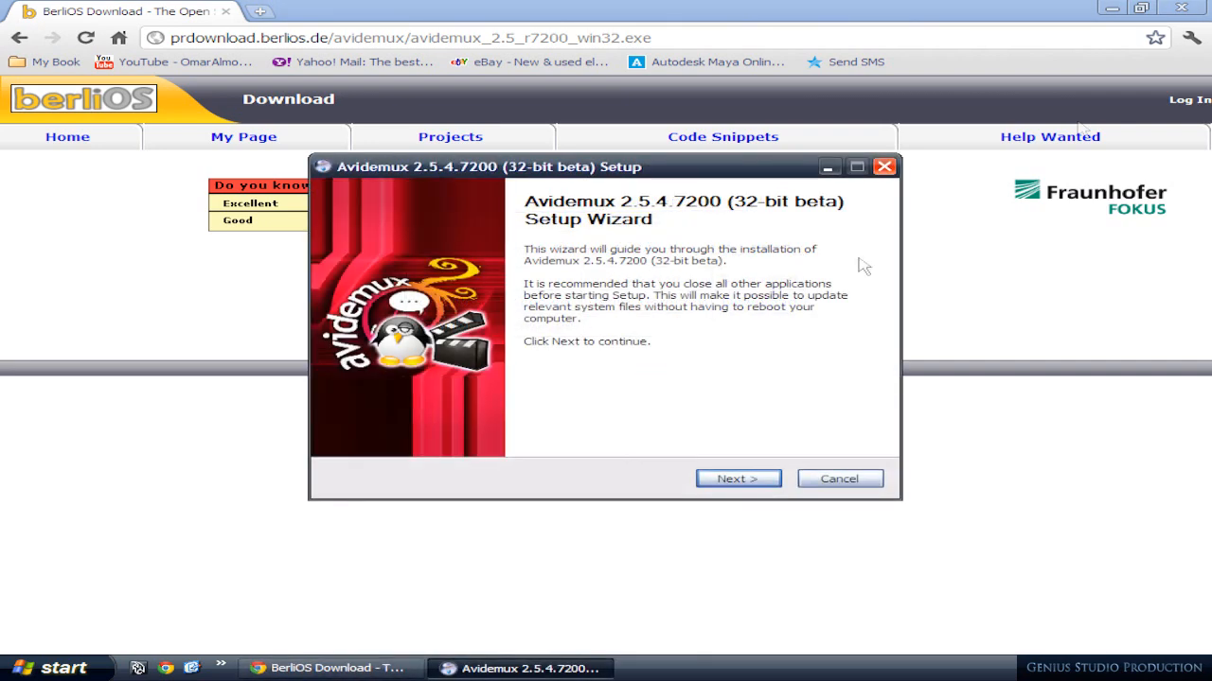
{"action": "mouse_move", "coordinate": [1188, 11]}
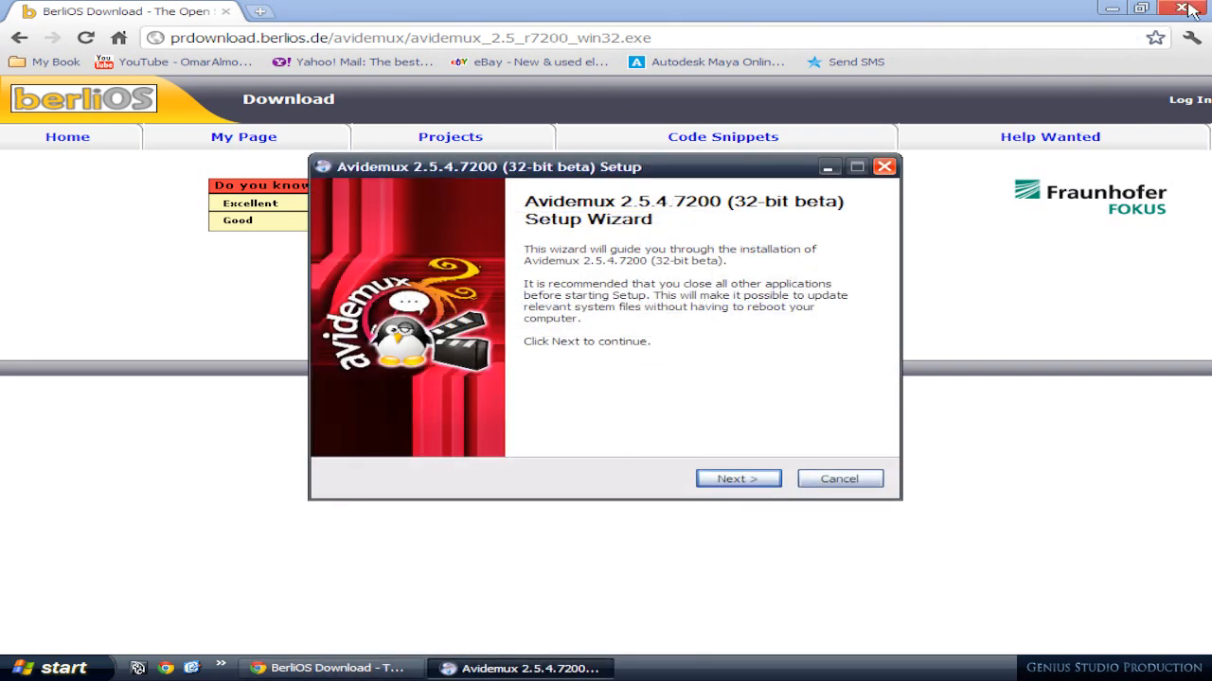
{"action": "left_click", "coordinate": [1180, 9]}
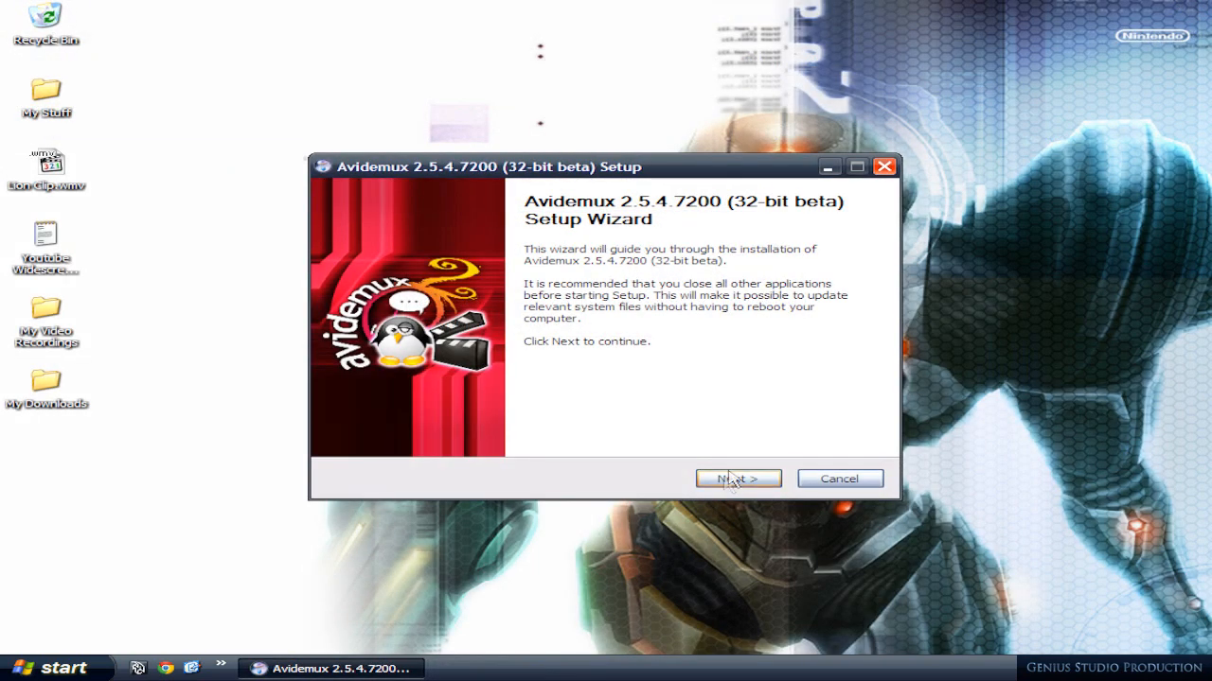
{"action": "left_click", "coordinate": [738, 479]}
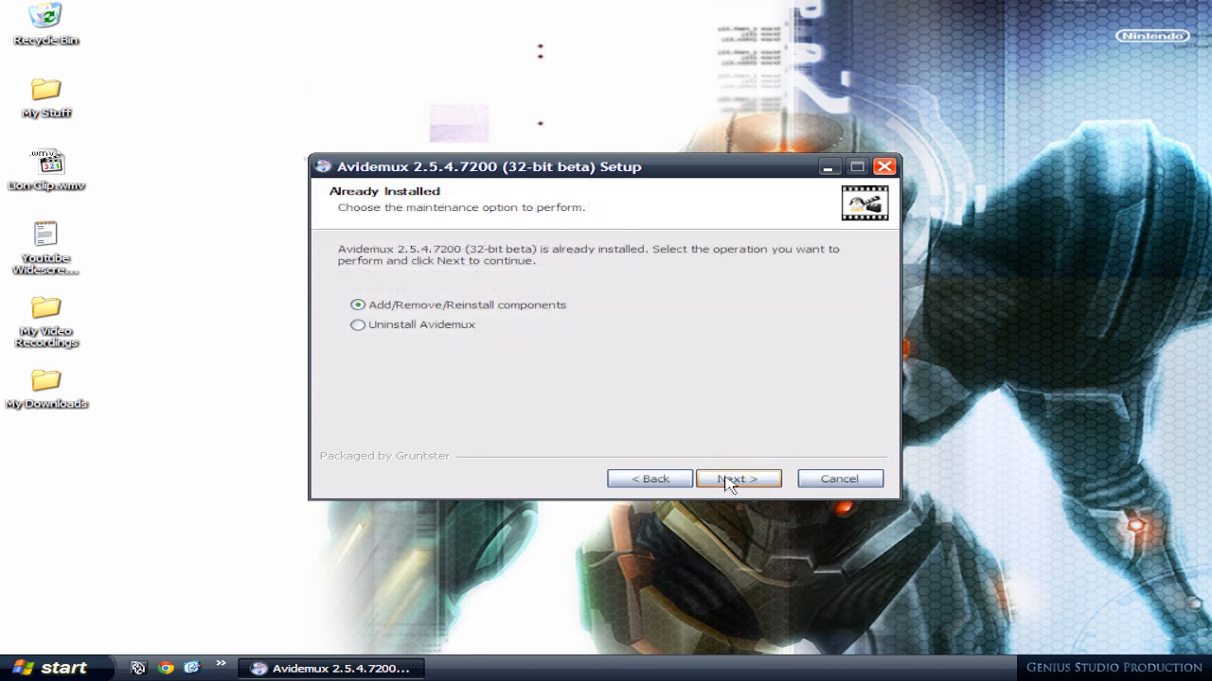
{"action": "left_click", "coordinate": [738, 479]}
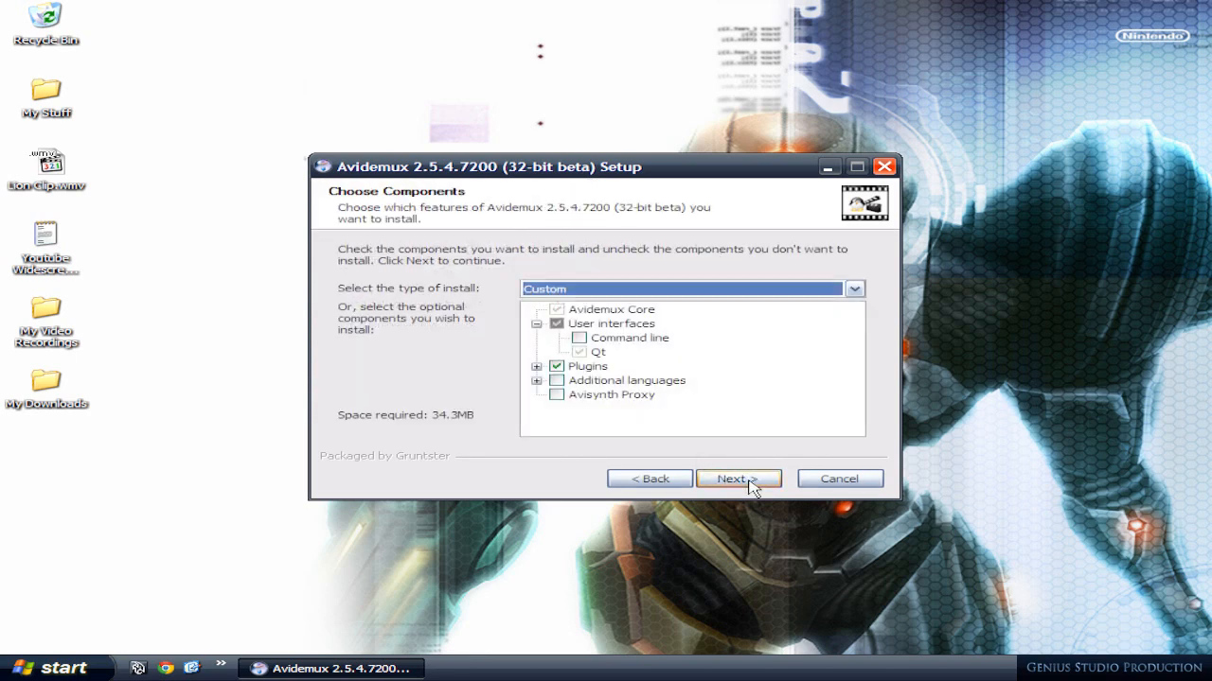
{"action": "left_click", "coordinate": [739, 479]}
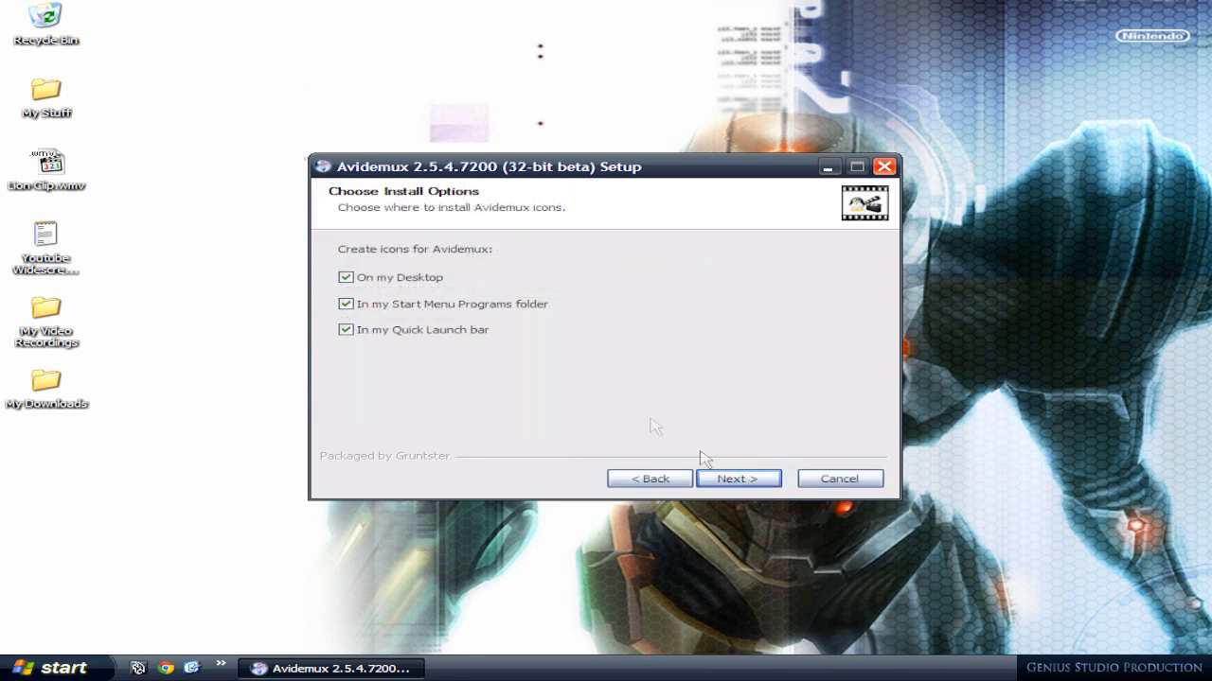
{"action": "left_click", "coordinate": [345, 277]}
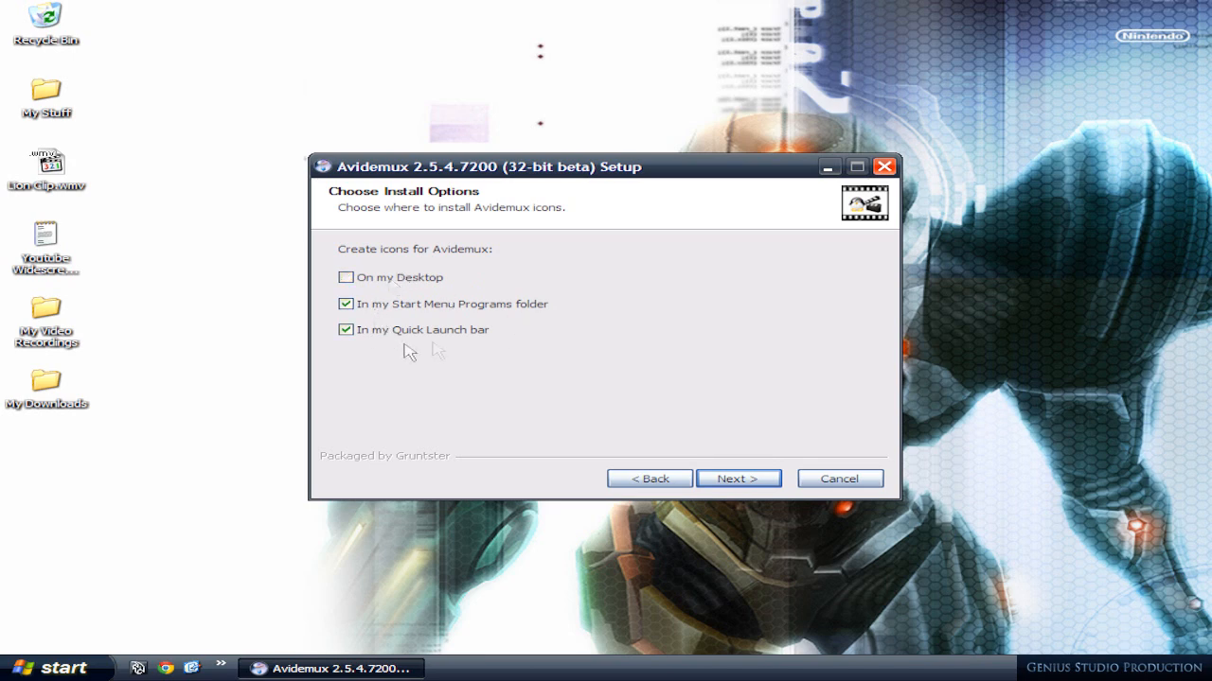
{"action": "mouse_move", "coordinate": [161, 663]}
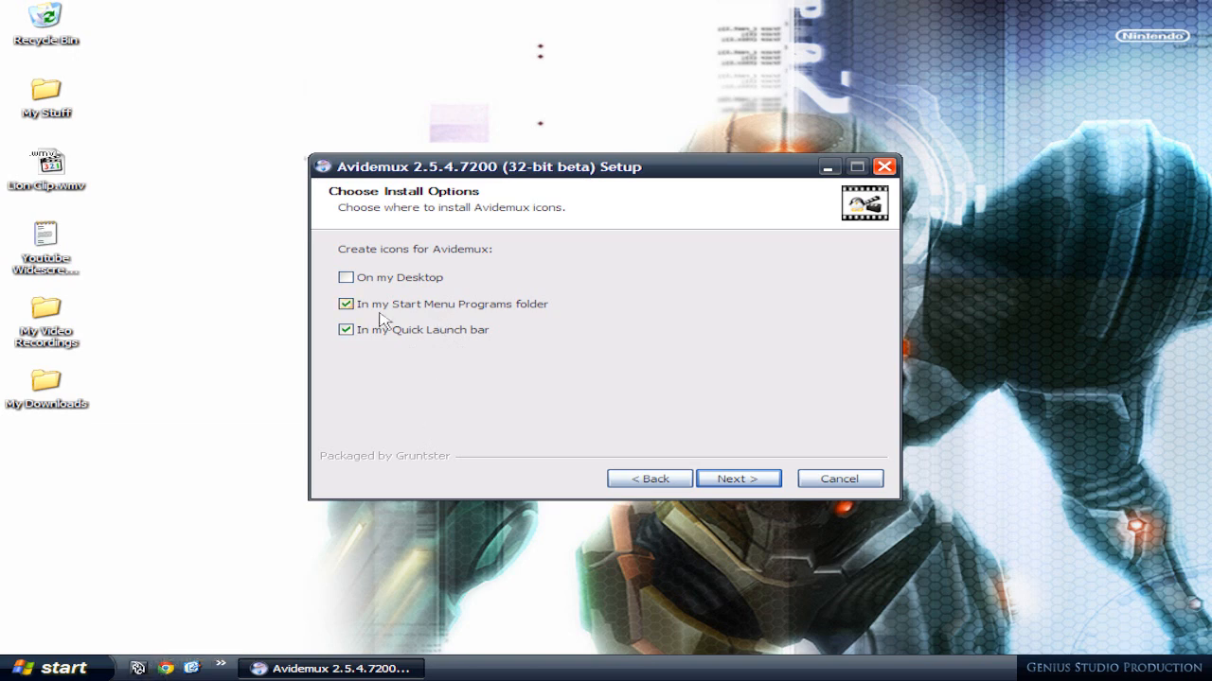
Step: Install into the Avidemux 2.5 folder and finish setup, launching Avidemux
{"action": "left_click", "coordinate": [738, 478]}
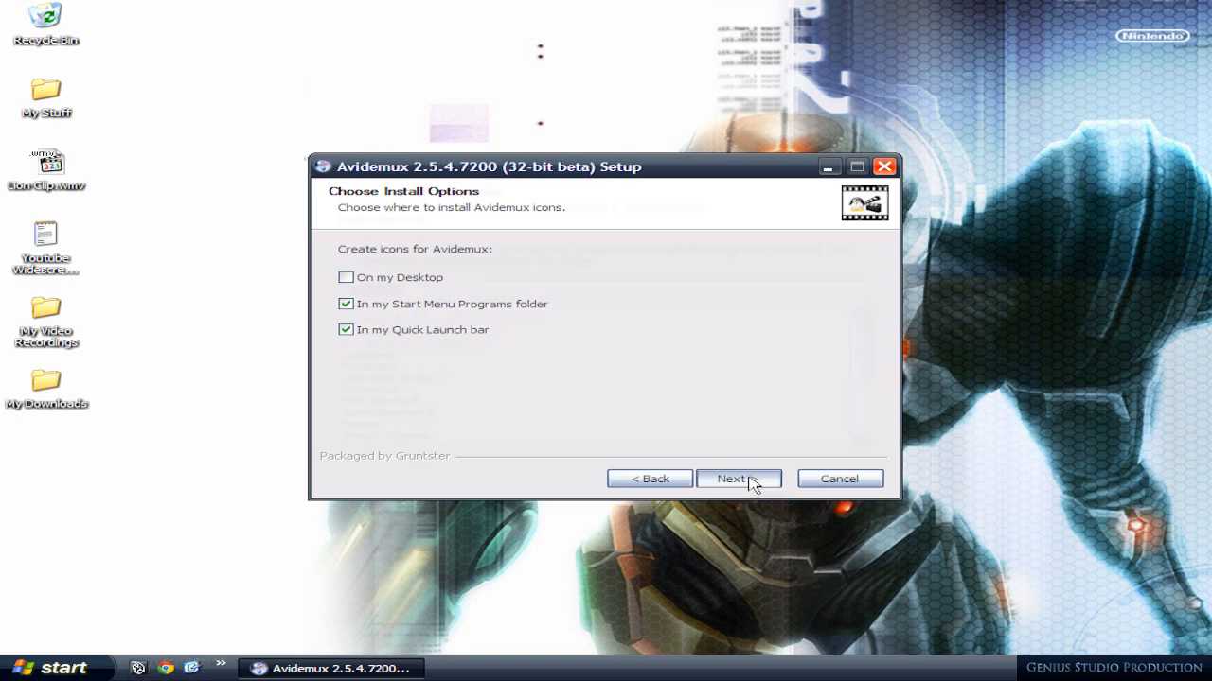
{"action": "left_click", "coordinate": [740, 479]}
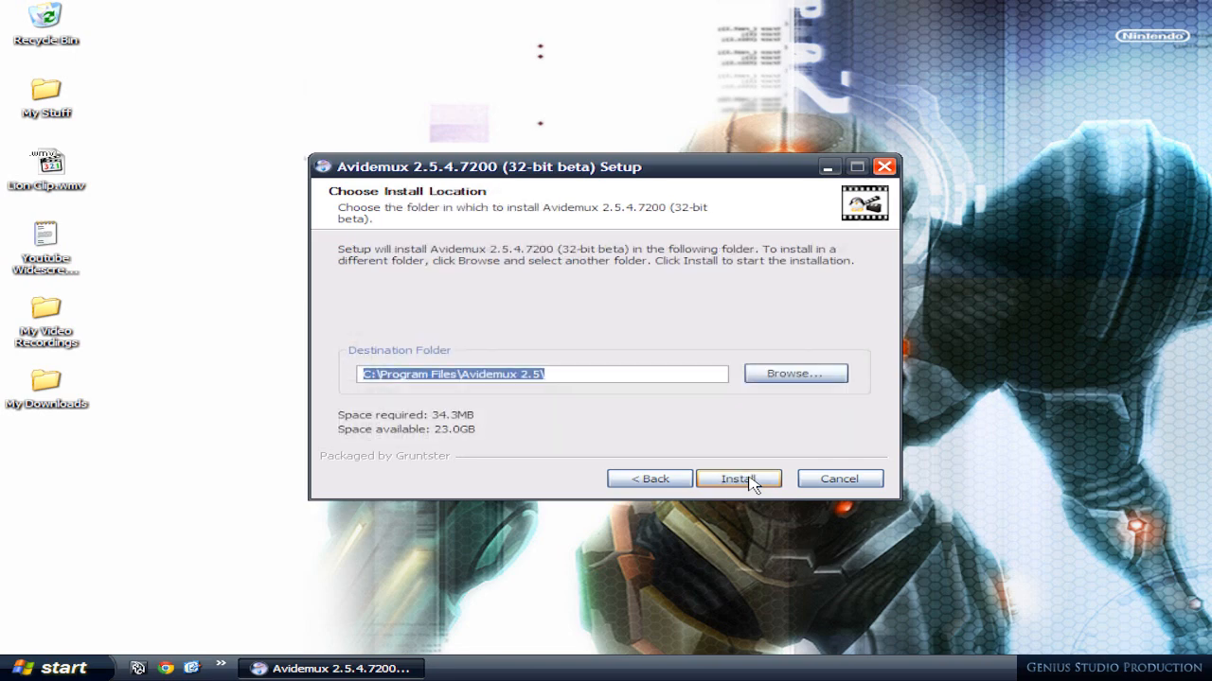
{"action": "left_click", "coordinate": [739, 479]}
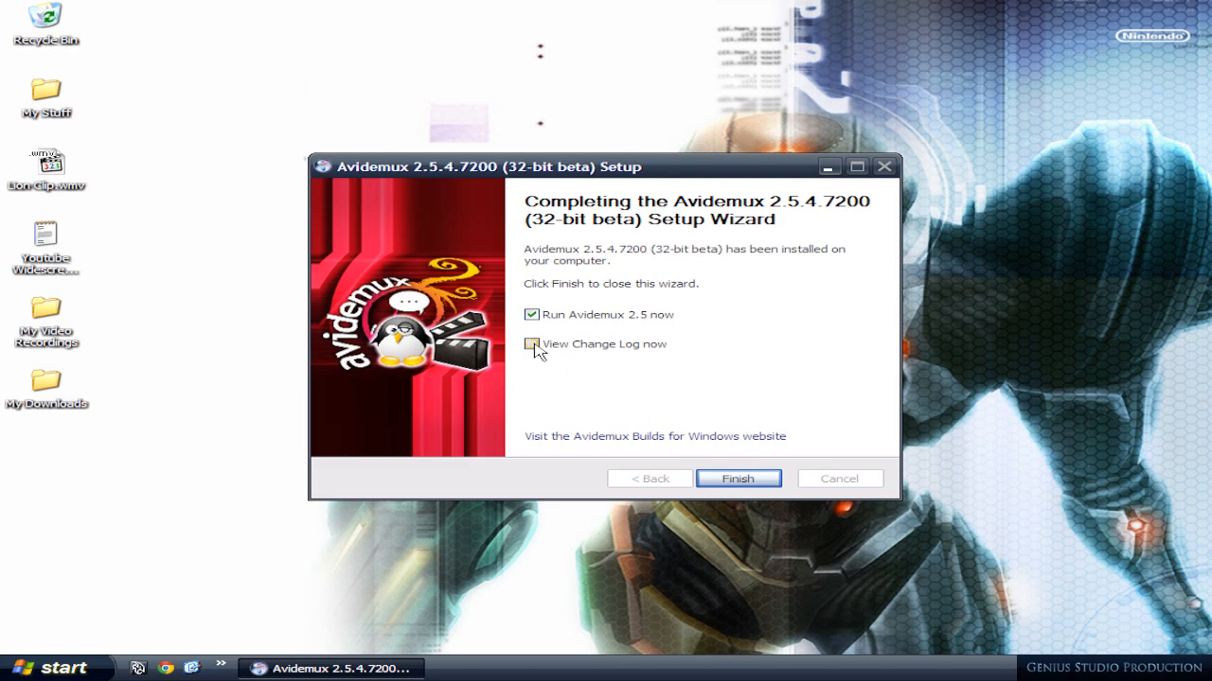
{"action": "mouse_move", "coordinate": [613, 351]}
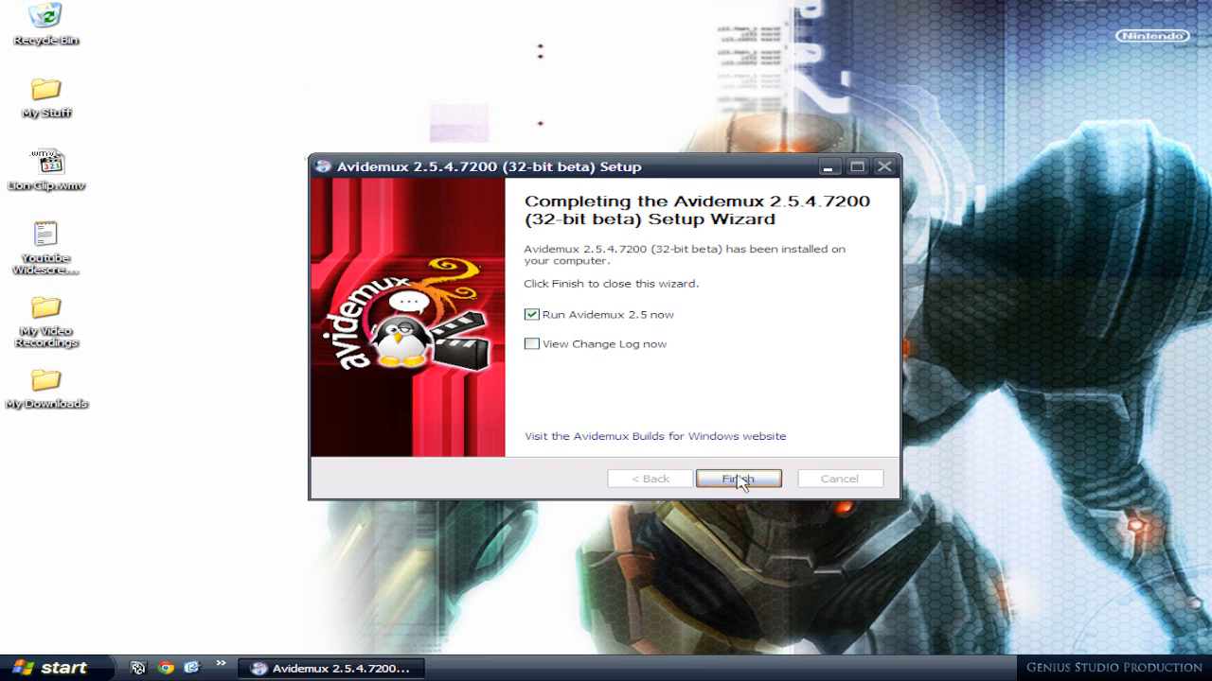
{"action": "left_click", "coordinate": [738, 479]}
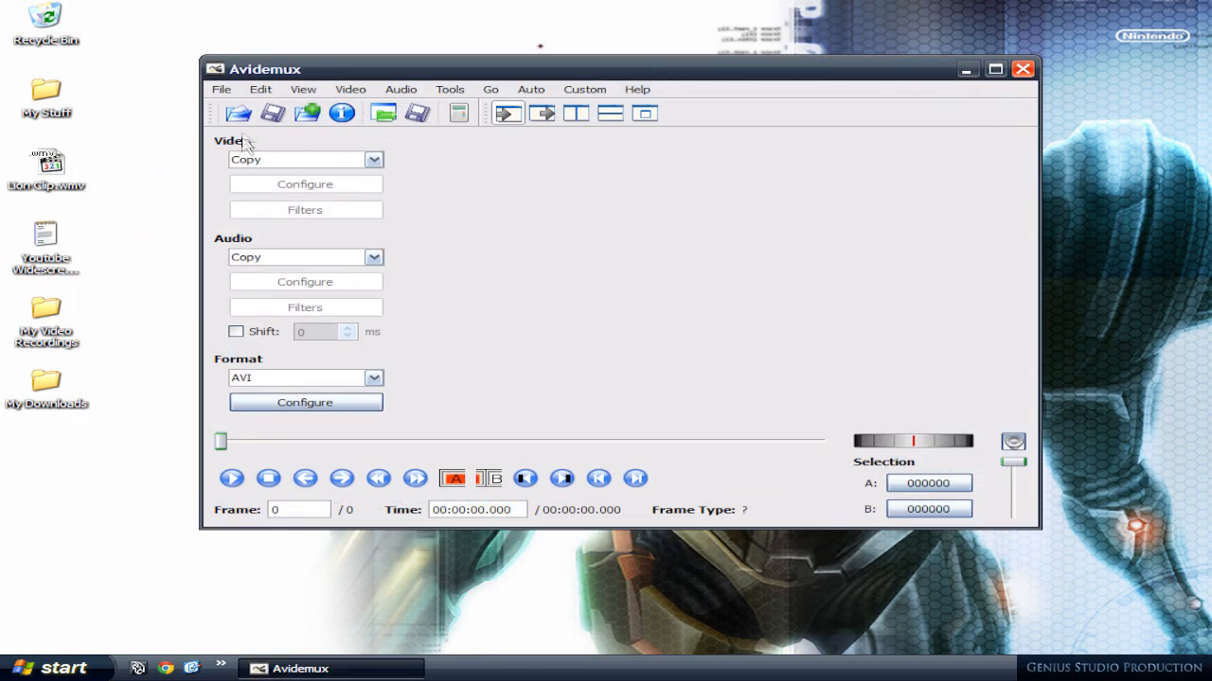
Step: Load Lion Clip.wmv, choose MPEG-4 ASP (Xvid) video encoding, and open Filters
{"action": "left_click", "coordinate": [238, 112]}
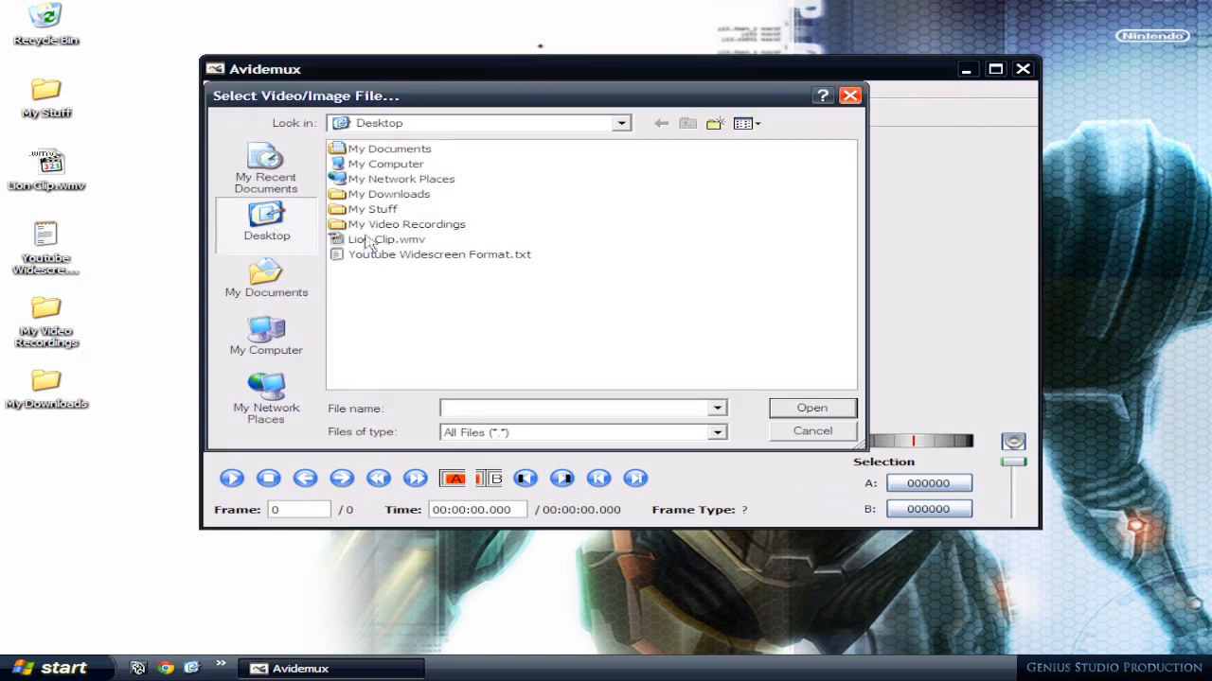
{"action": "double_click", "coordinate": [384, 238]}
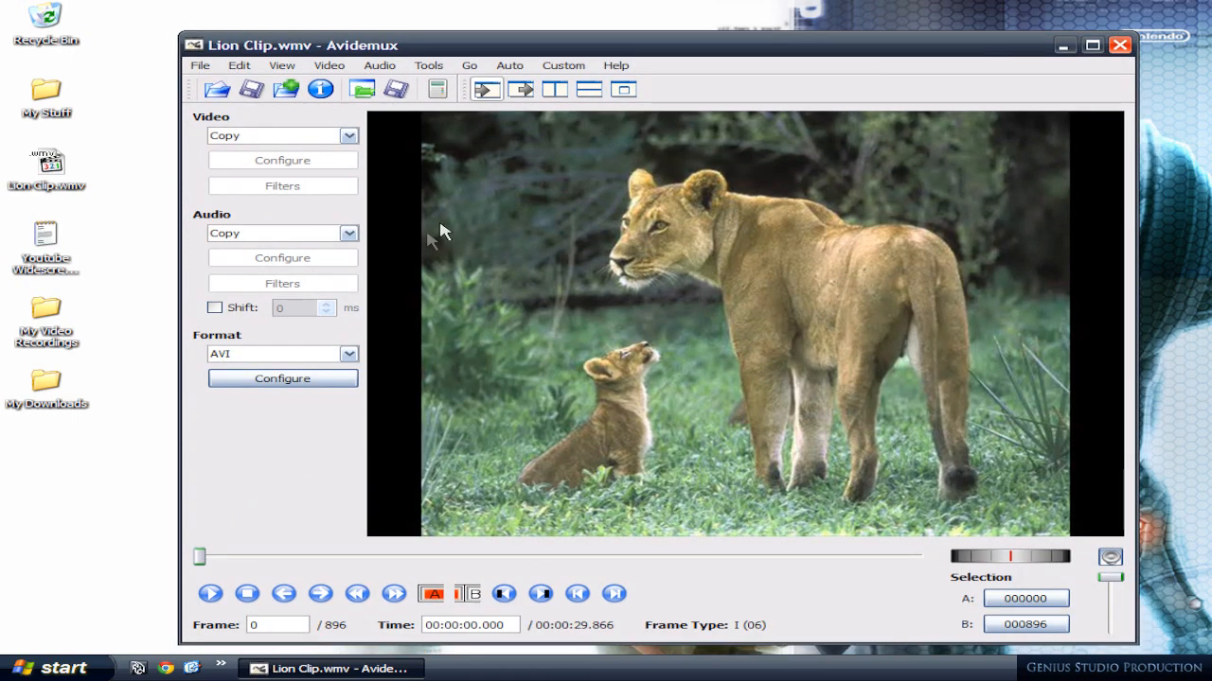
{"action": "mouse_move", "coordinate": [1103, 319]}
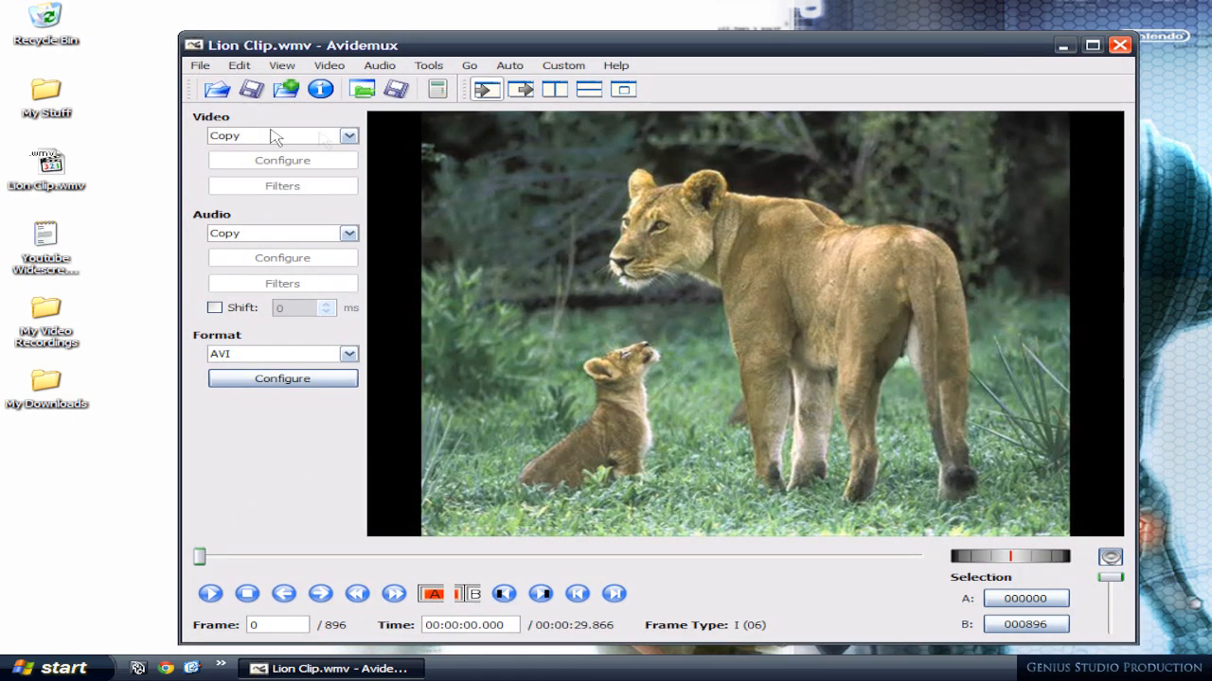
{"action": "left_click", "coordinate": [349, 135]}
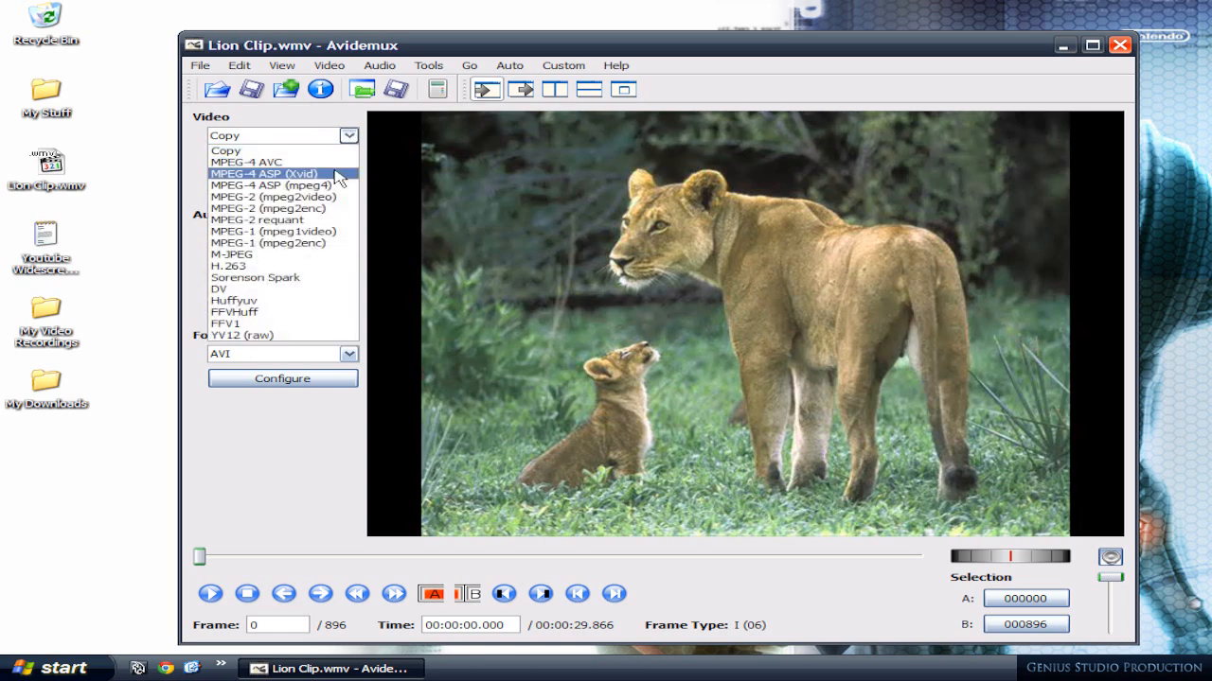
{"action": "left_click", "coordinate": [275, 173]}
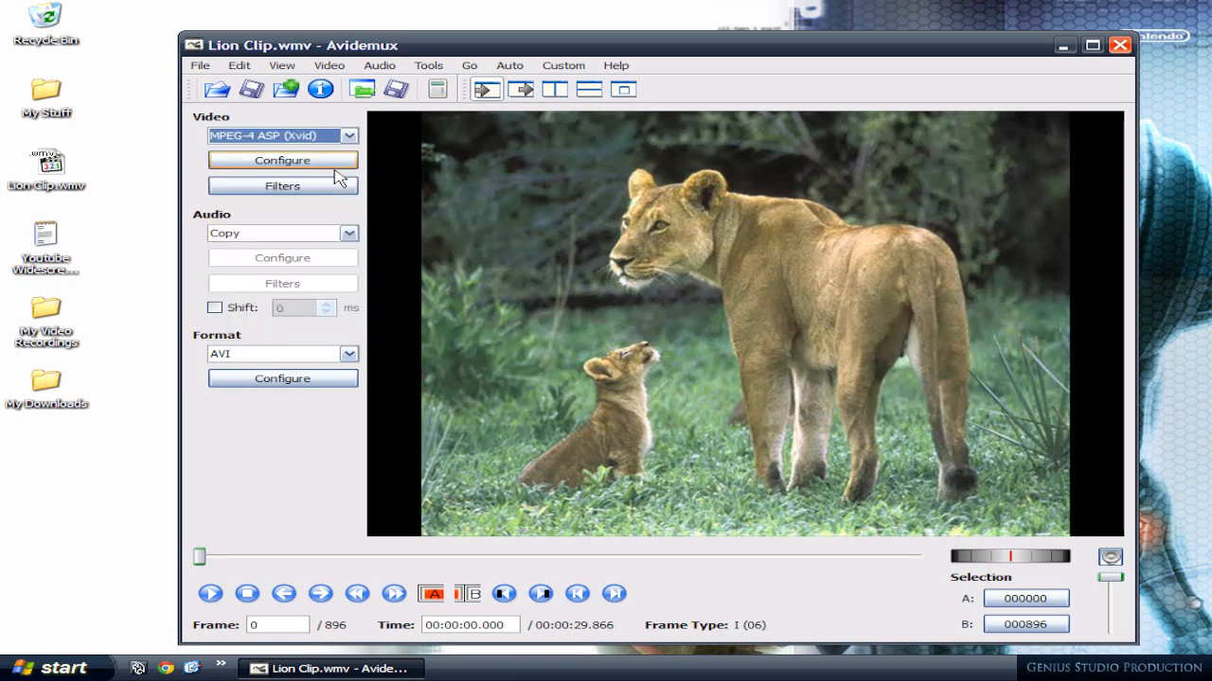
{"action": "left_click", "coordinate": [282, 186]}
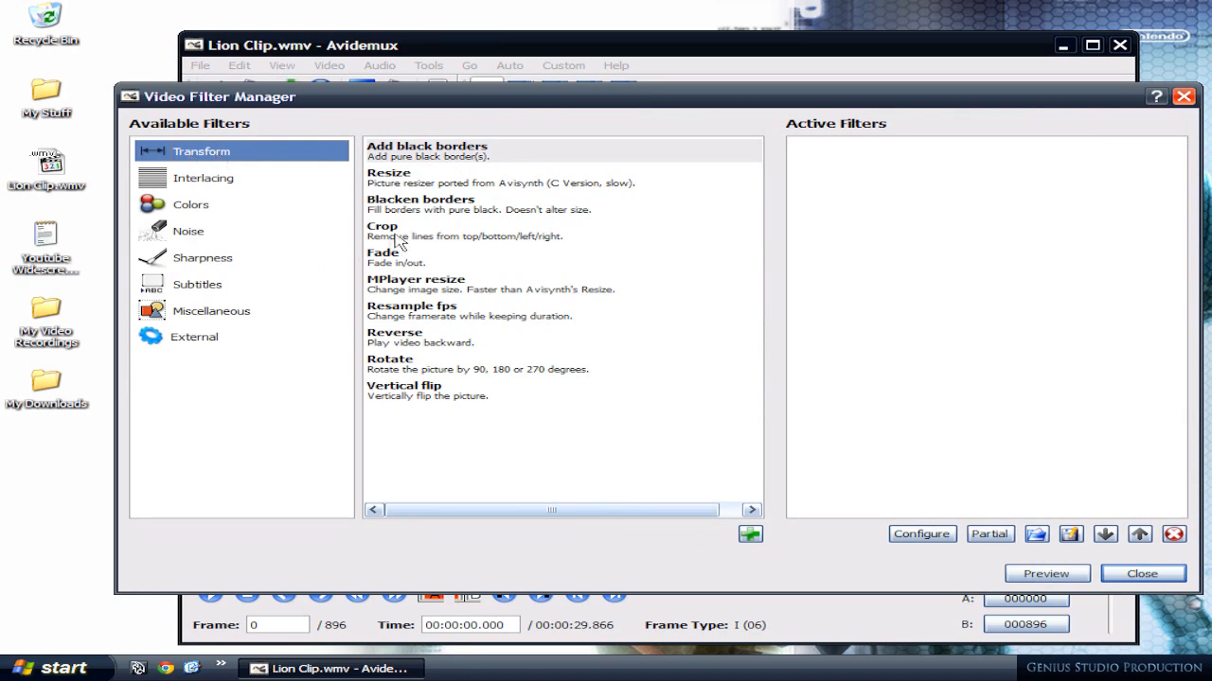
Step: Add a Crop filter removing 46 pixels from the left and right edges
{"action": "double_click", "coordinate": [389, 225]}
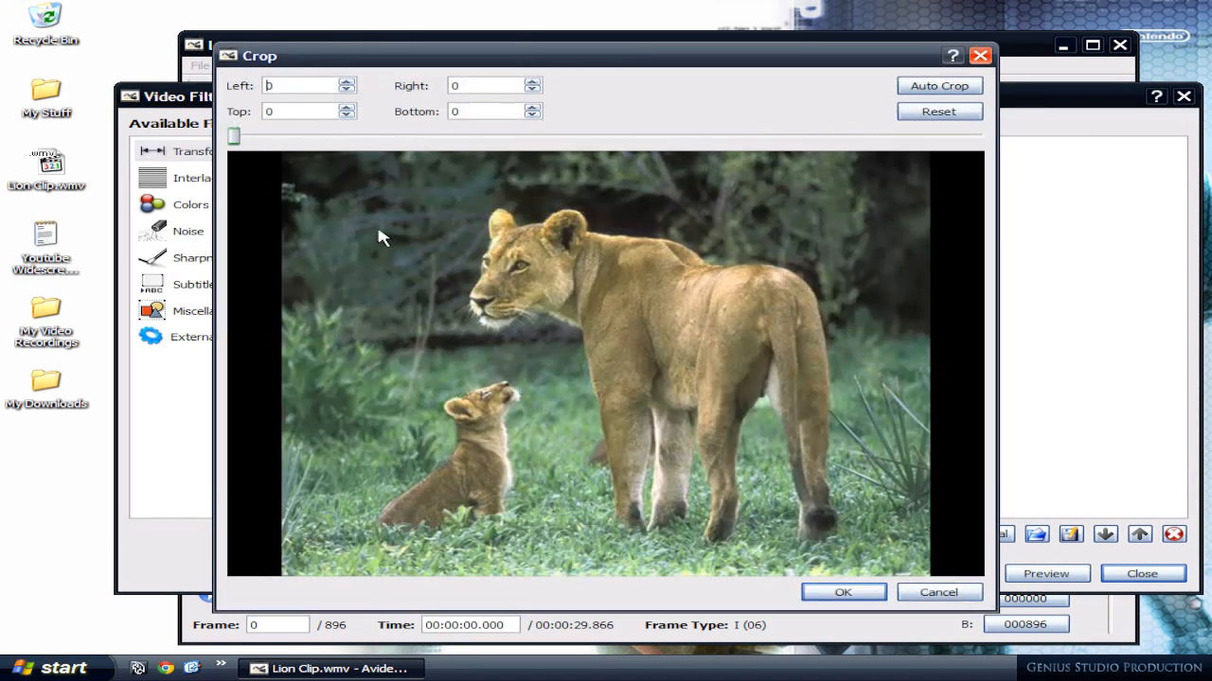
{"action": "mouse_move", "coordinate": [265, 301]}
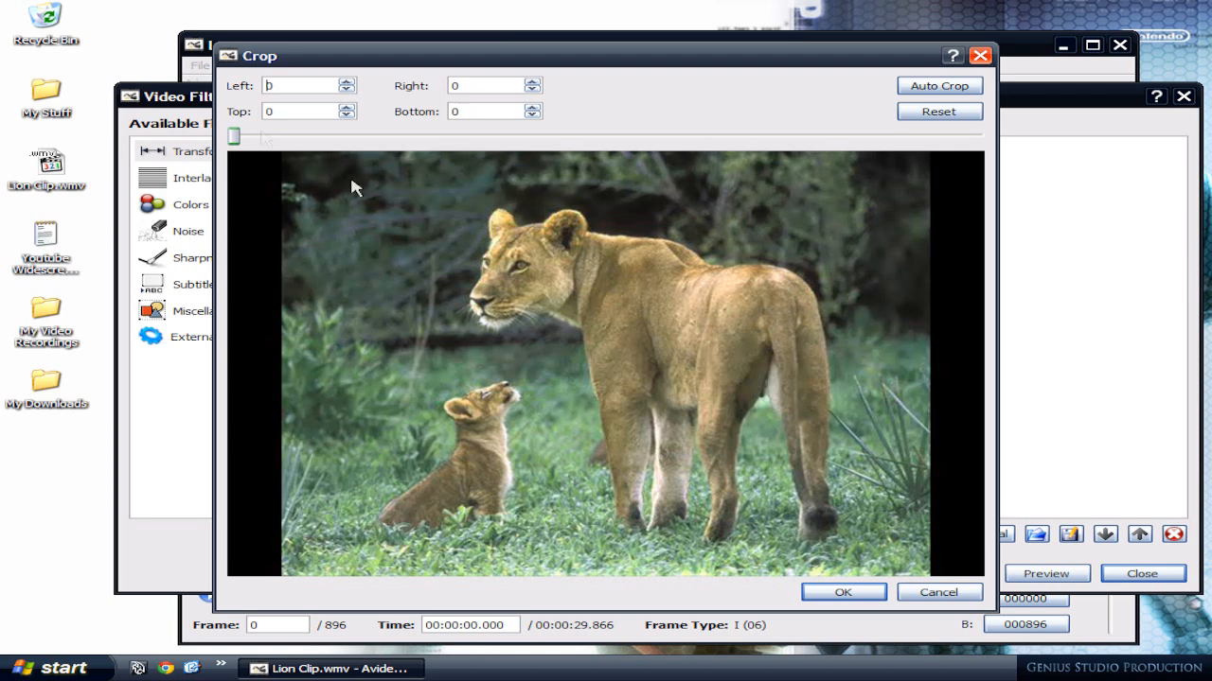
{"action": "left_click", "coordinate": [345, 84]}
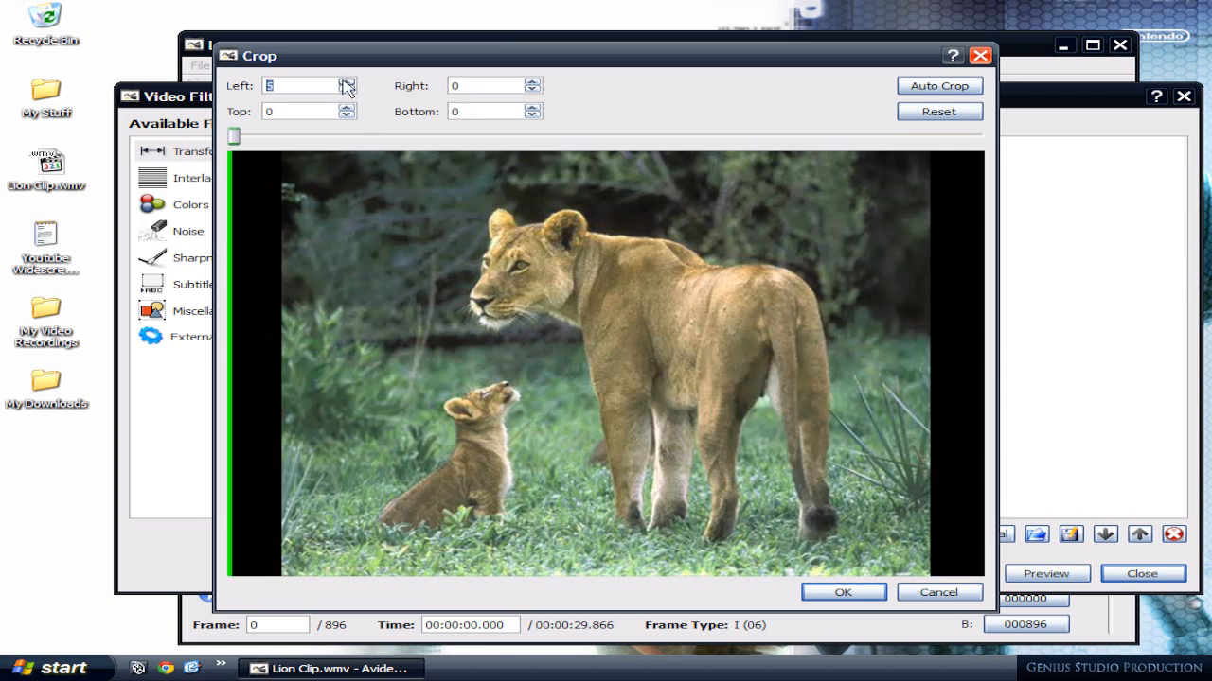
{"action": "left_click", "coordinate": [345, 80]}
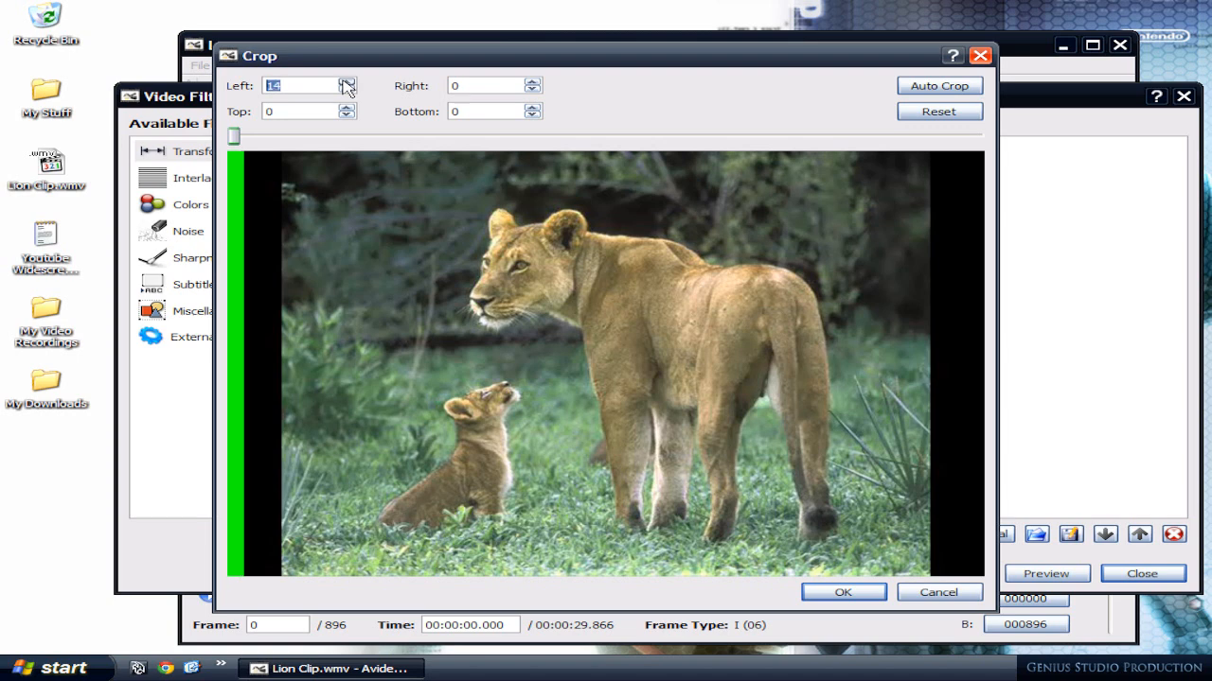
{"action": "left_click", "coordinate": [348, 79]}
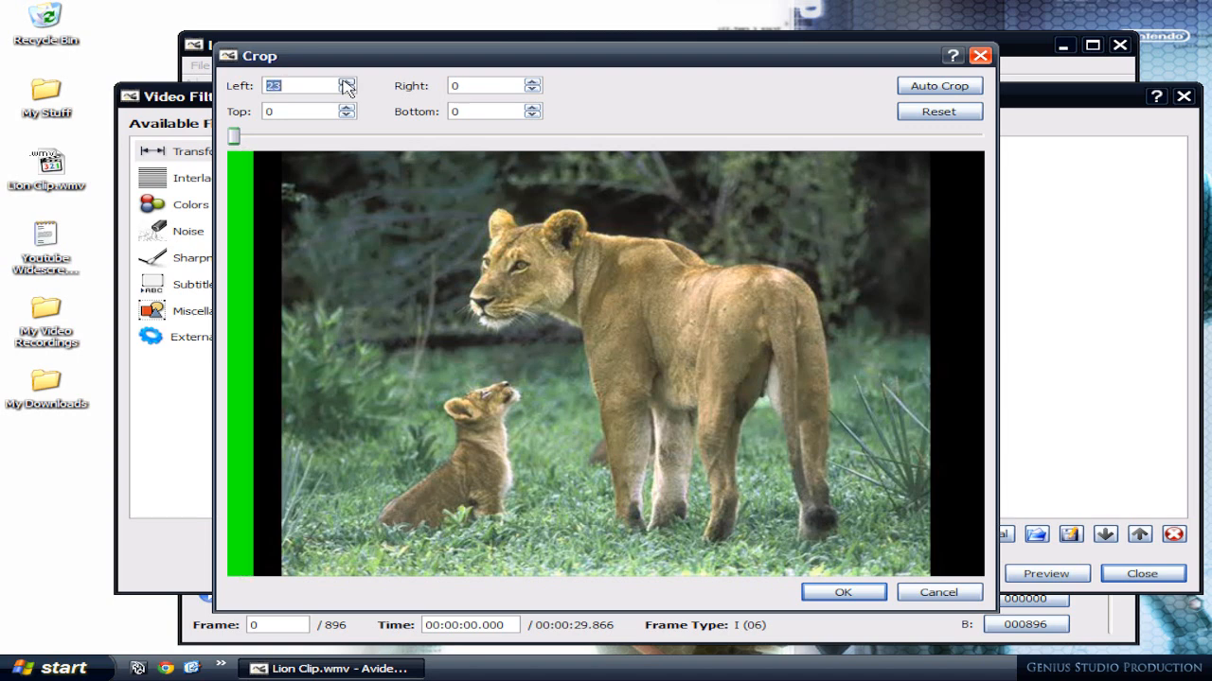
{"action": "left_click", "coordinate": [349, 80]}
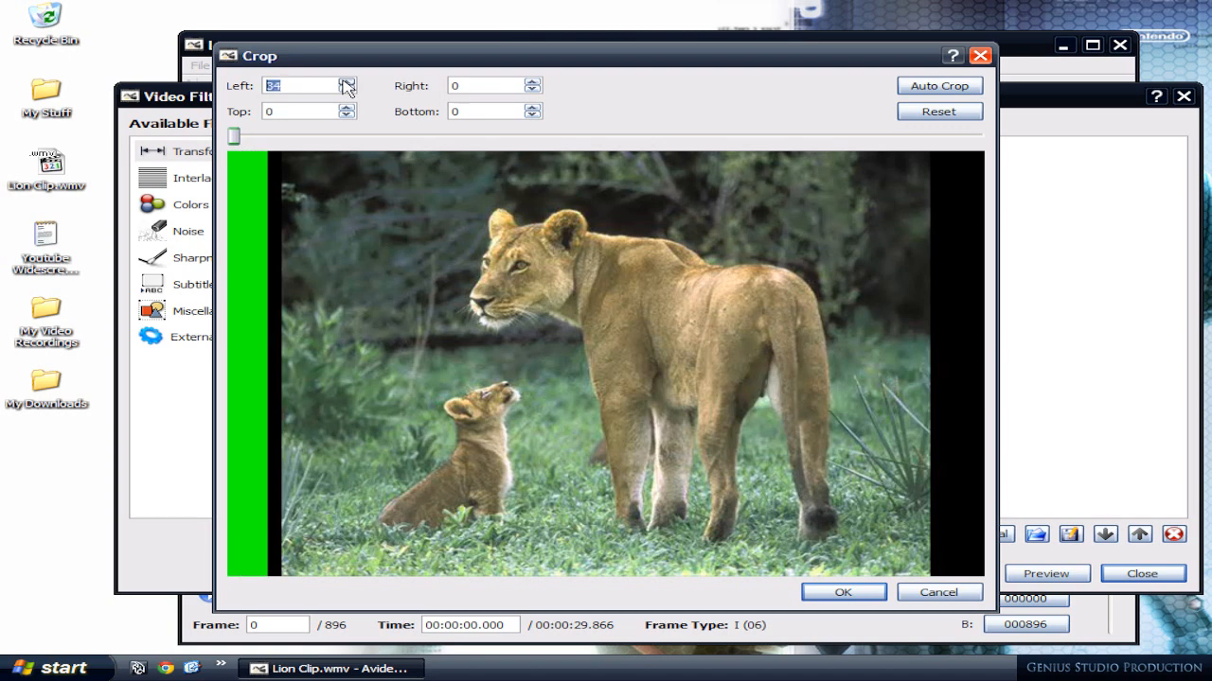
{"action": "left_click", "coordinate": [346, 81]}
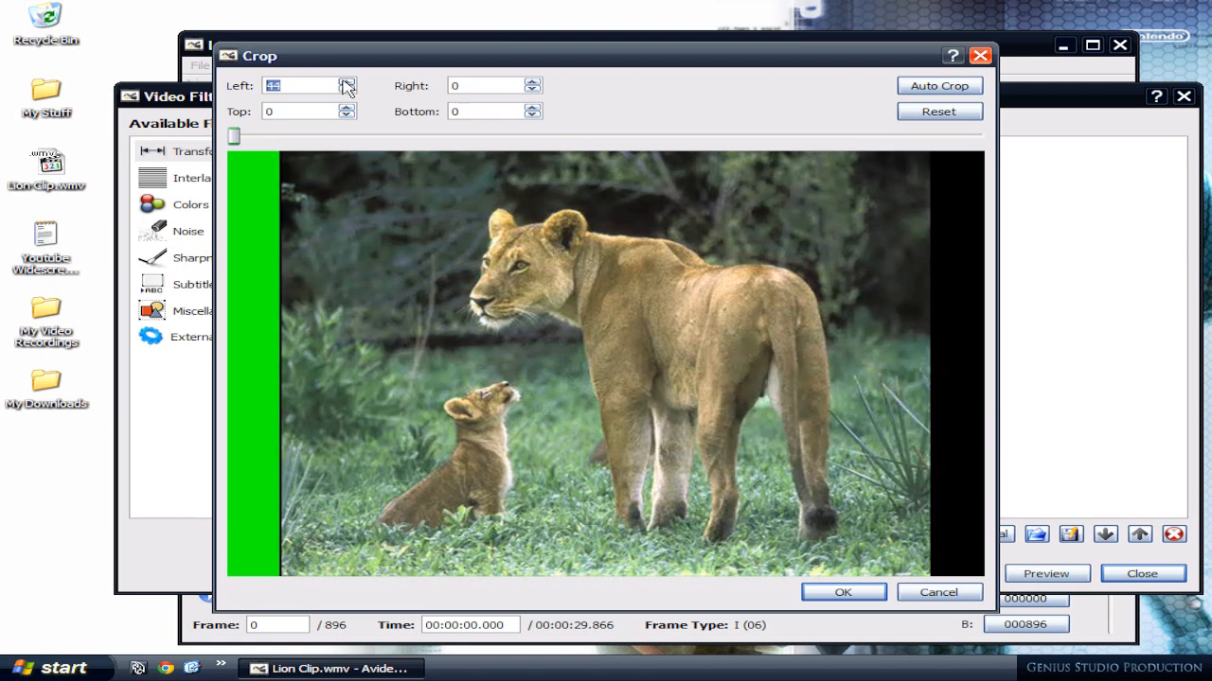
{"action": "left_click", "coordinate": [483, 85]}
{"action": "type", "text": "46"}
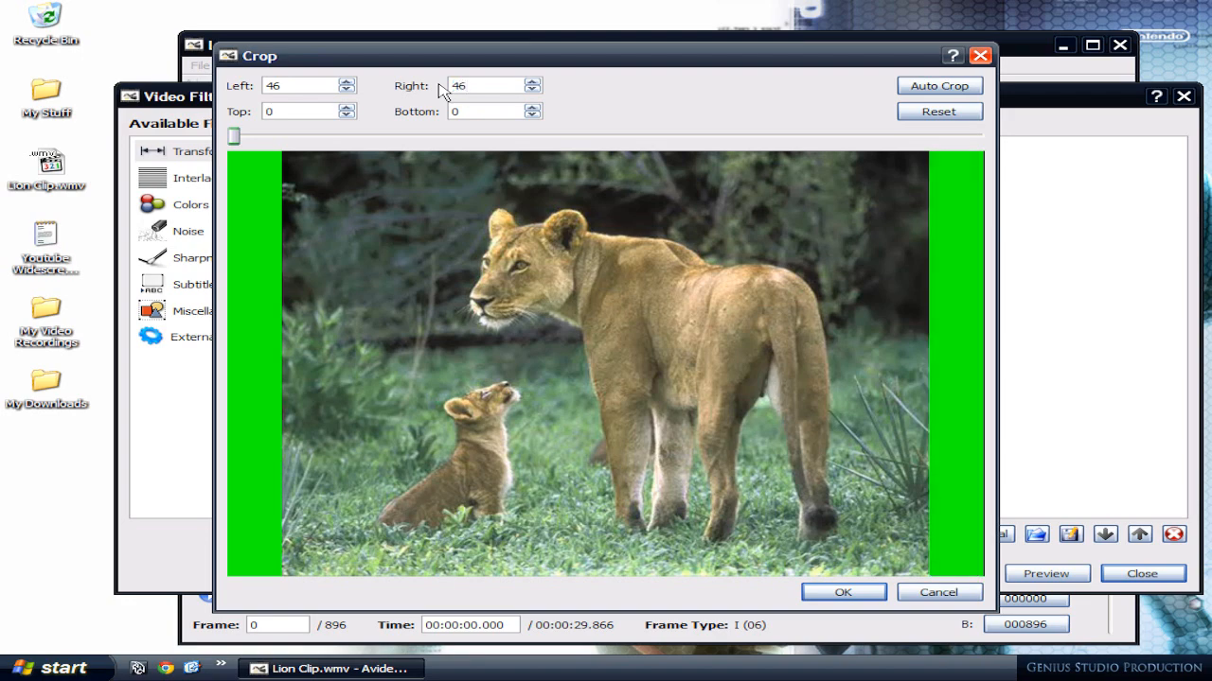
{"action": "left_click", "coordinate": [845, 593]}
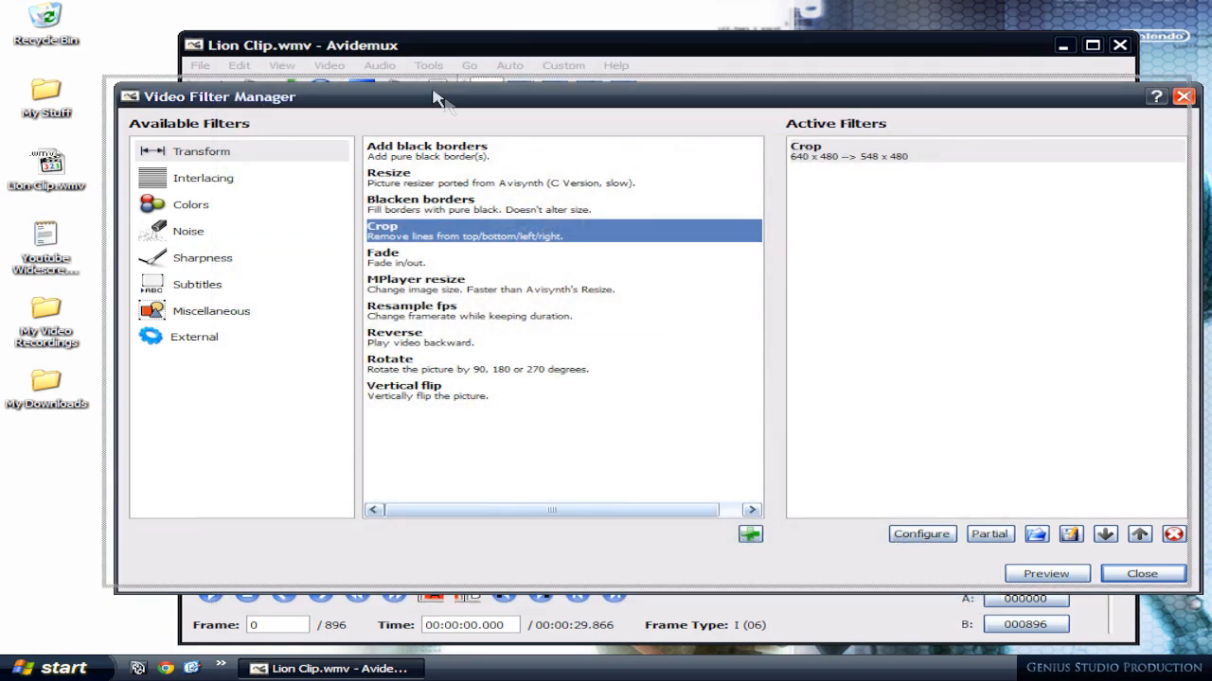
{"action": "left_click", "coordinate": [1053, 572]}
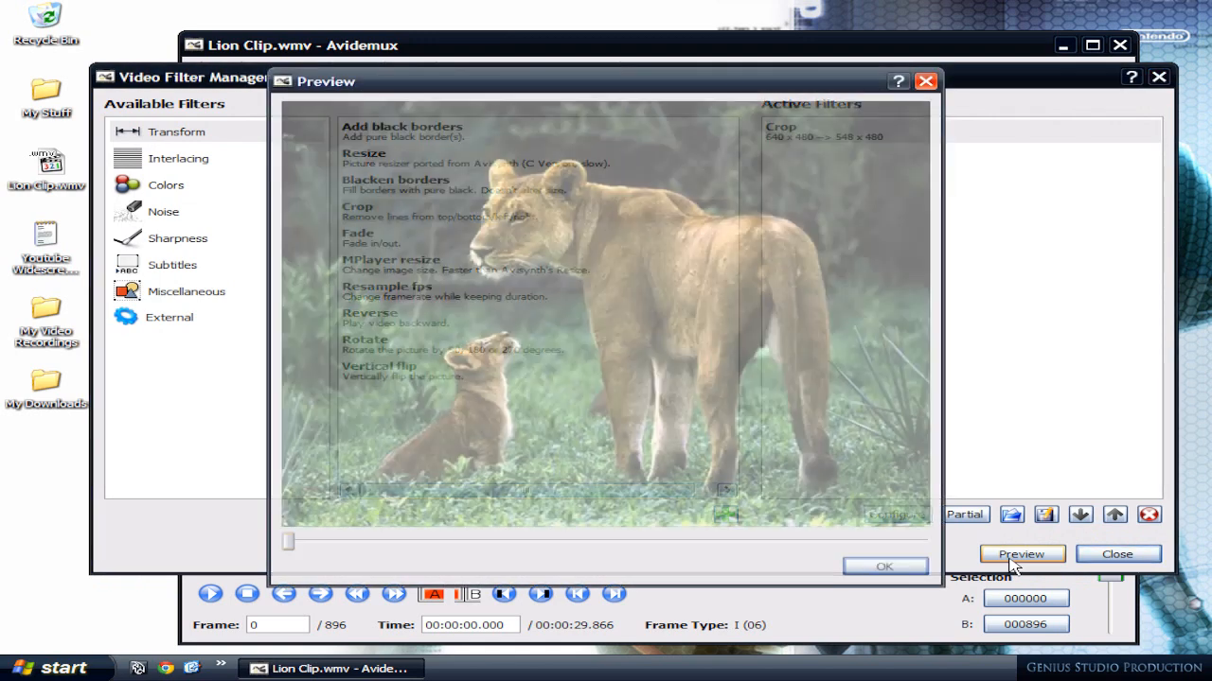
{"action": "left_click", "coordinate": [1022, 554]}
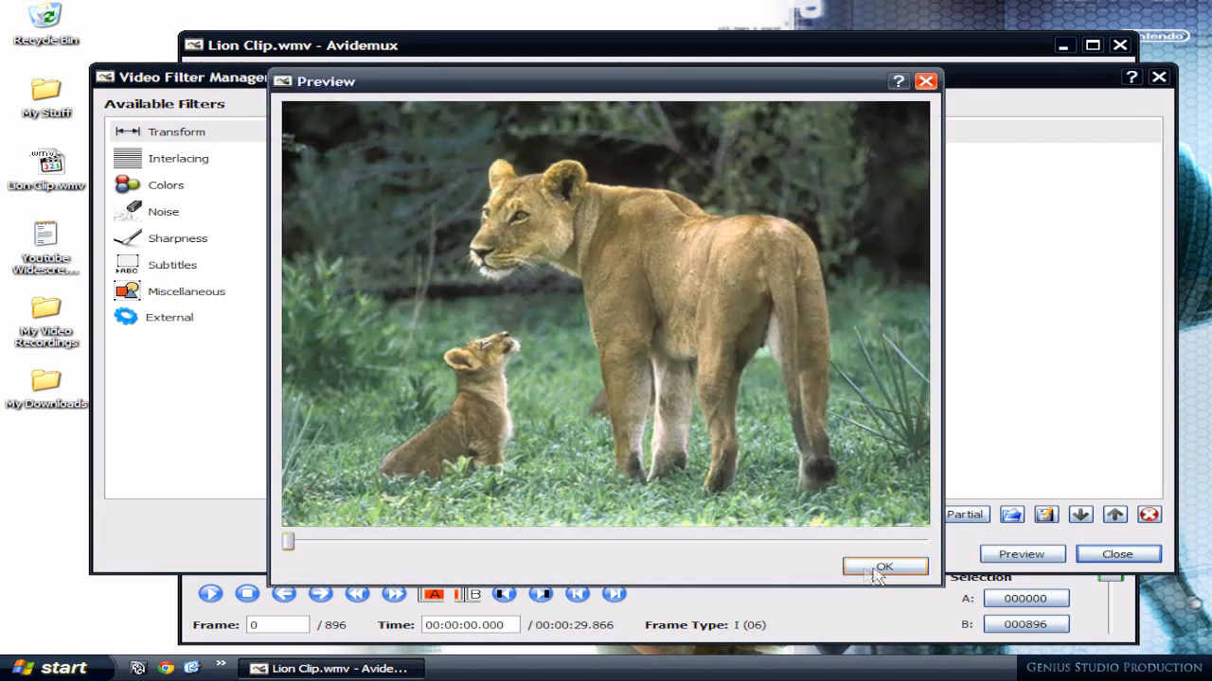
{"action": "left_click", "coordinate": [885, 566]}
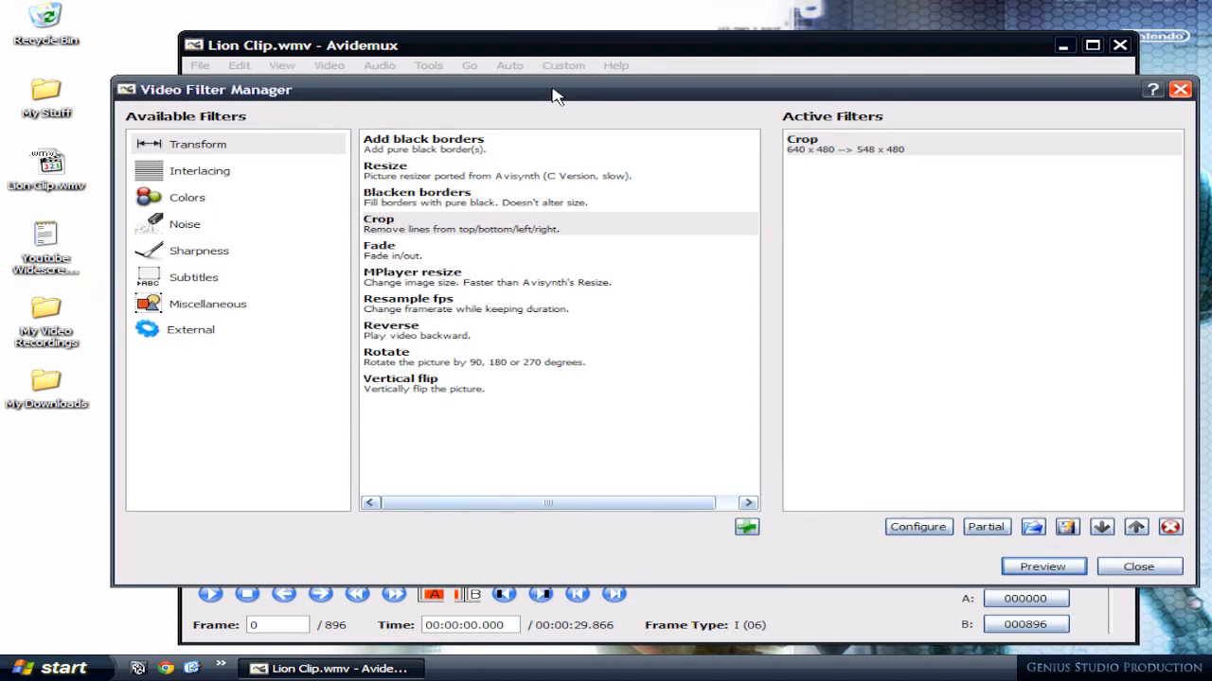
{"action": "mouse_move", "coordinate": [70, 246]}
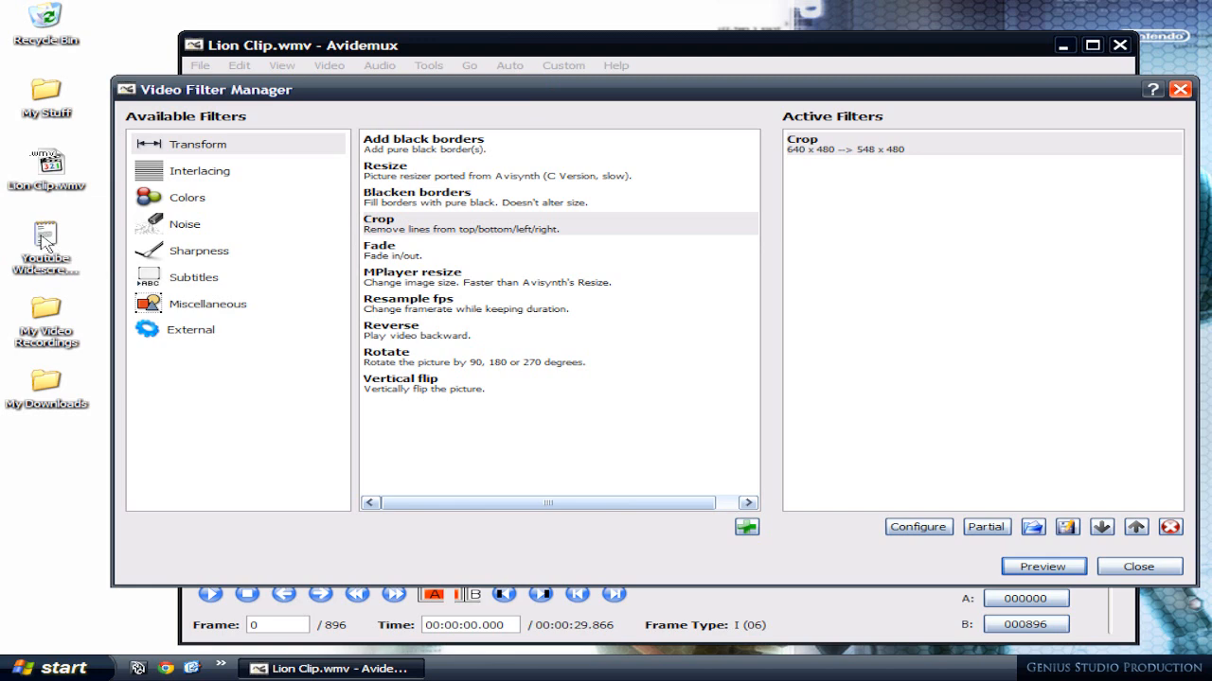
Step: Look up the 856x480 and 1280x720 sizes in Youtube Widescreen Format.txt
{"action": "double_click", "coordinate": [45, 249]}
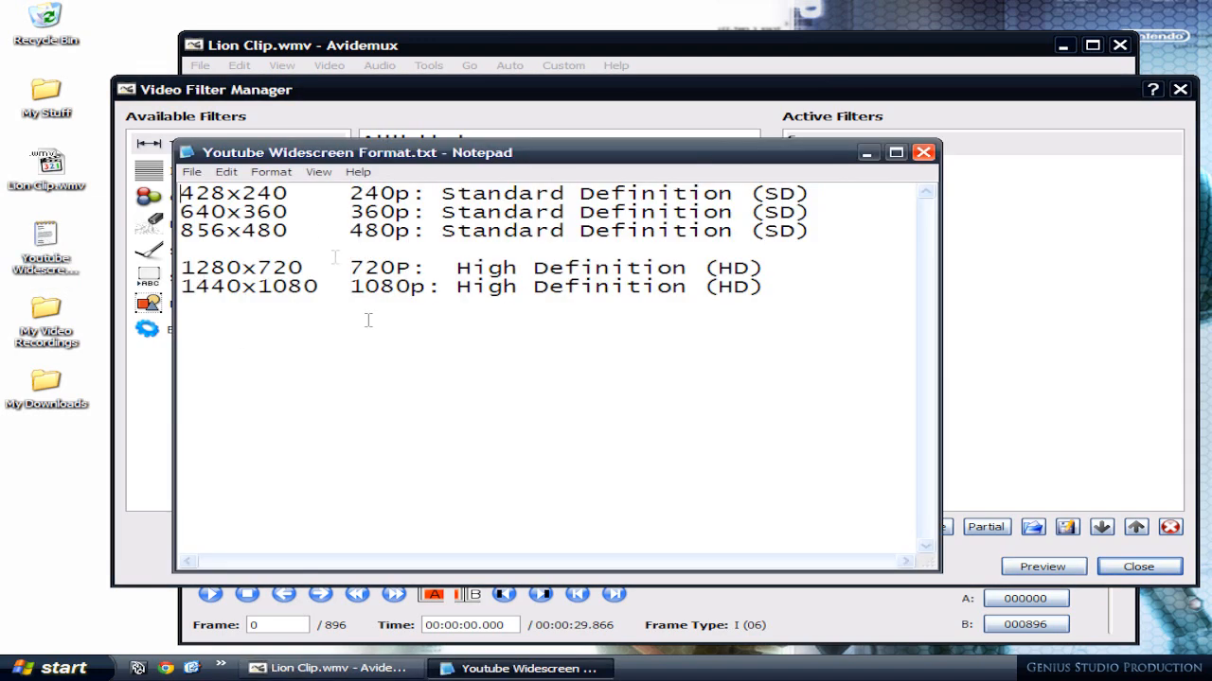
{"action": "mouse_move", "coordinate": [431, 193]}
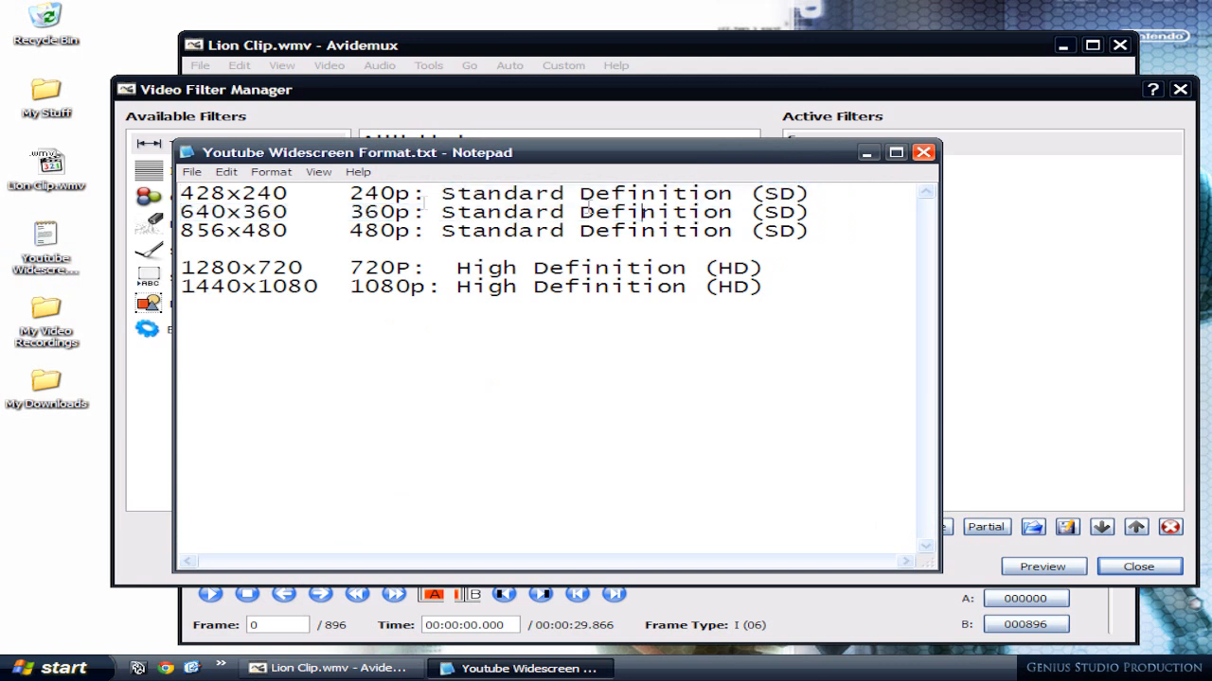
{"action": "double_click", "coordinate": [233, 194]}
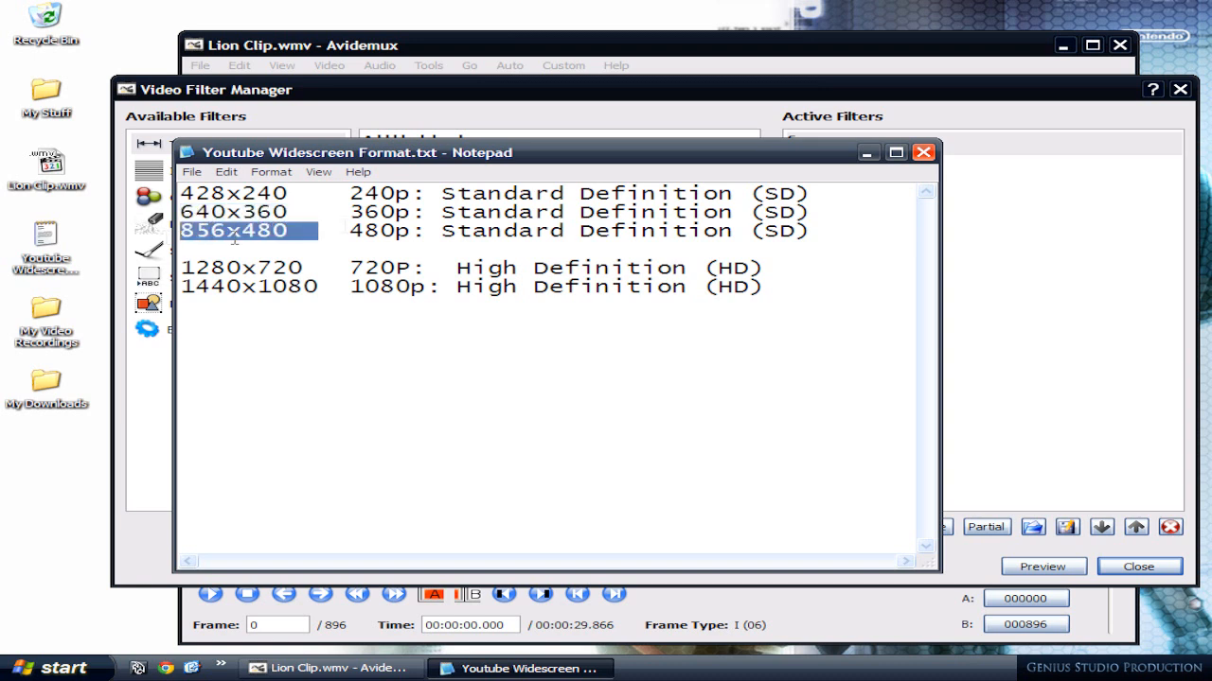
{"action": "mouse_move", "coordinate": [320, 274]}
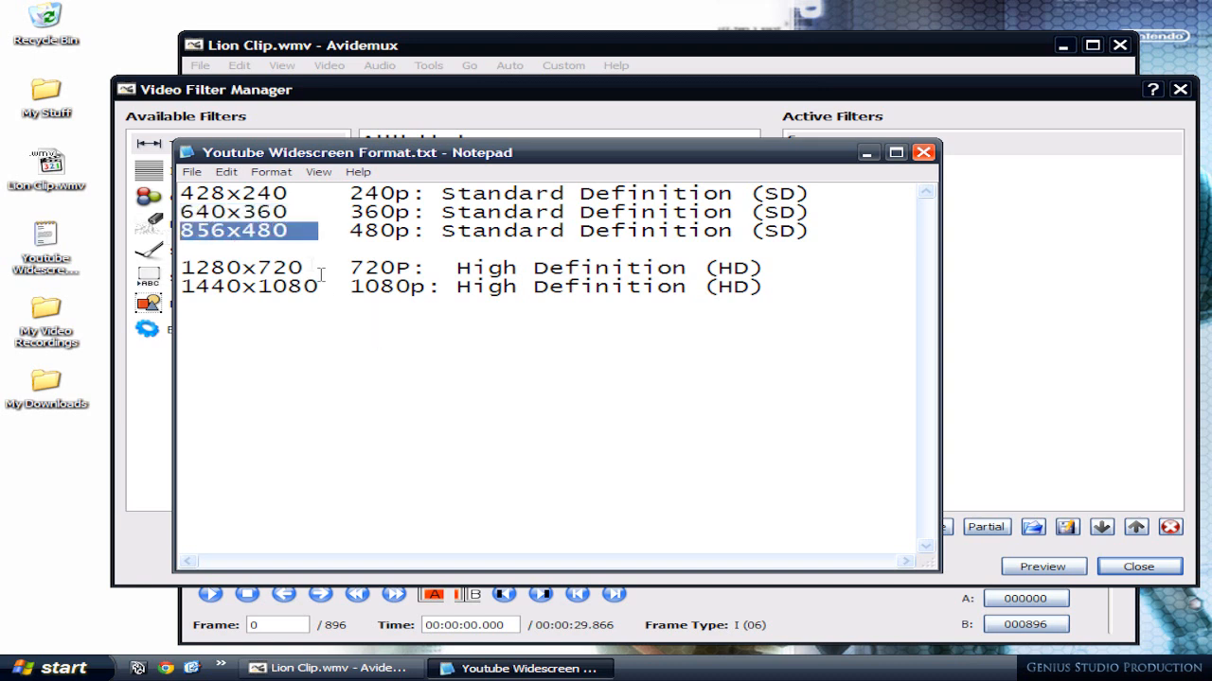
{"action": "double_click", "coordinate": [242, 266]}
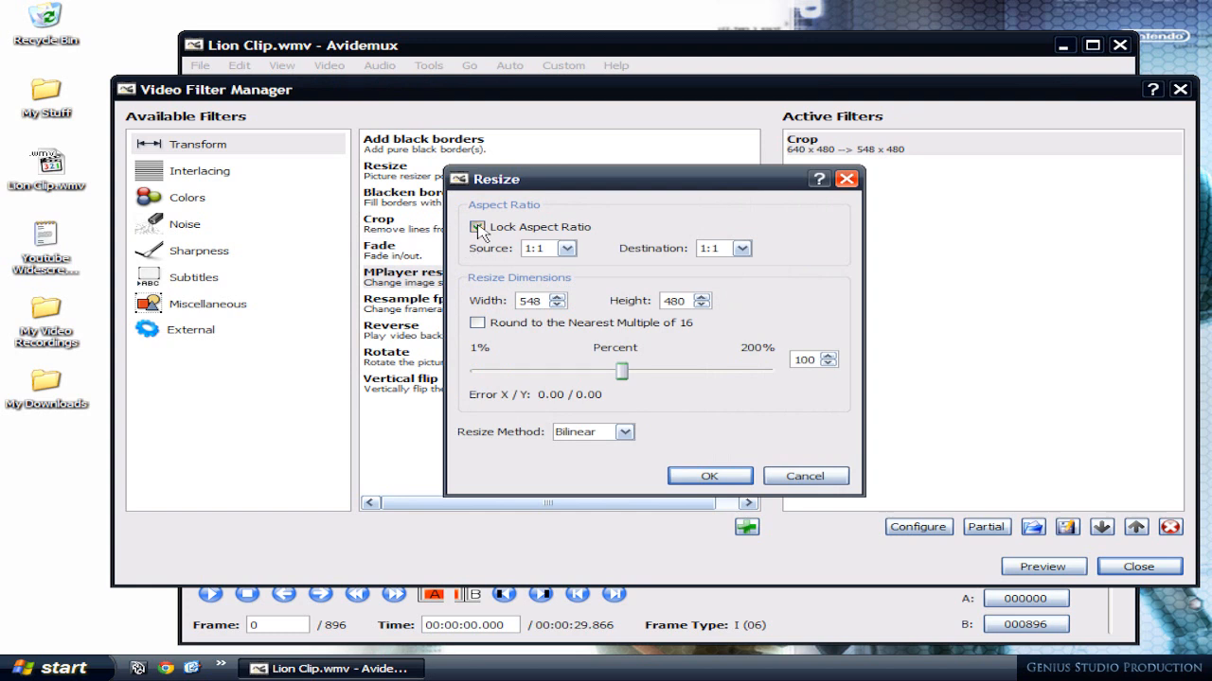
Step: Add MPlayer resize with aspect lock off, width 1280 and height 720
{"action": "left_click", "coordinate": [477, 226]}
{"action": "type", "text": "1280"}
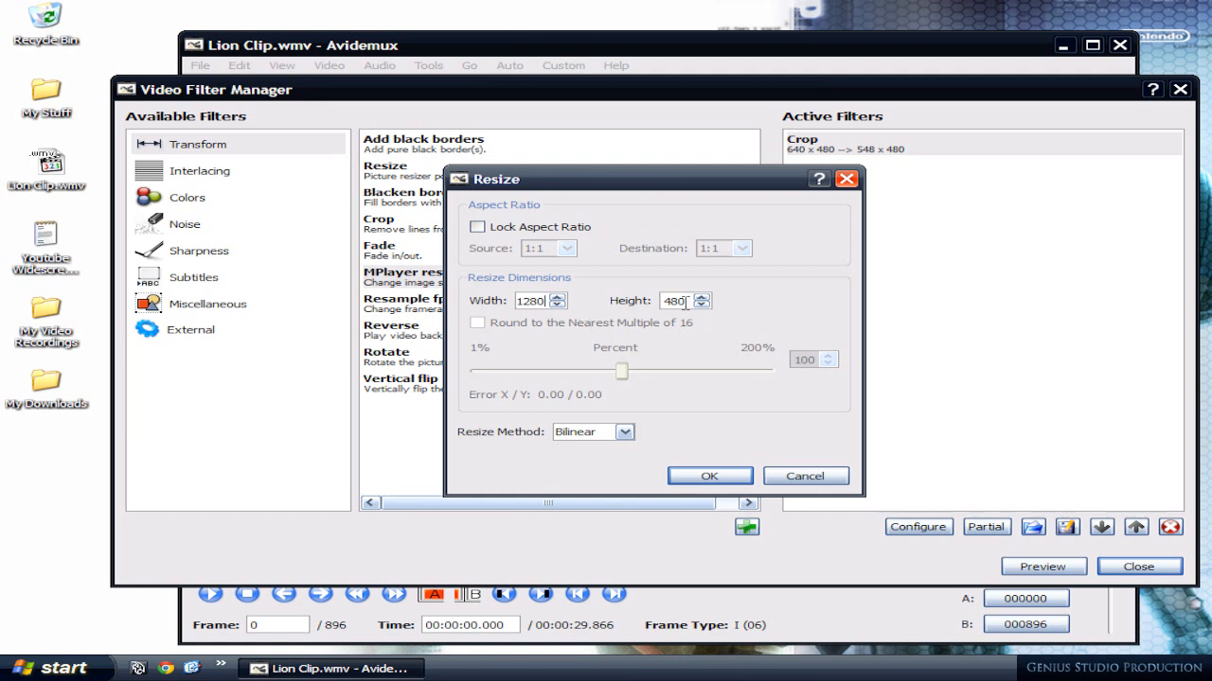
{"action": "type", "text": "7"}
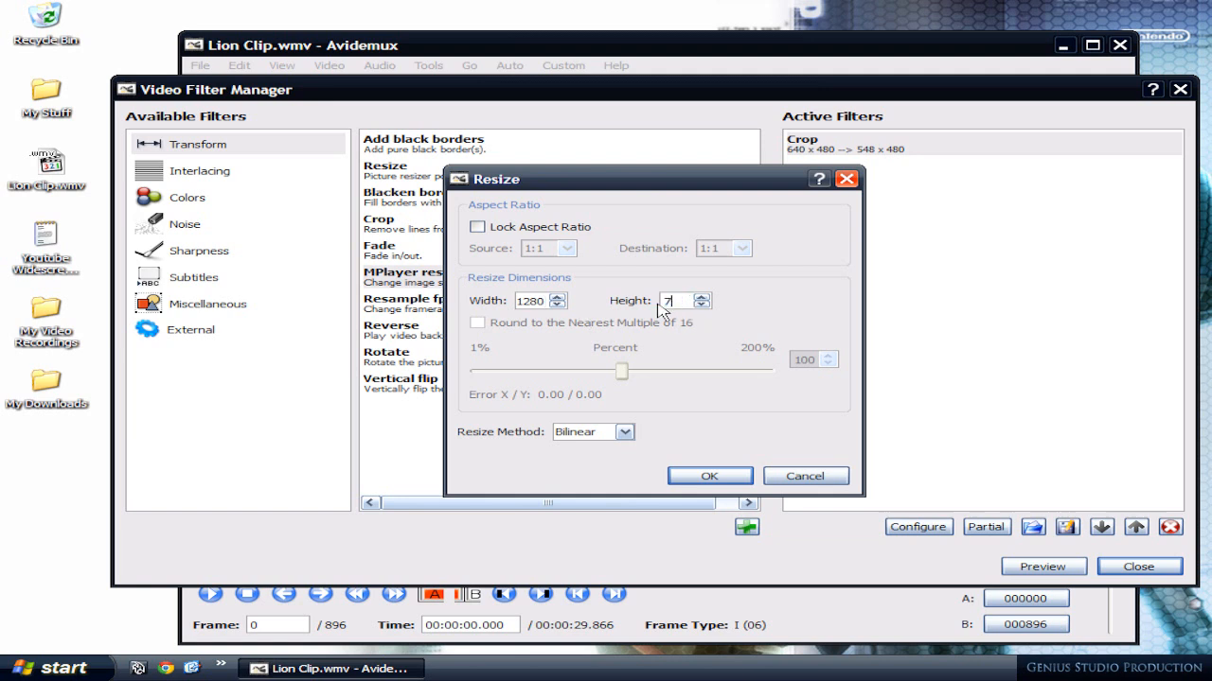
{"action": "type", "text": "20"}
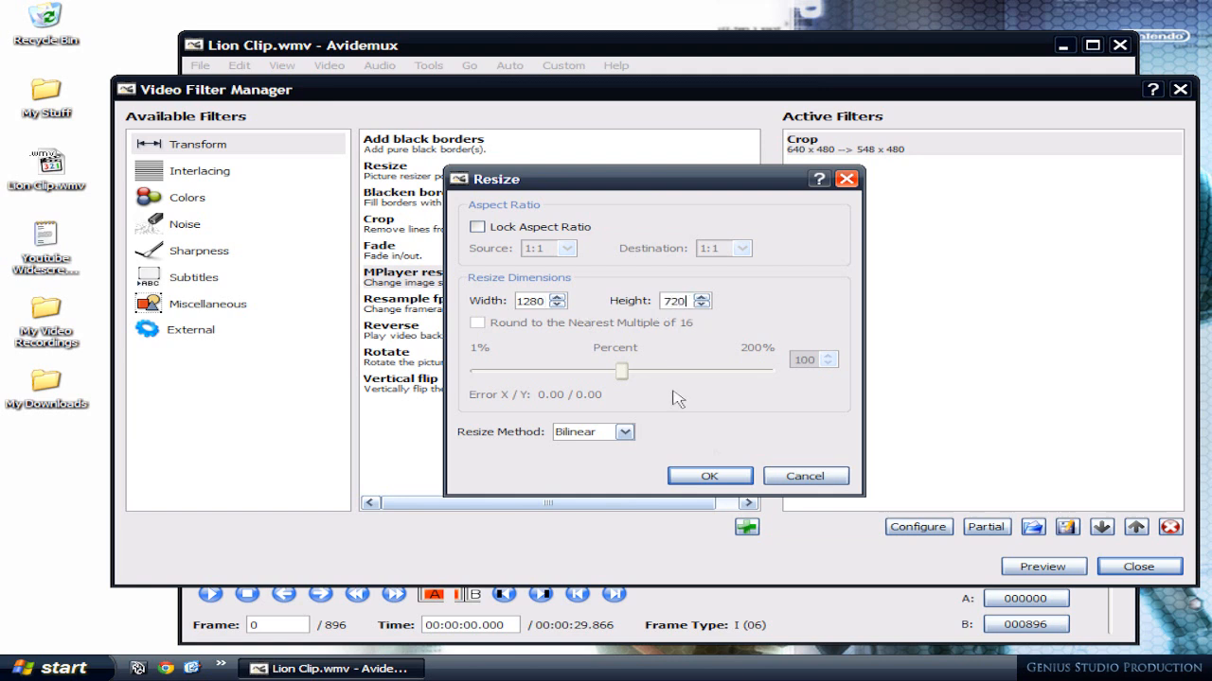
{"action": "left_click", "coordinate": [709, 475]}
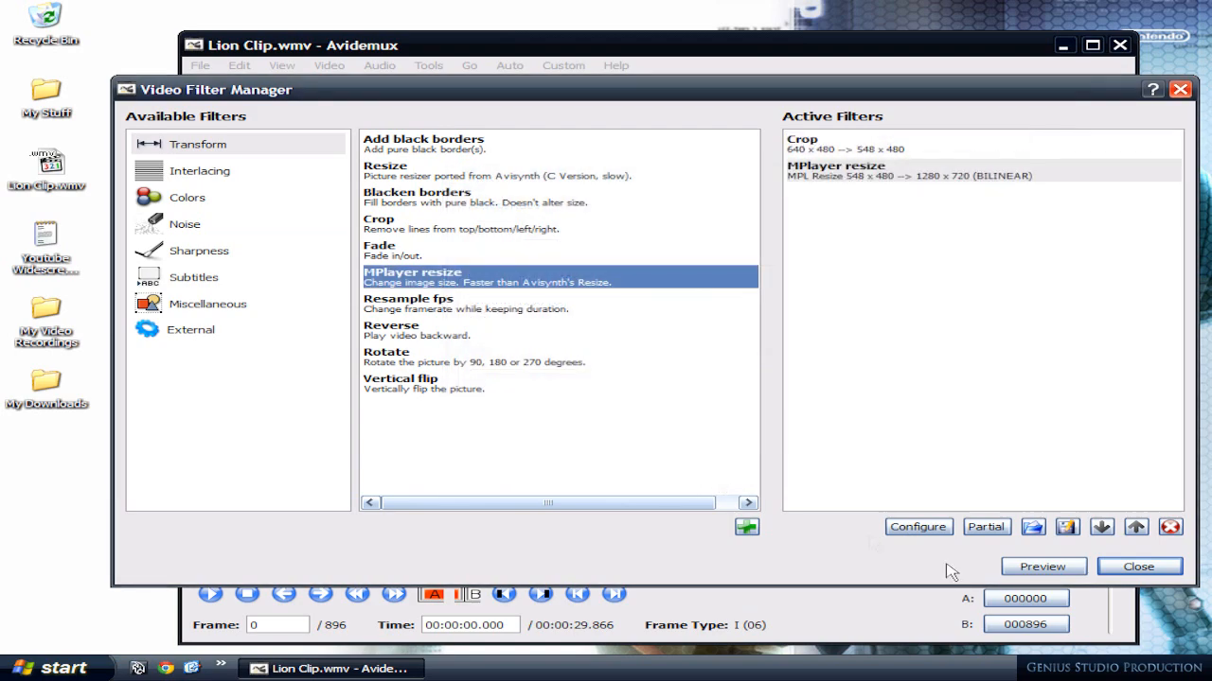
Step: Preview the 1280x720 filtered clip, then close the Video Filter Manager
{"action": "left_click", "coordinate": [1043, 566]}
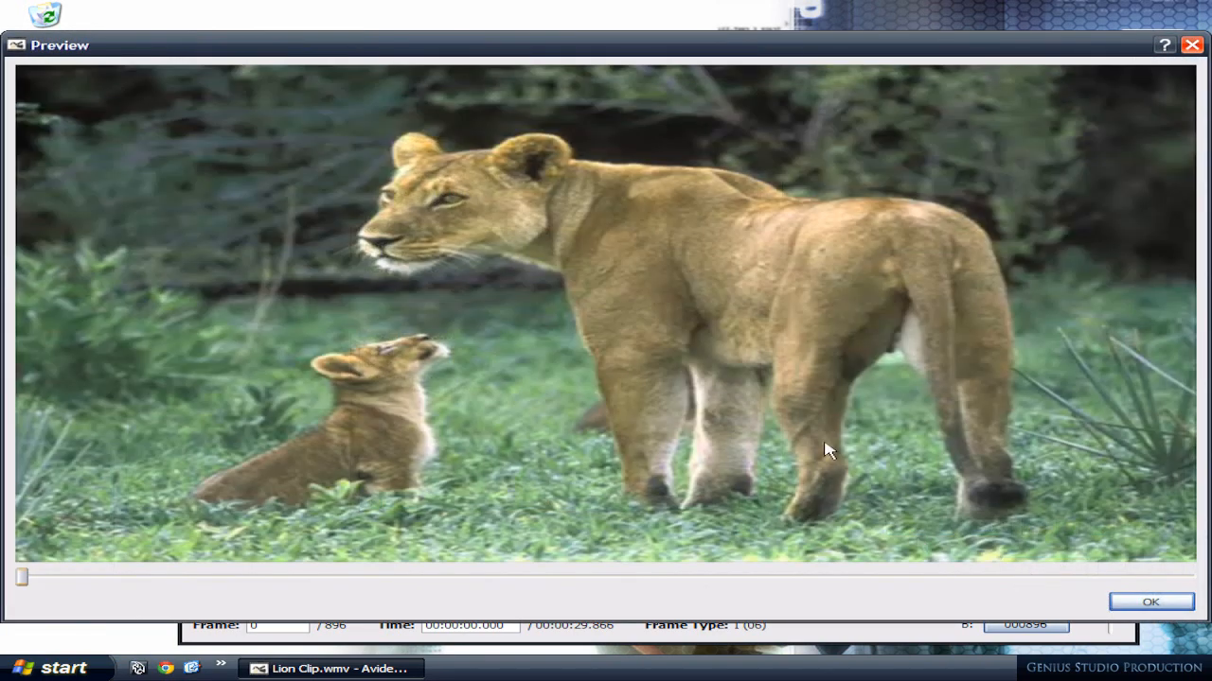
{"action": "mouse_move", "coordinate": [935, 172]}
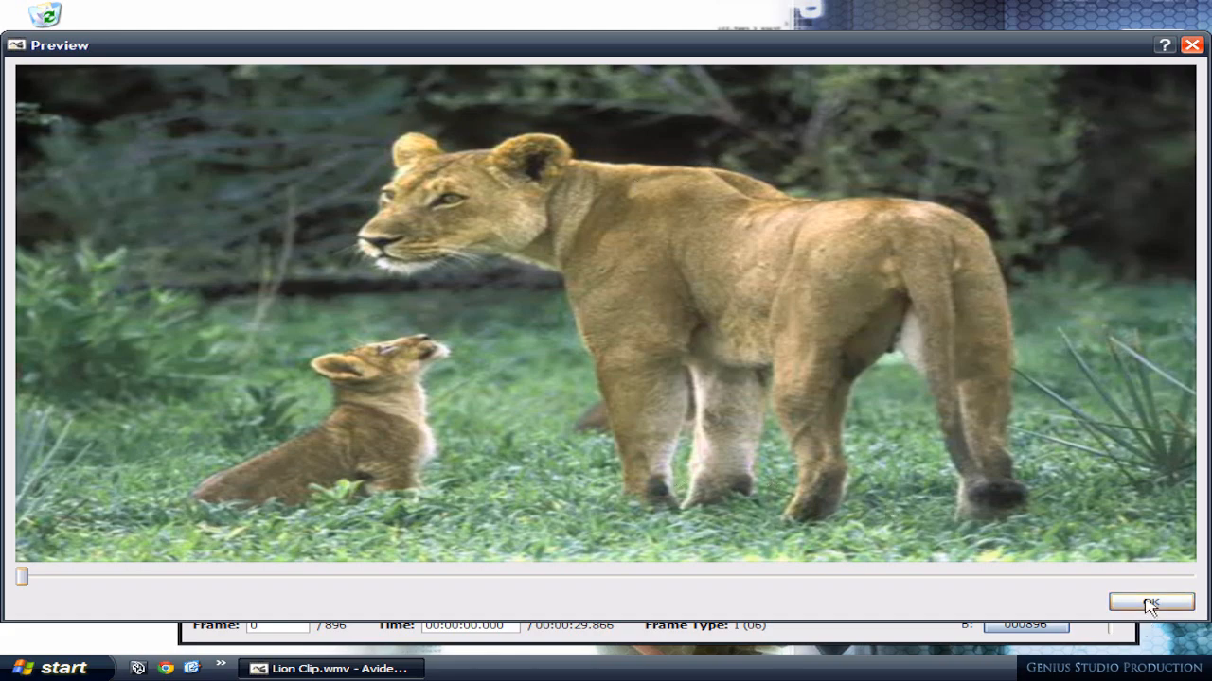
{"action": "left_click", "coordinate": [1150, 604]}
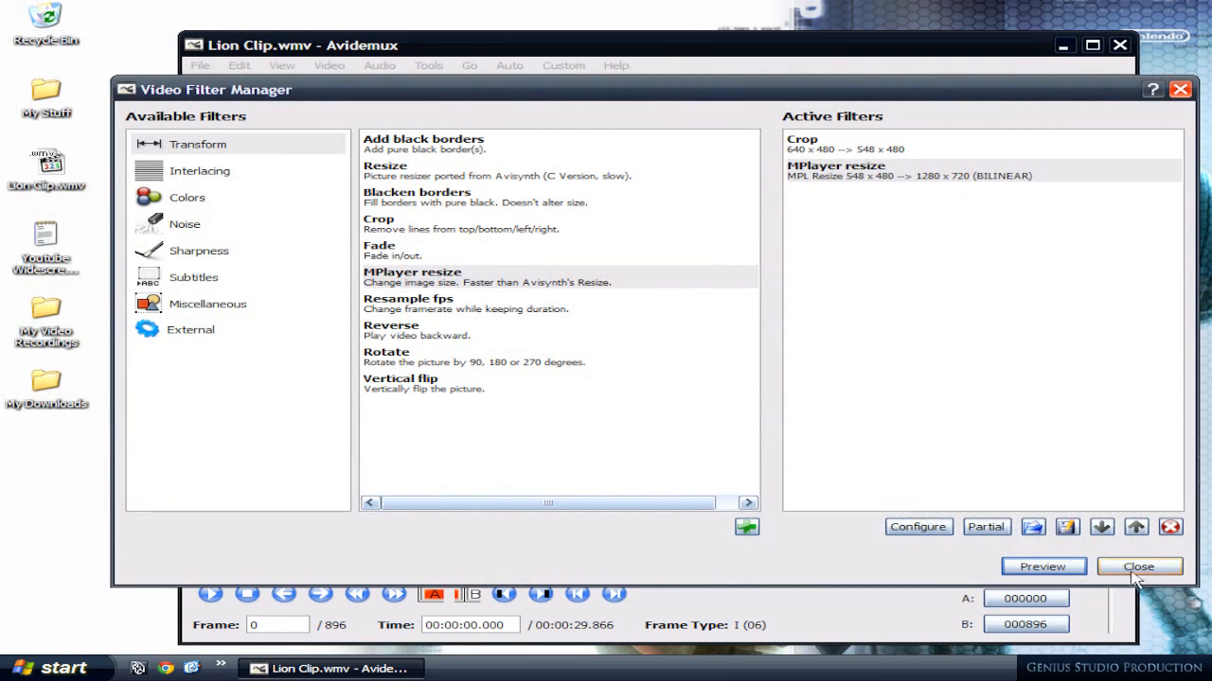
{"action": "left_click", "coordinate": [1134, 566]}
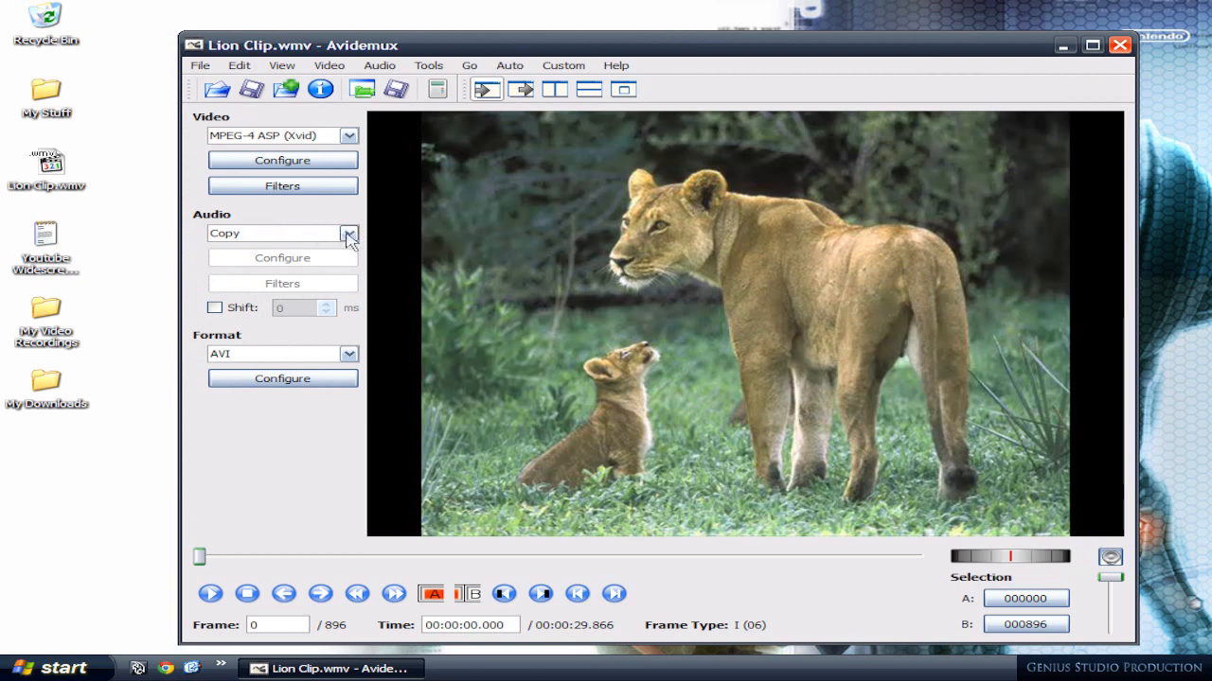
Step: Set audio encoding to MP3 (lame) and mix the channels to Stereo
{"action": "left_click", "coordinate": [349, 233]}
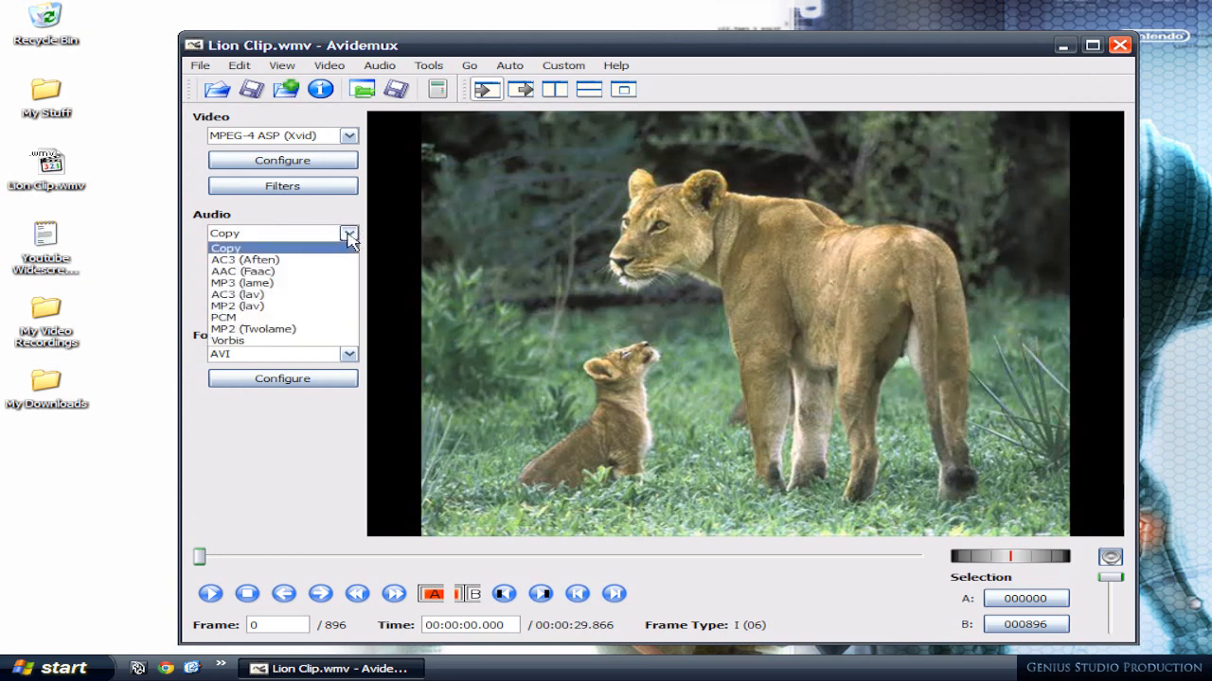
{"action": "left_click", "coordinate": [242, 283]}
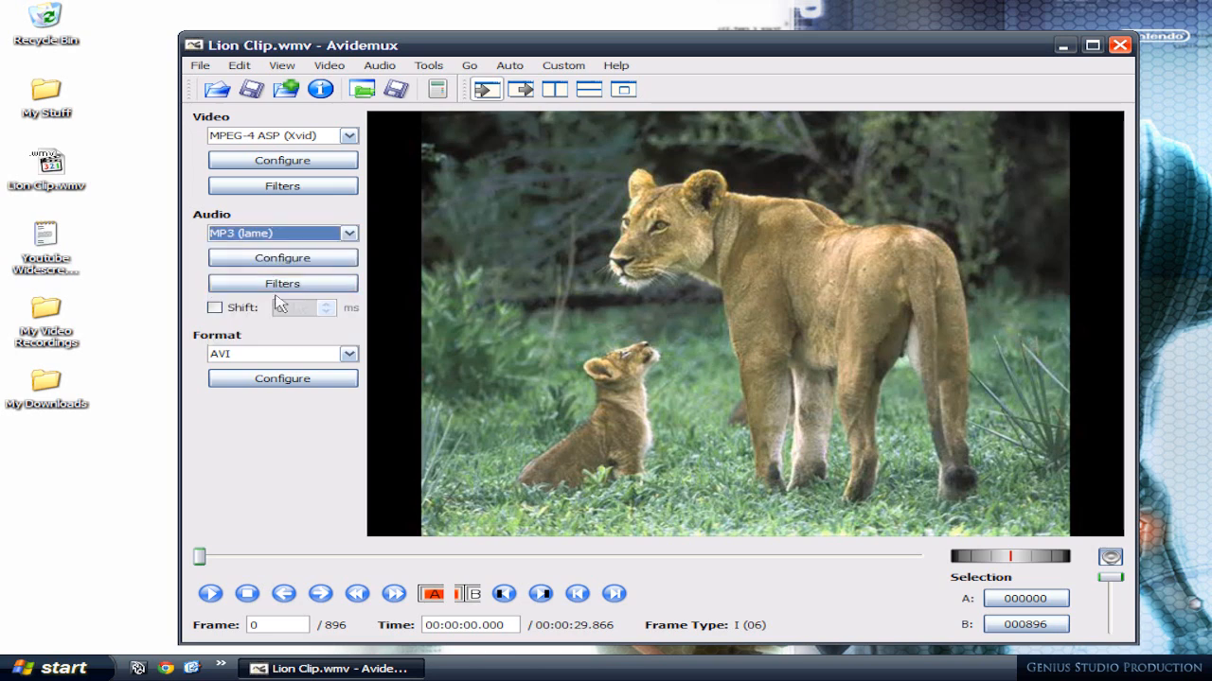
{"action": "left_click", "coordinate": [282, 283]}
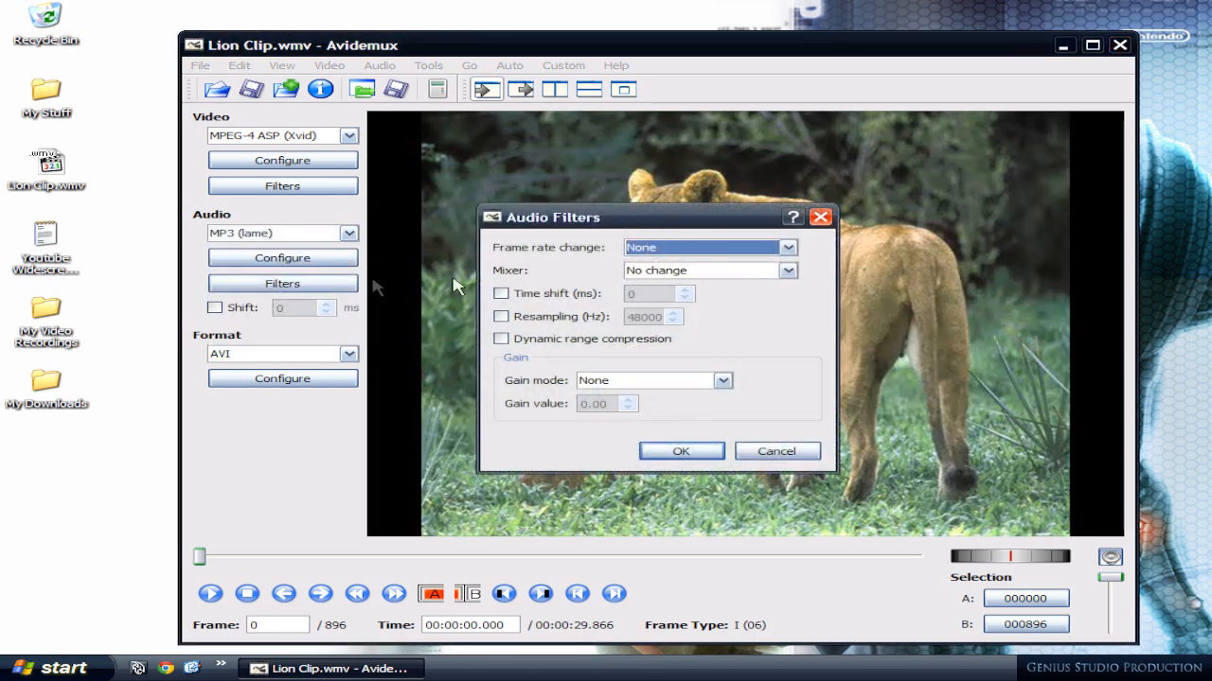
{"action": "mouse_move", "coordinate": [751, 283]}
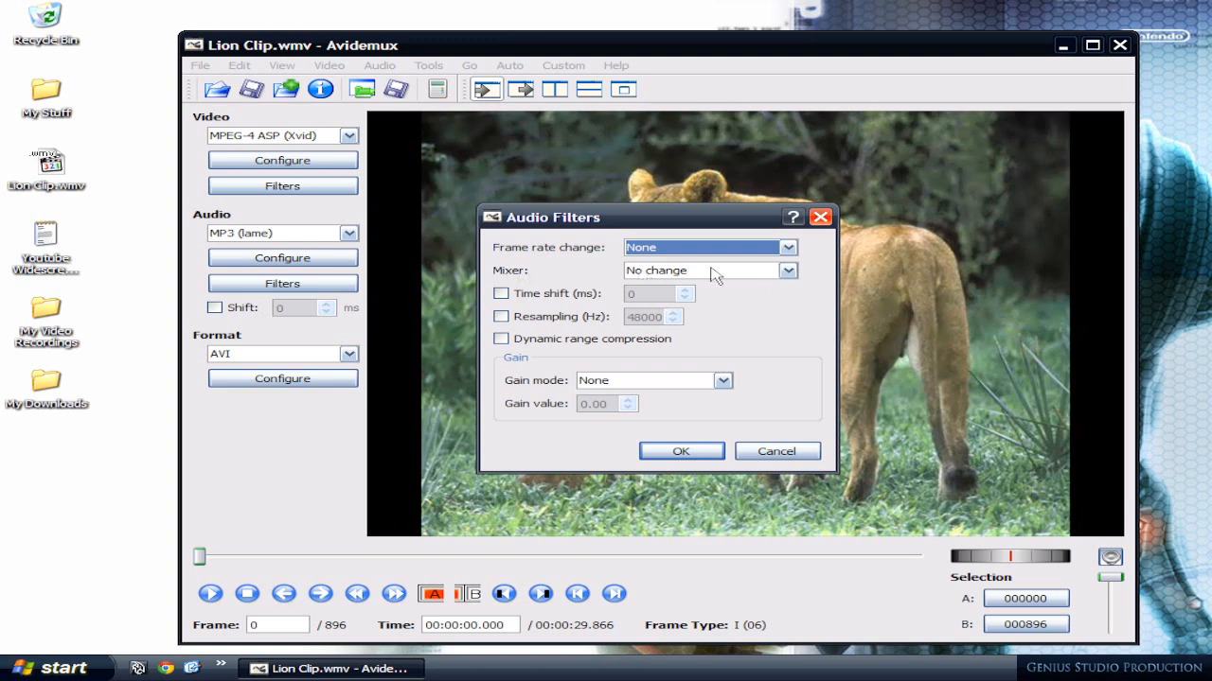
{"action": "left_click", "coordinate": [788, 271]}
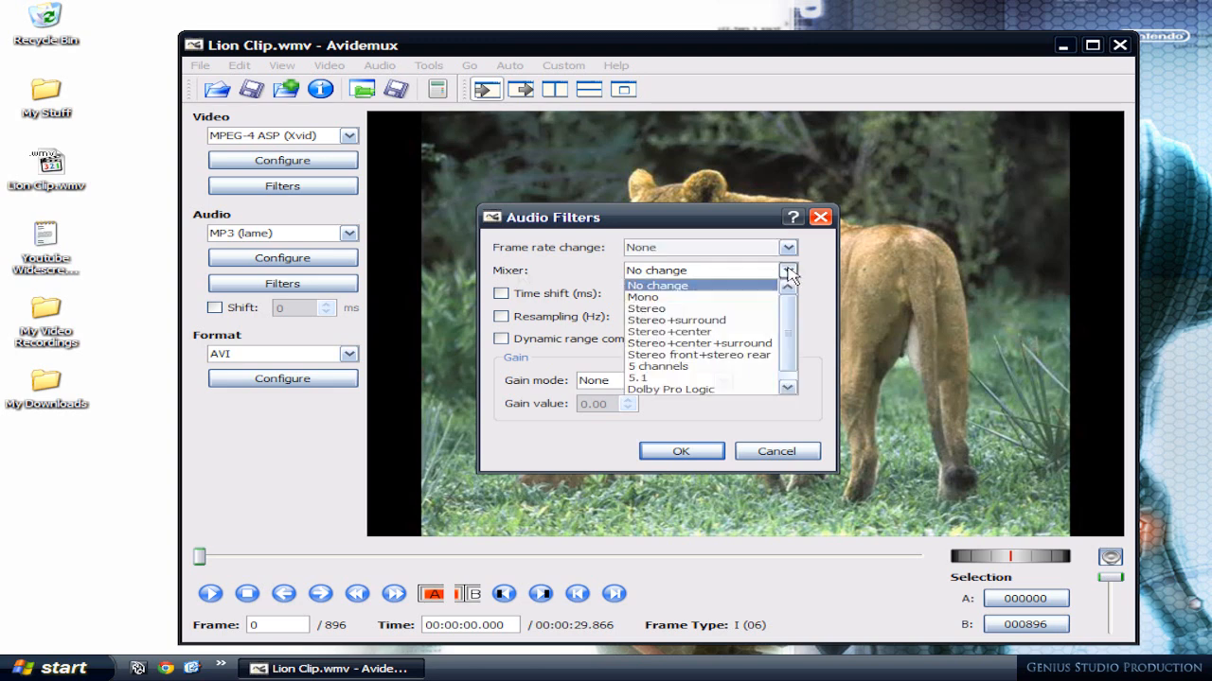
{"action": "left_click", "coordinate": [644, 308]}
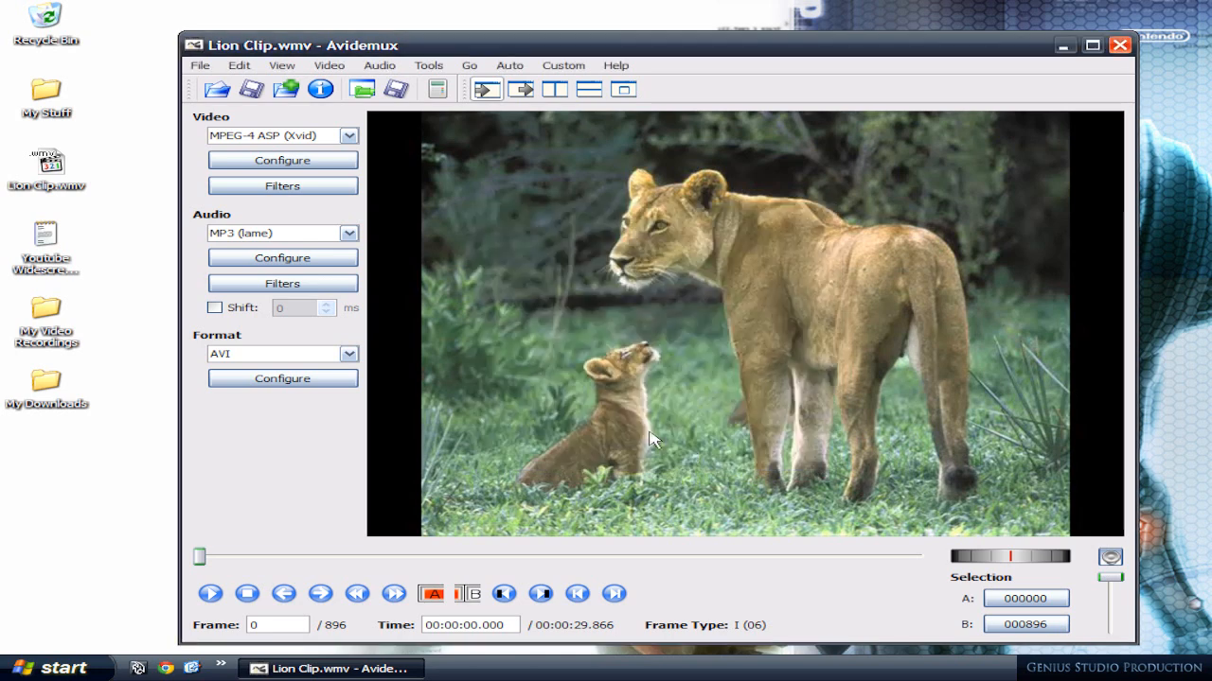
{"action": "mouse_move", "coordinate": [395, 238]}
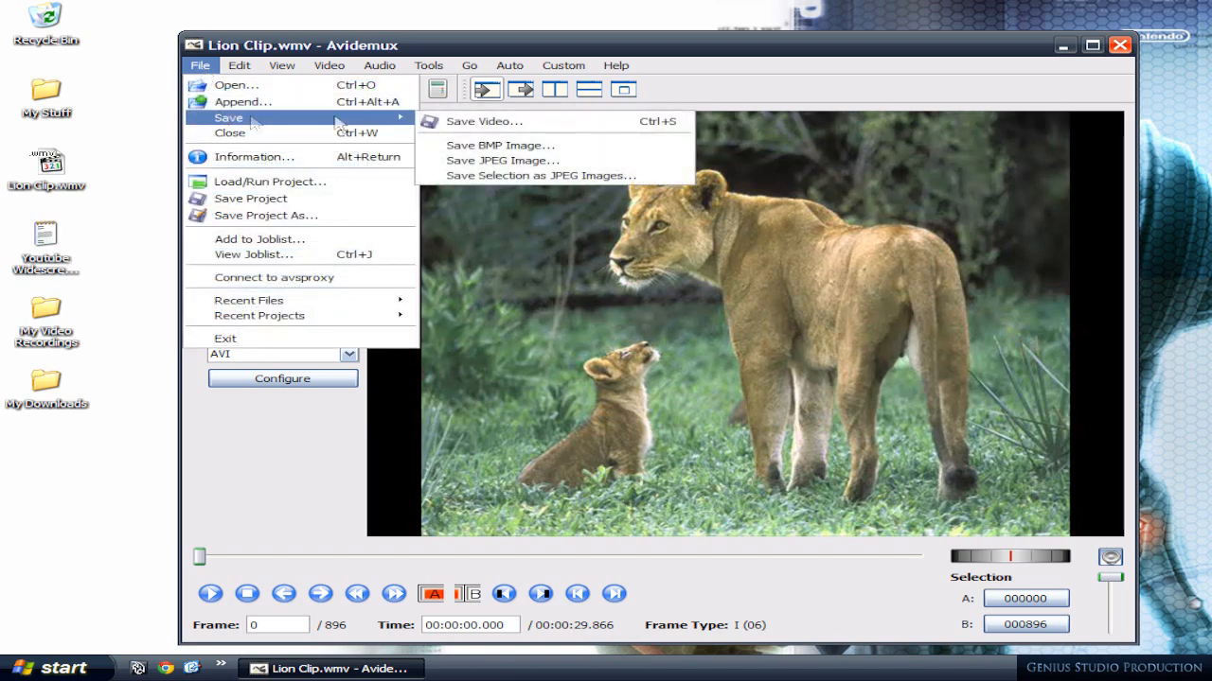
Step: Save the edited video to the Desktop as lion 123.avi
{"action": "left_click", "coordinate": [485, 122]}
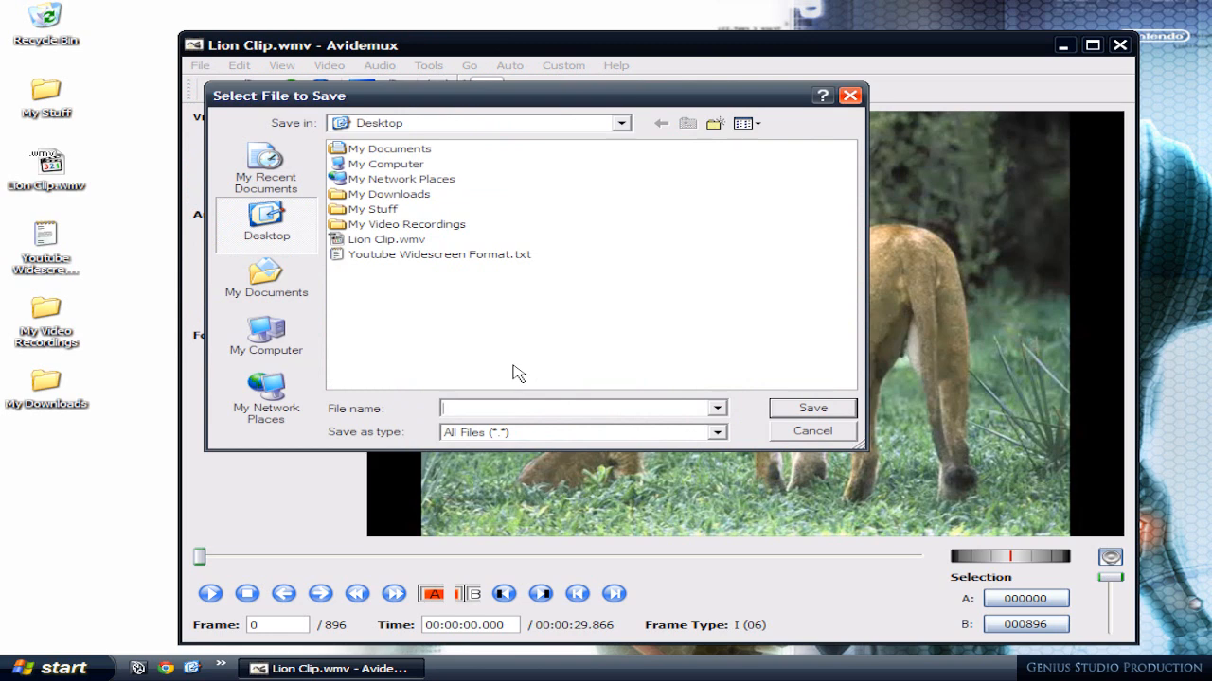
{"action": "type", "text": "lion 123"}
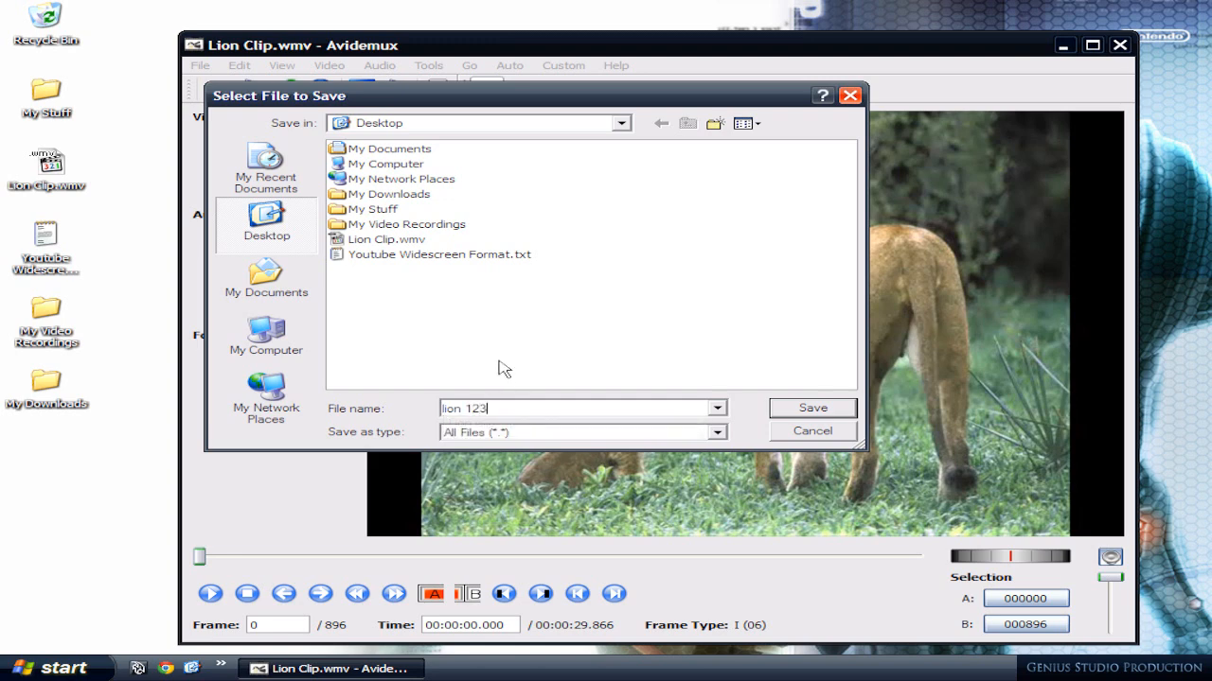
{"action": "type", "text": "."}
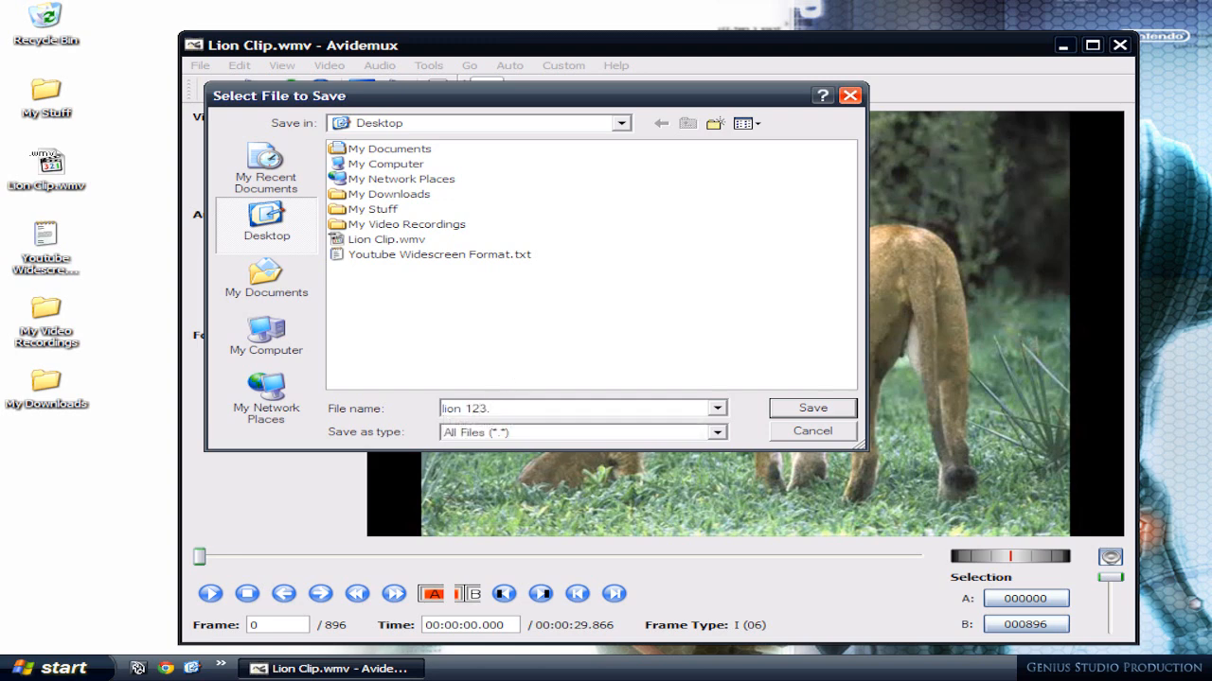
{"action": "type", "text": ".avi"}
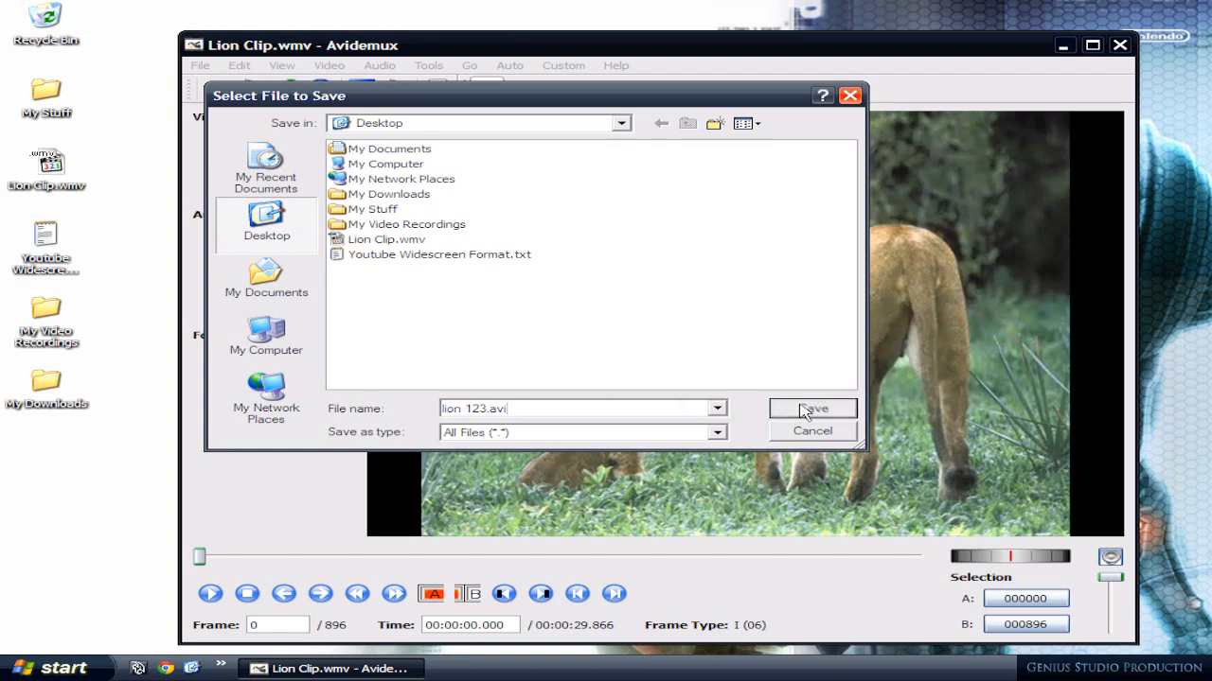
{"action": "left_click", "coordinate": [813, 409]}
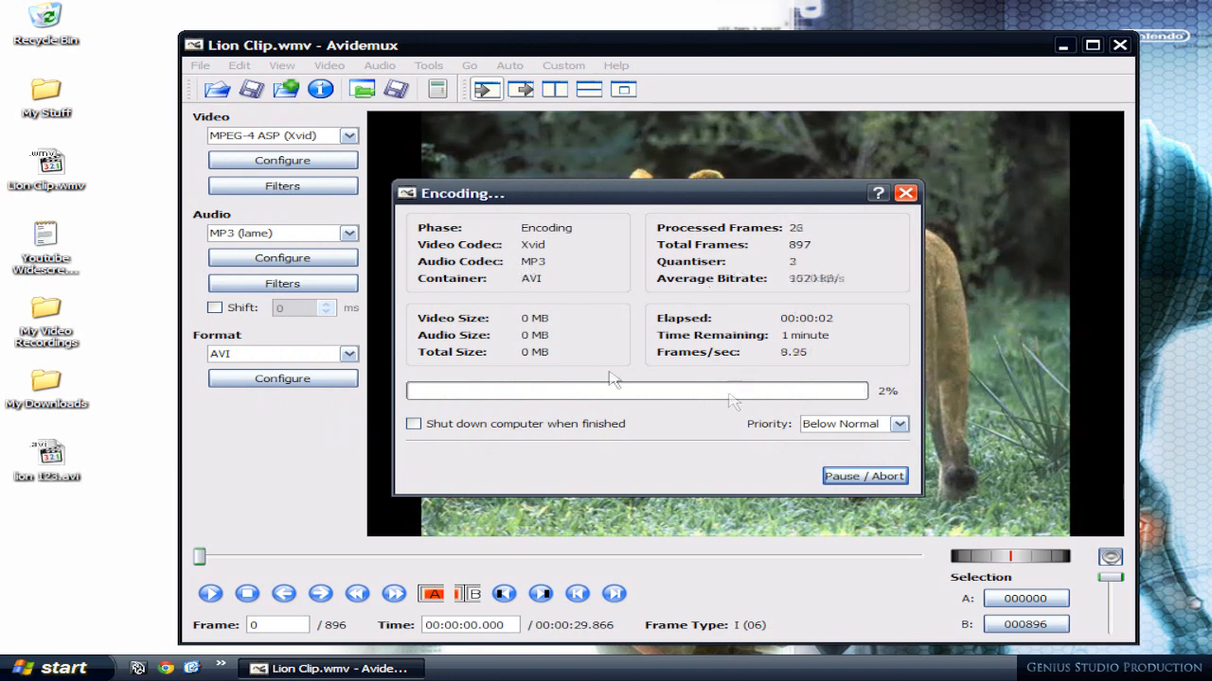
{"action": "mouse_move", "coordinate": [701, 434]}
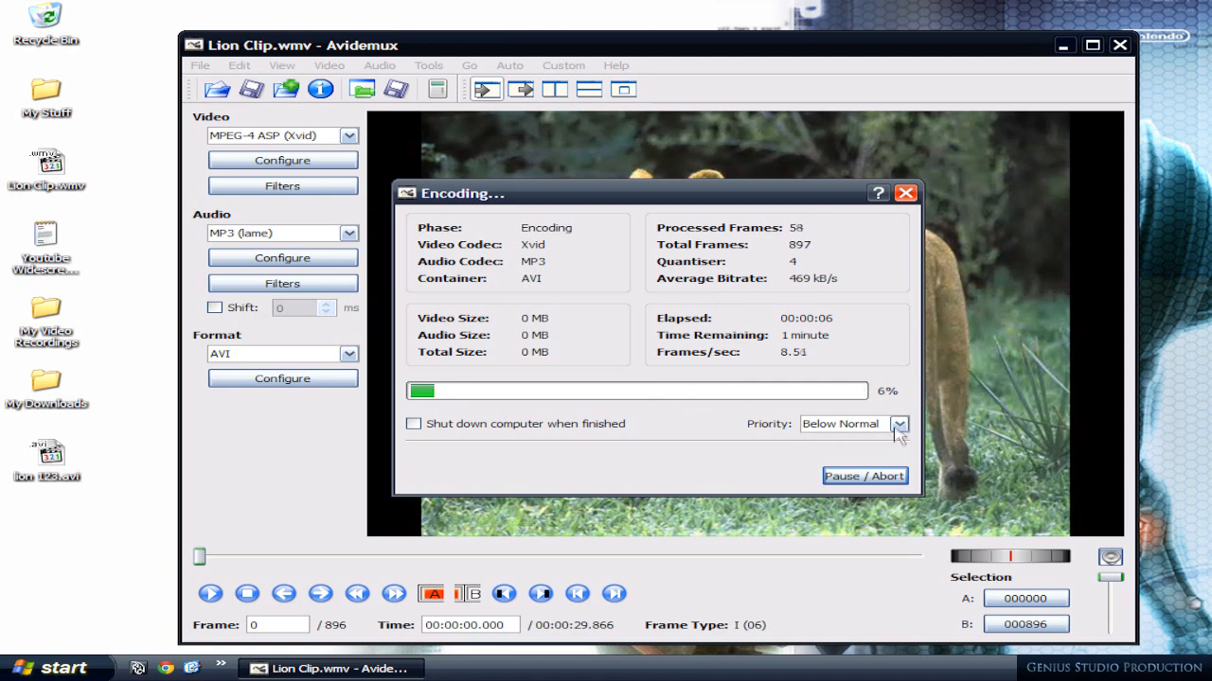
Step: Raise encoding priority to Above Normal and acknowledge the save-complete message
{"action": "left_click", "coordinate": [906, 424]}
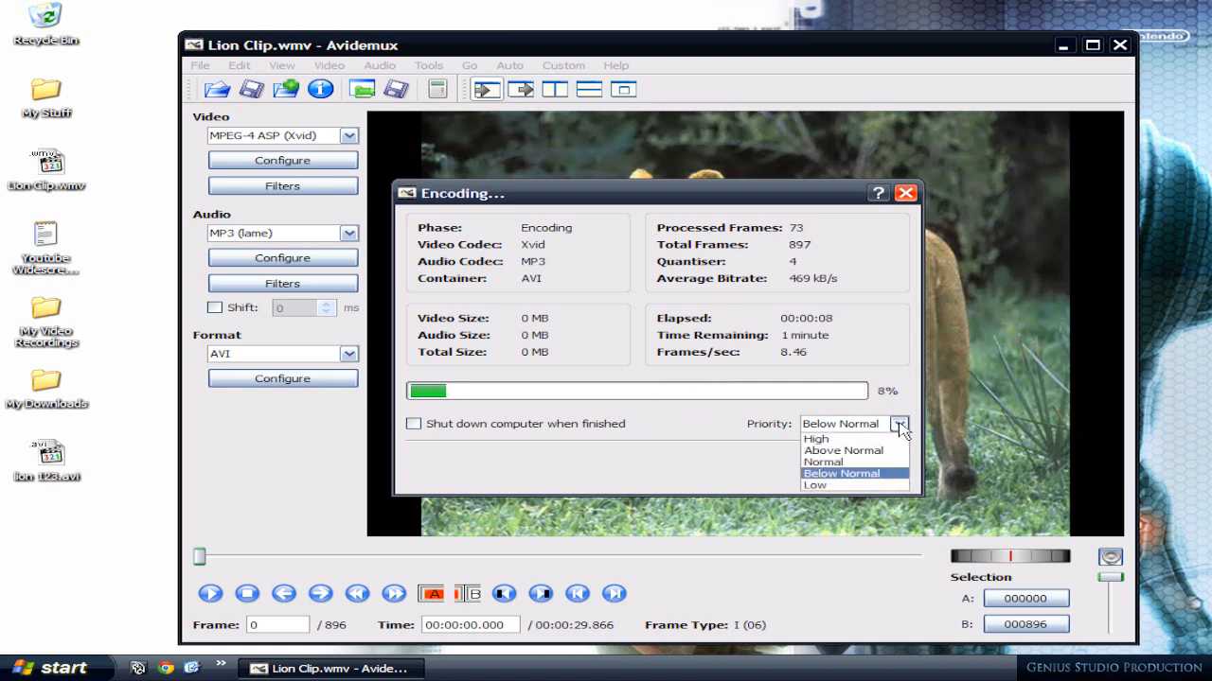
{"action": "mouse_move", "coordinate": [842, 451]}
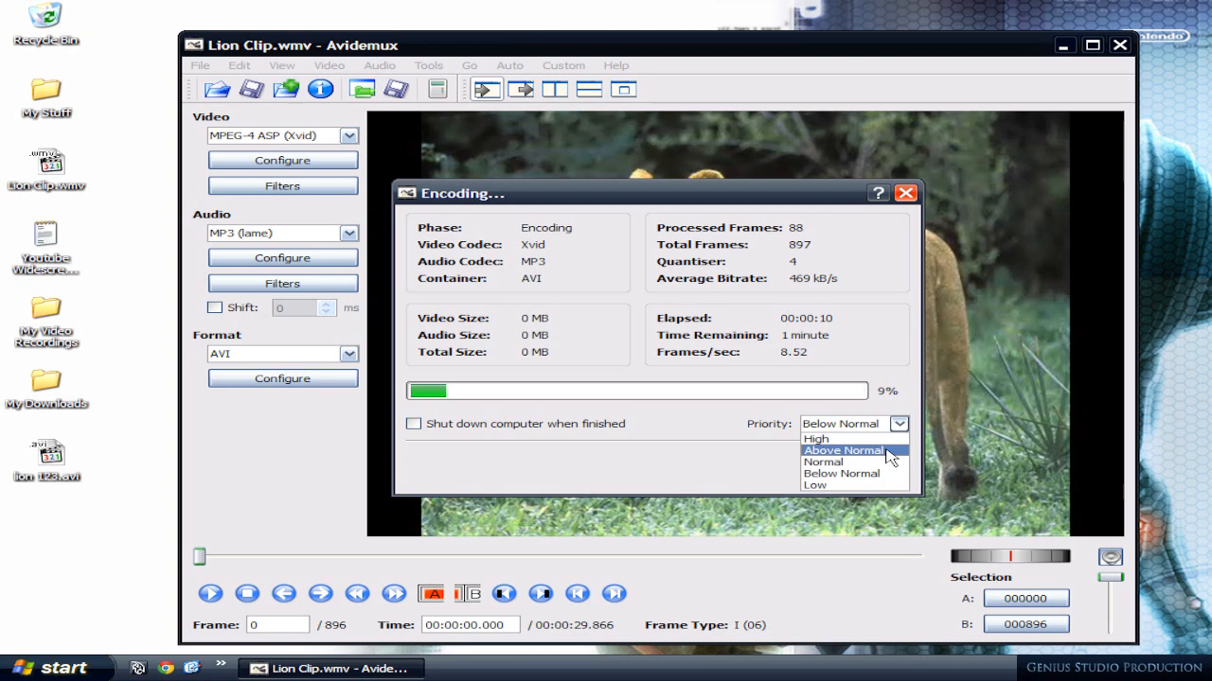
{"action": "left_click", "coordinate": [842, 451]}
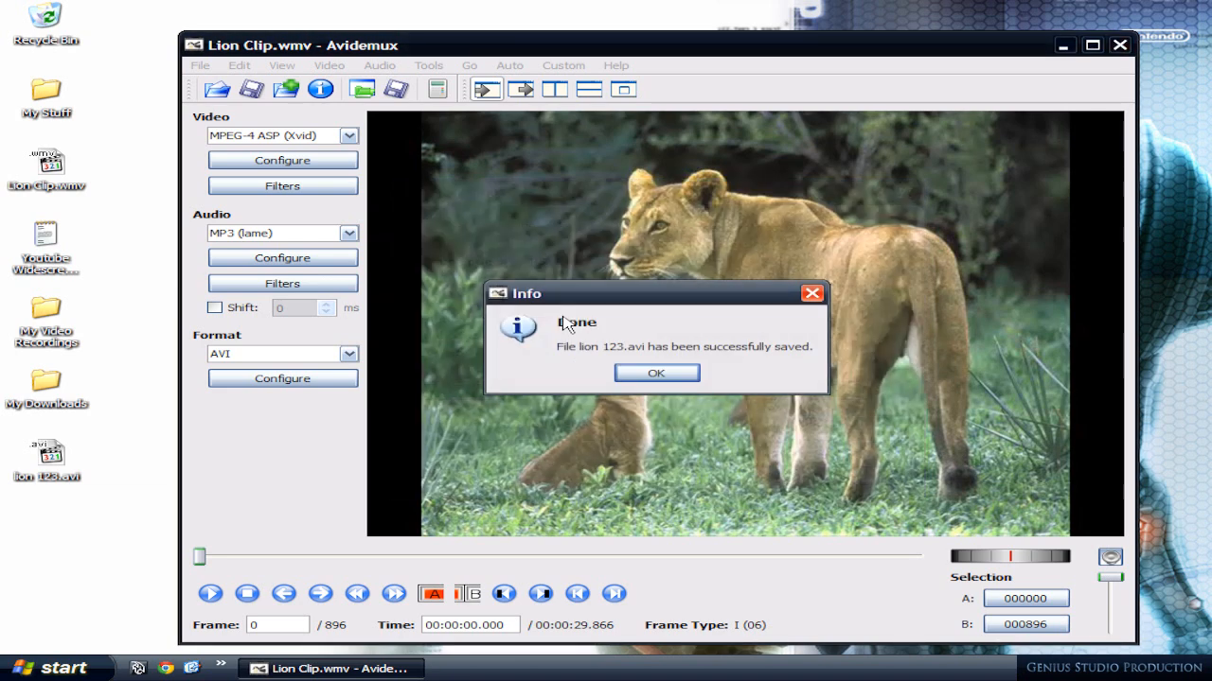
{"action": "left_click", "coordinate": [656, 373]}
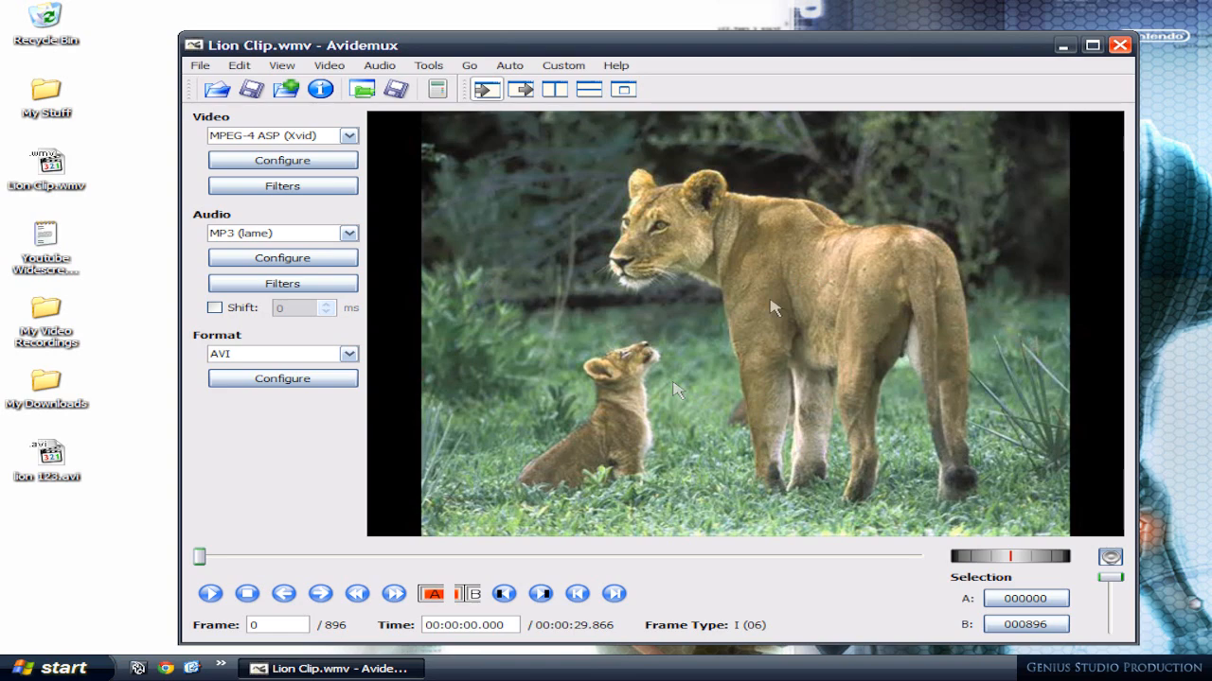
Step: Close Avidemux, play lion 123.avi from the desktop in MPC-HC, then close the player
{"action": "left_click", "coordinate": [1116, 44]}
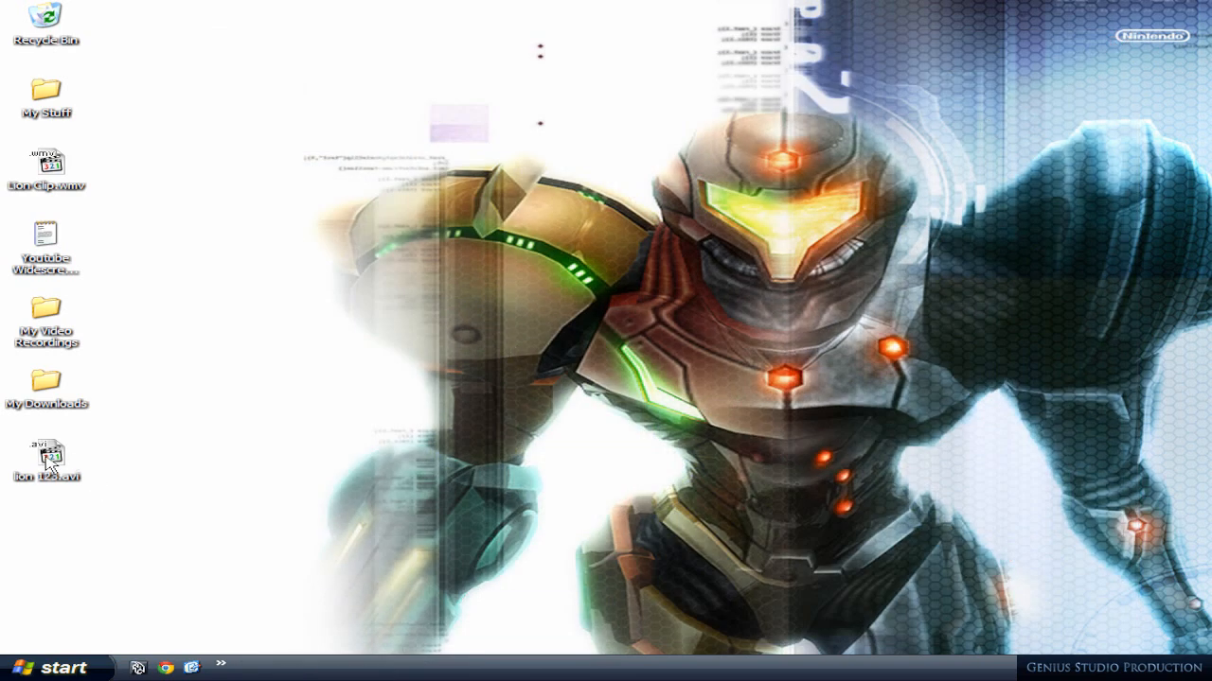
{"action": "double_click", "coordinate": [47, 455]}
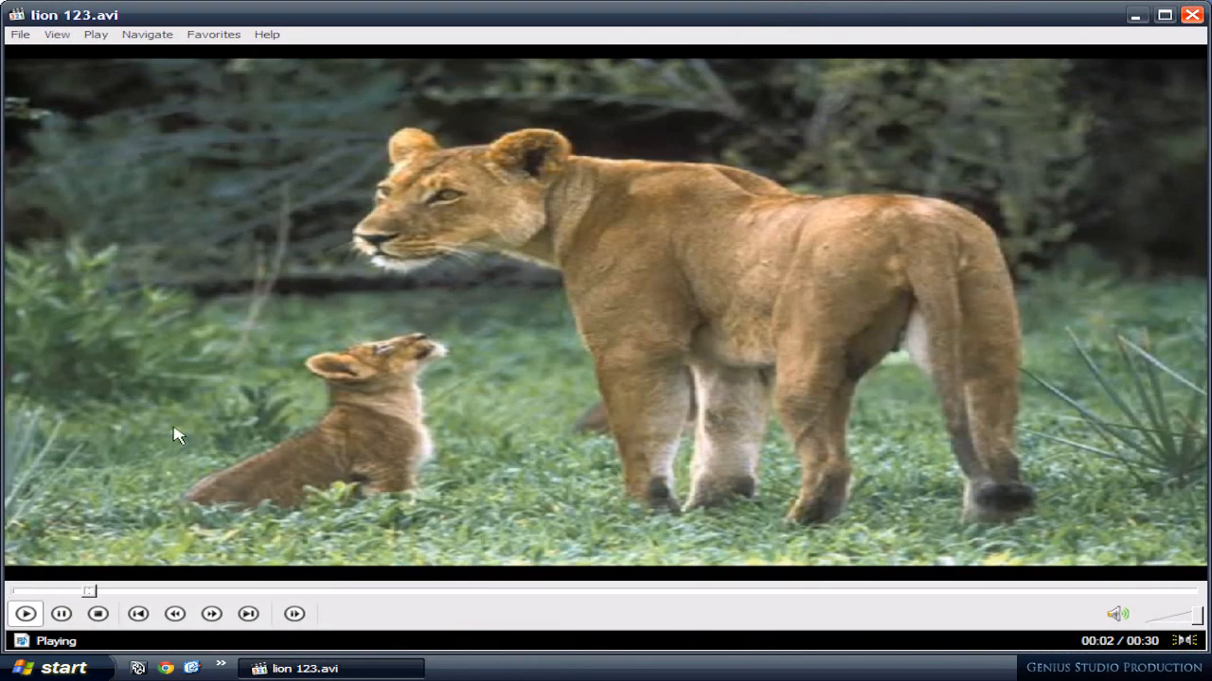
{"action": "left_click", "coordinate": [61, 613]}
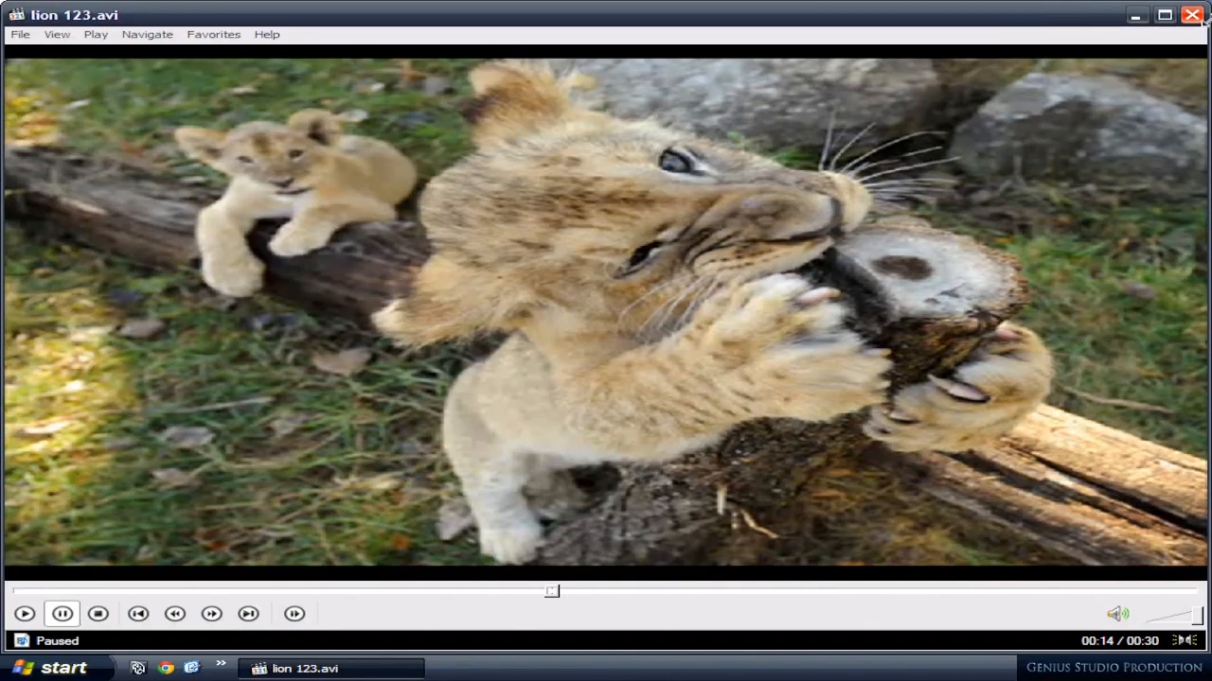
{"action": "left_click", "coordinate": [1188, 15]}
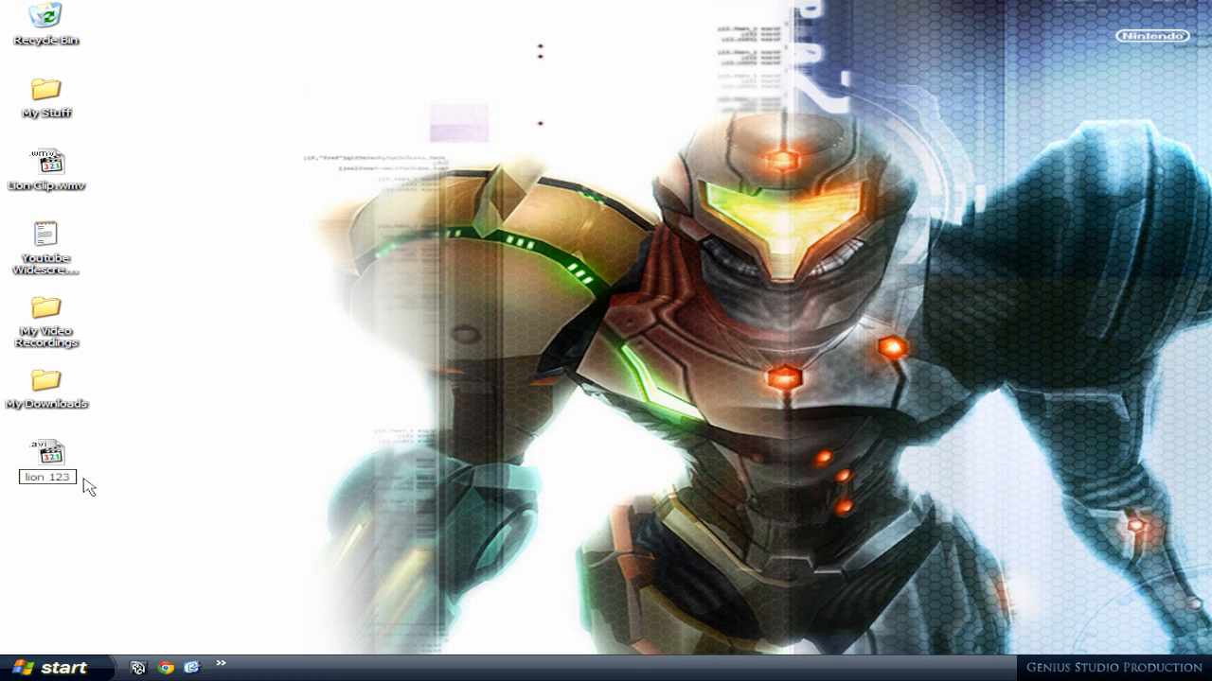
Step: Rename the file to 'lion 123' without .avi, accept the extension change, and try opening it
{"action": "key", "text": "Enter"}
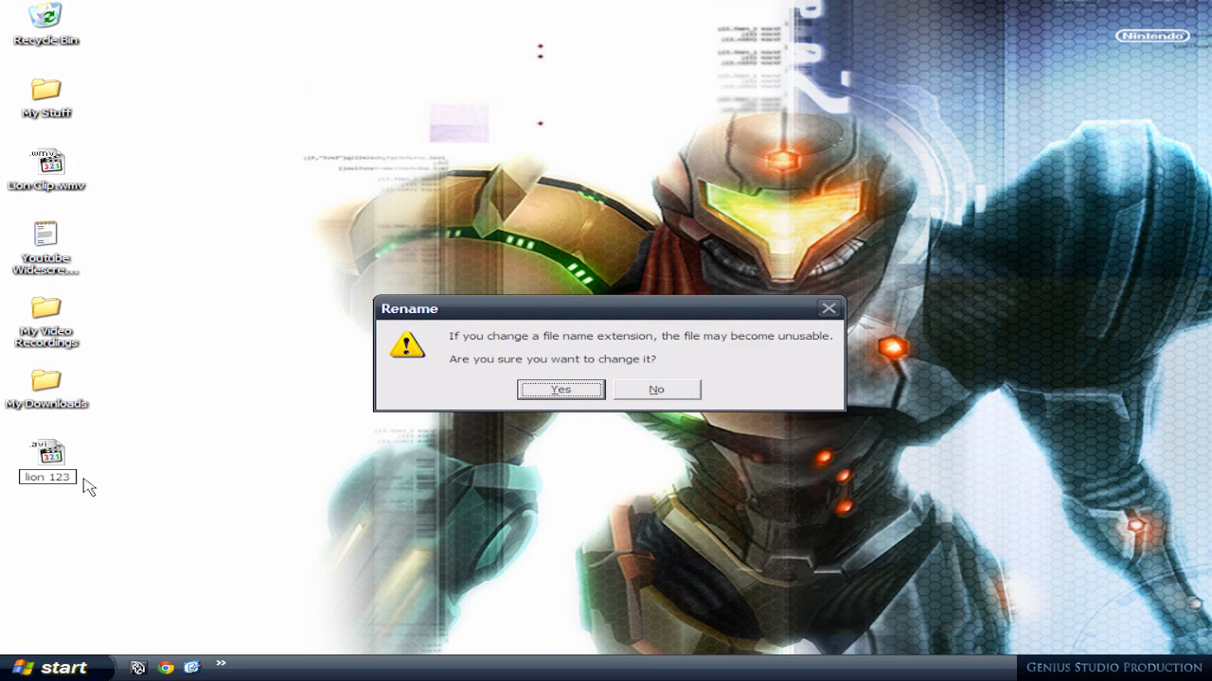
{"action": "left_click", "coordinate": [560, 390]}
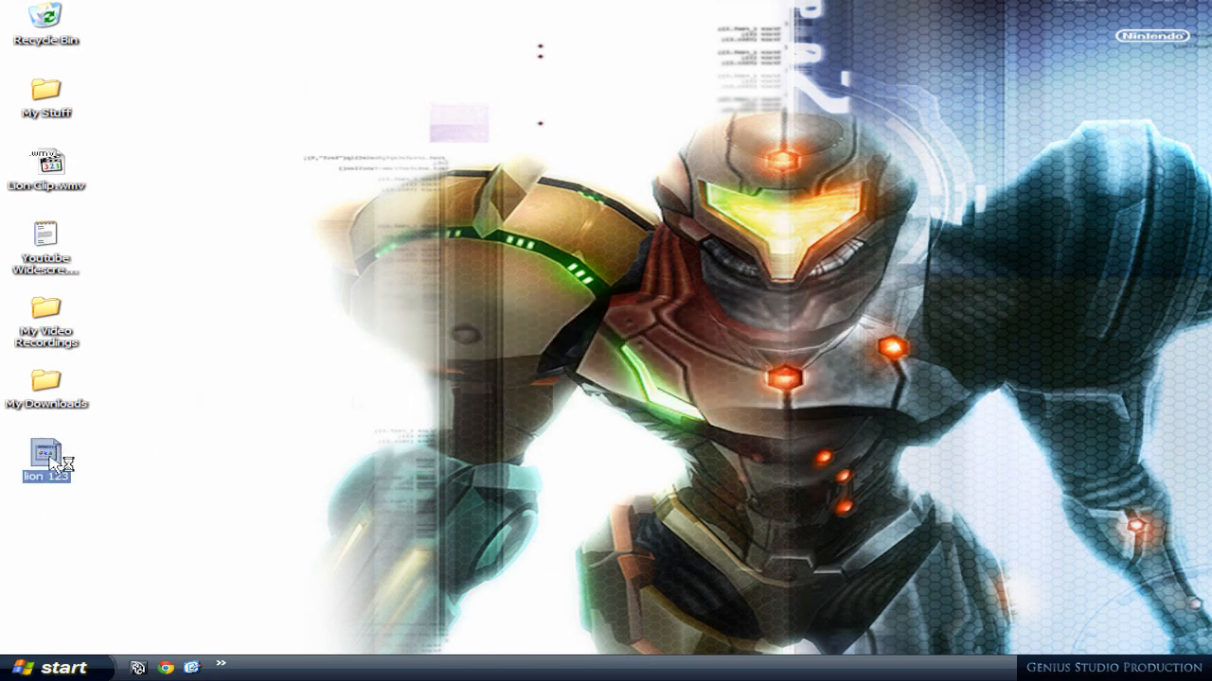
{"action": "double_click", "coordinate": [47, 453]}
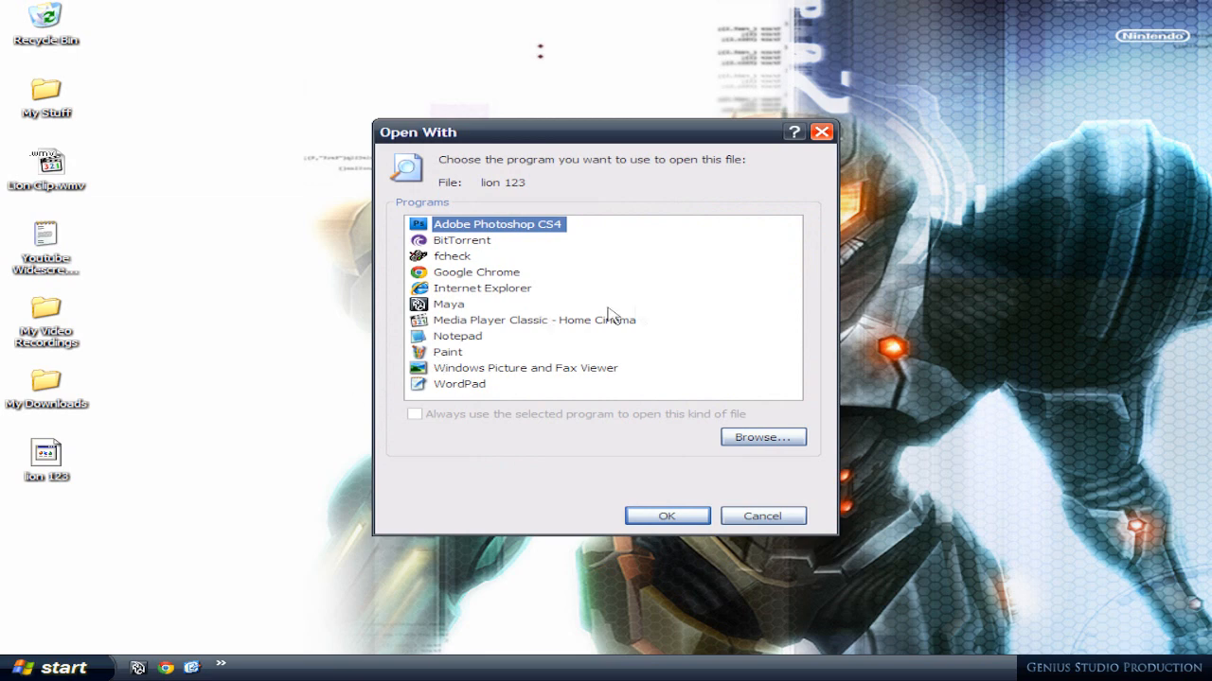
{"action": "mouse_move", "coordinate": [571, 396]}
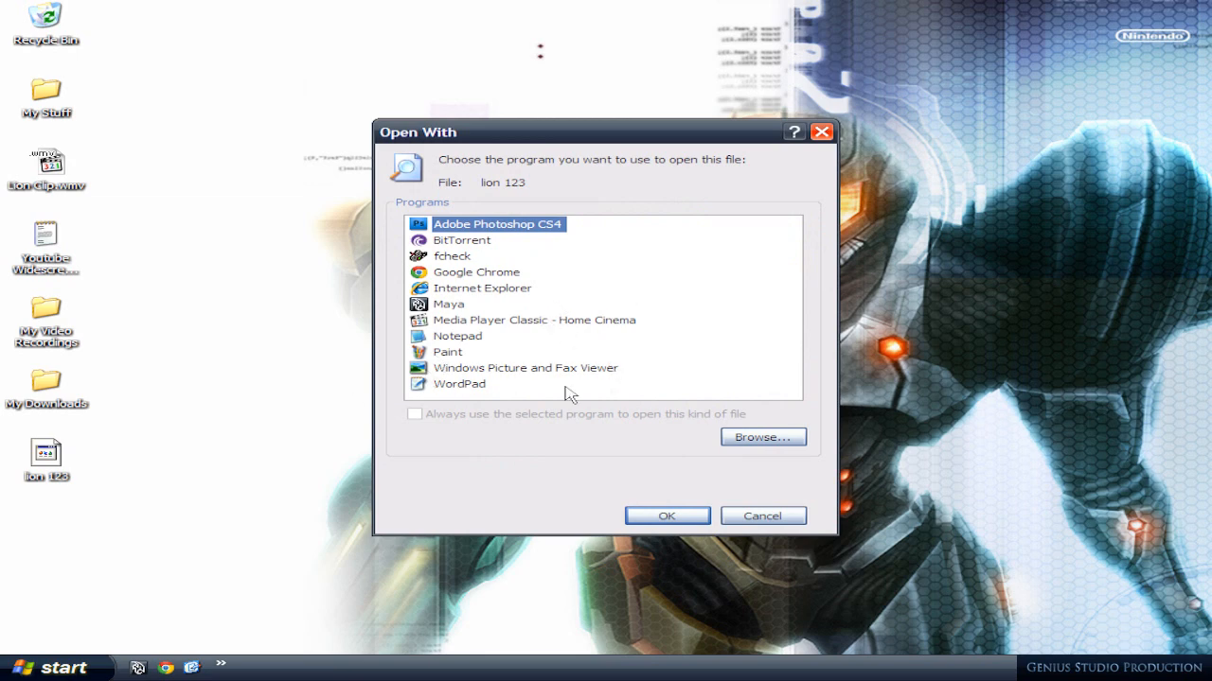
{"action": "mouse_move", "coordinate": [635, 303]}
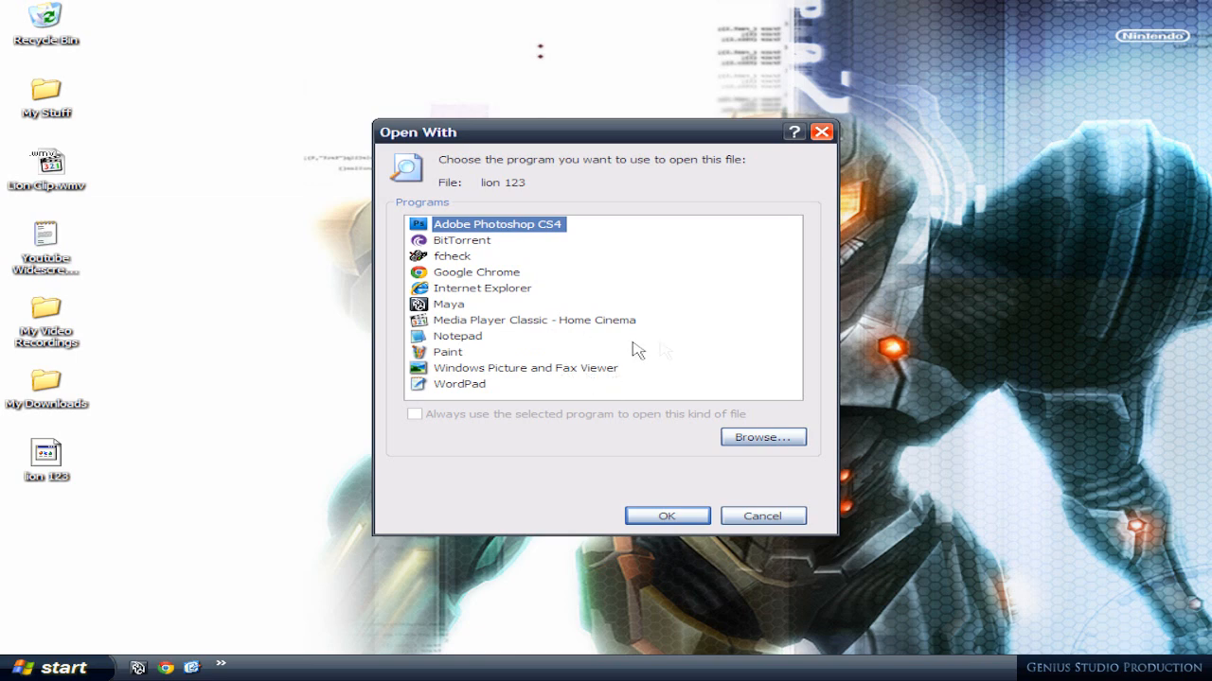
{"action": "mouse_move", "coordinate": [533, 396]}
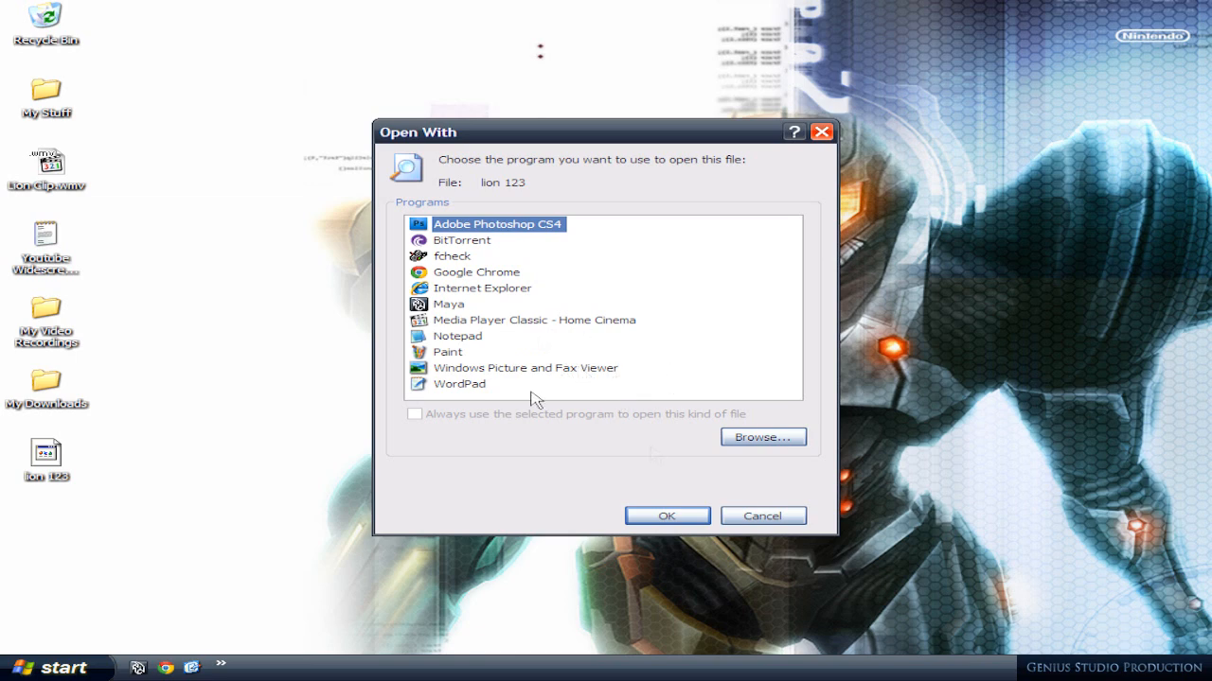
Step: Cancel the Open With prompt and rename the file back to lion 123.avi
{"action": "left_click", "coordinate": [762, 516]}
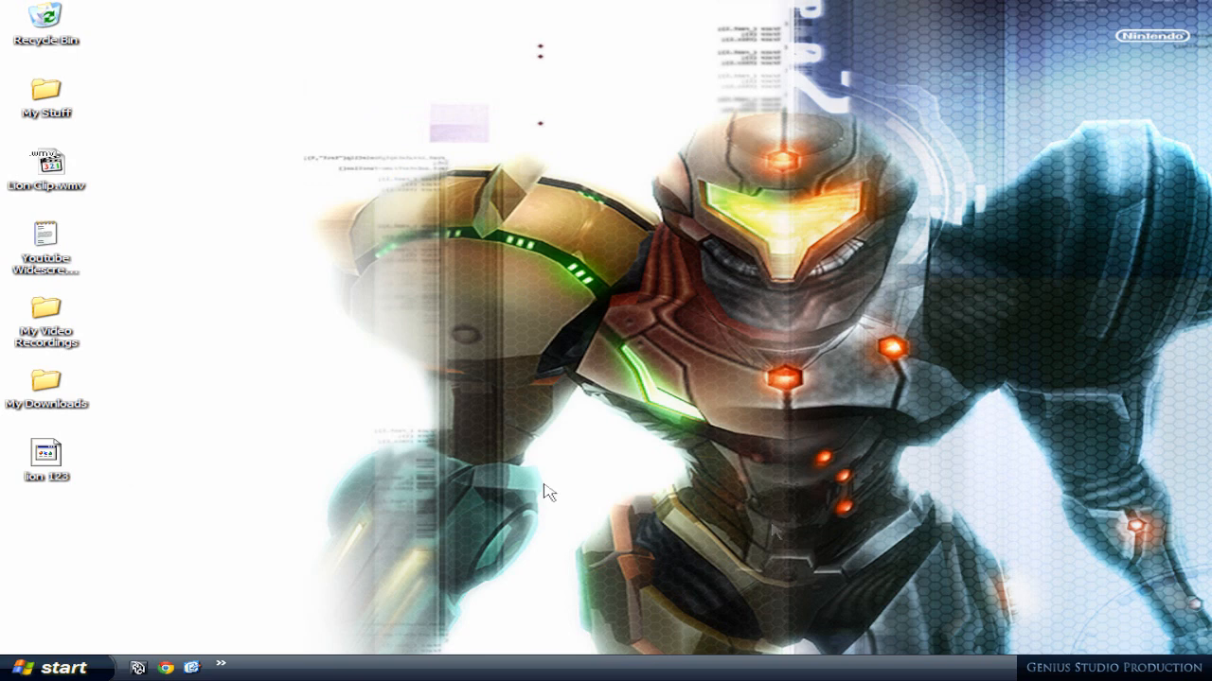
{"action": "left_click", "coordinate": [45, 452]}
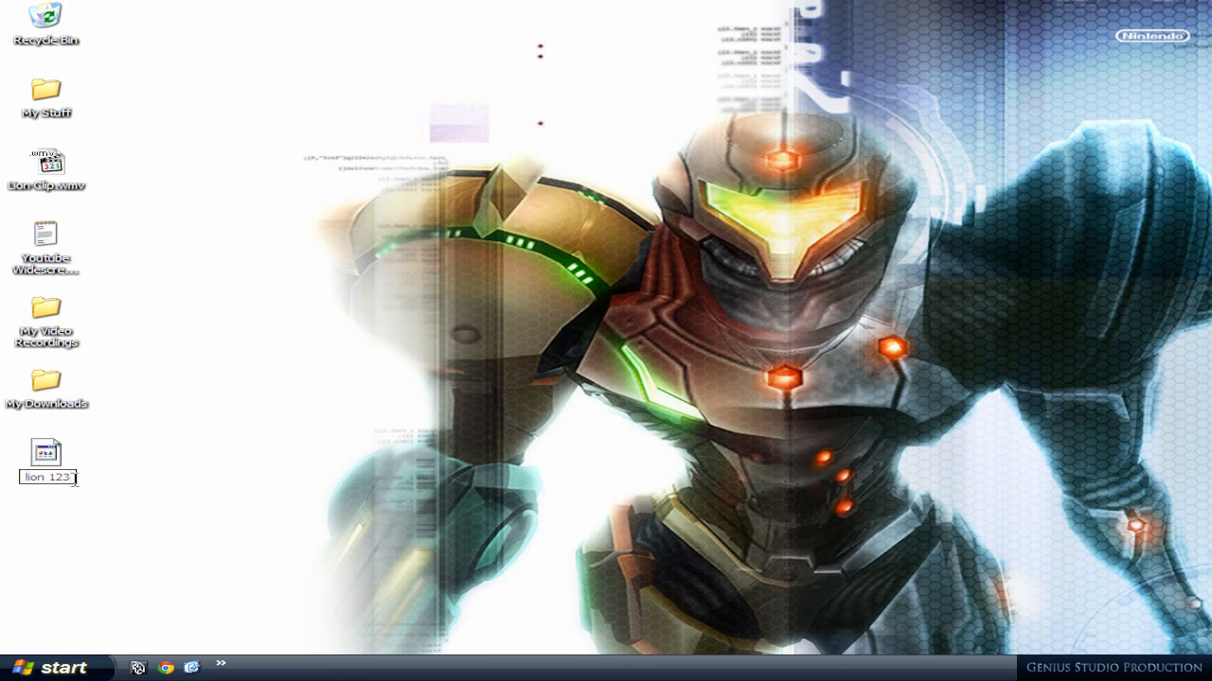
{"action": "type", "text": ",3"}
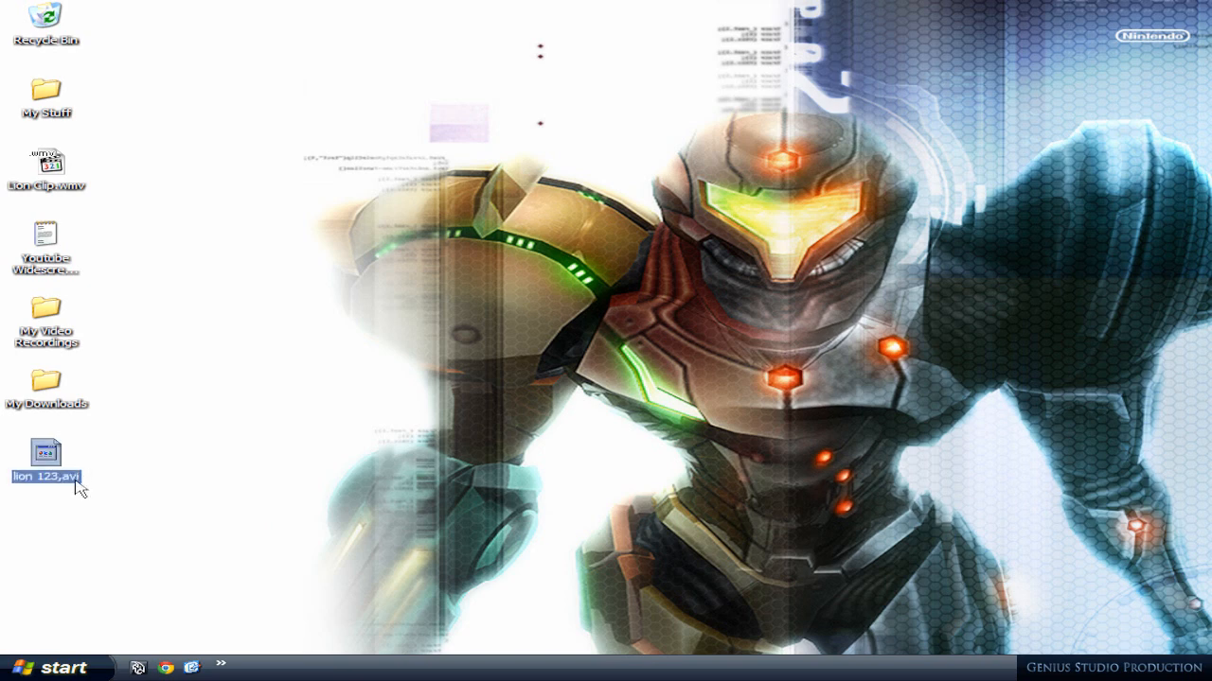
{"action": "mouse_move", "coordinate": [164, 487]}
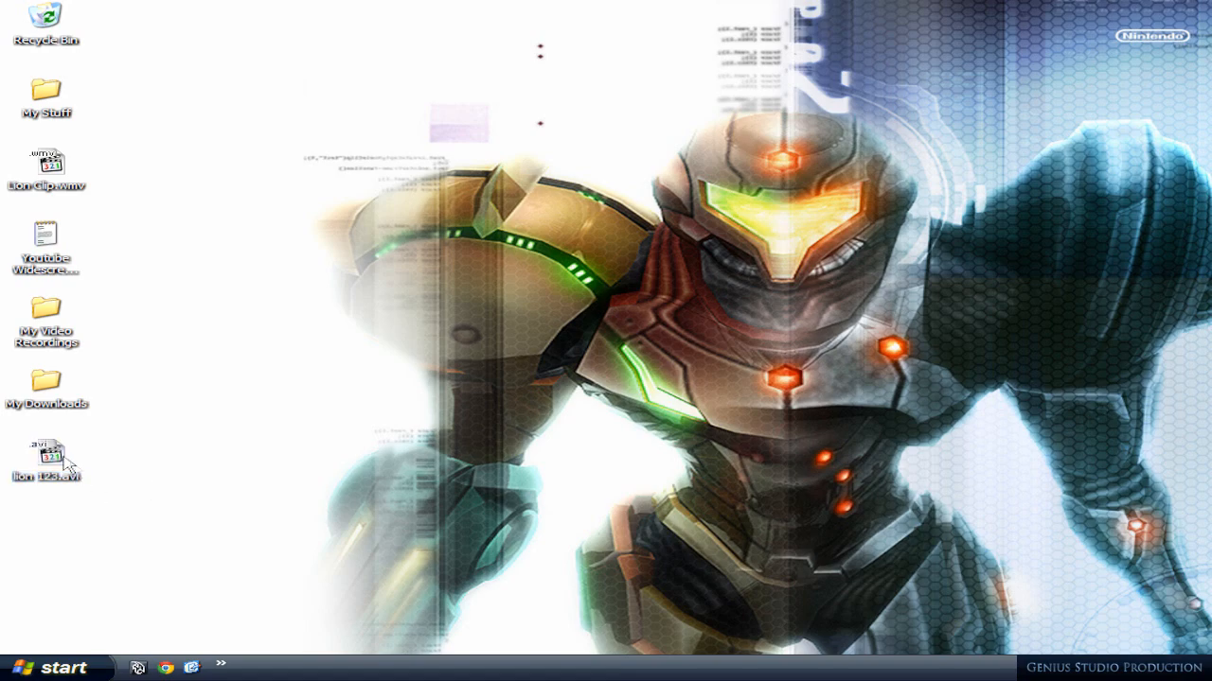
Step: Open lion 123.avi from the desktop so it plays in Media Player Classic
{"action": "double_click", "coordinate": [47, 457]}
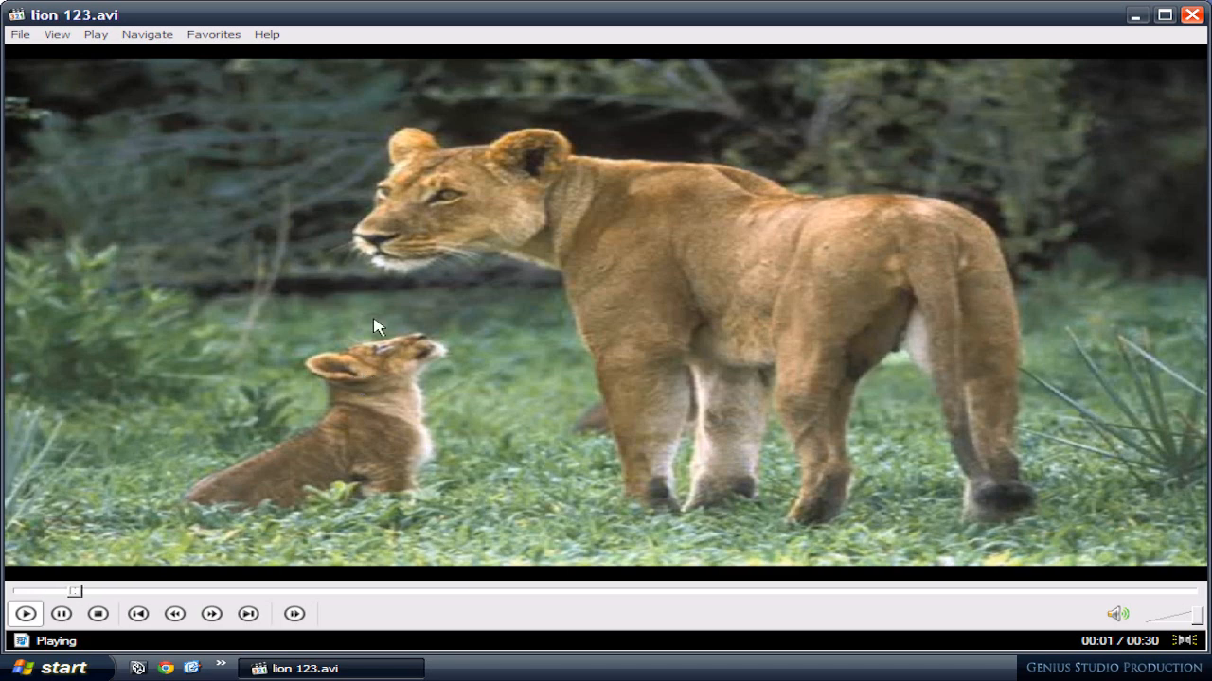
{"action": "mouse_move", "coordinate": [471, 342]}
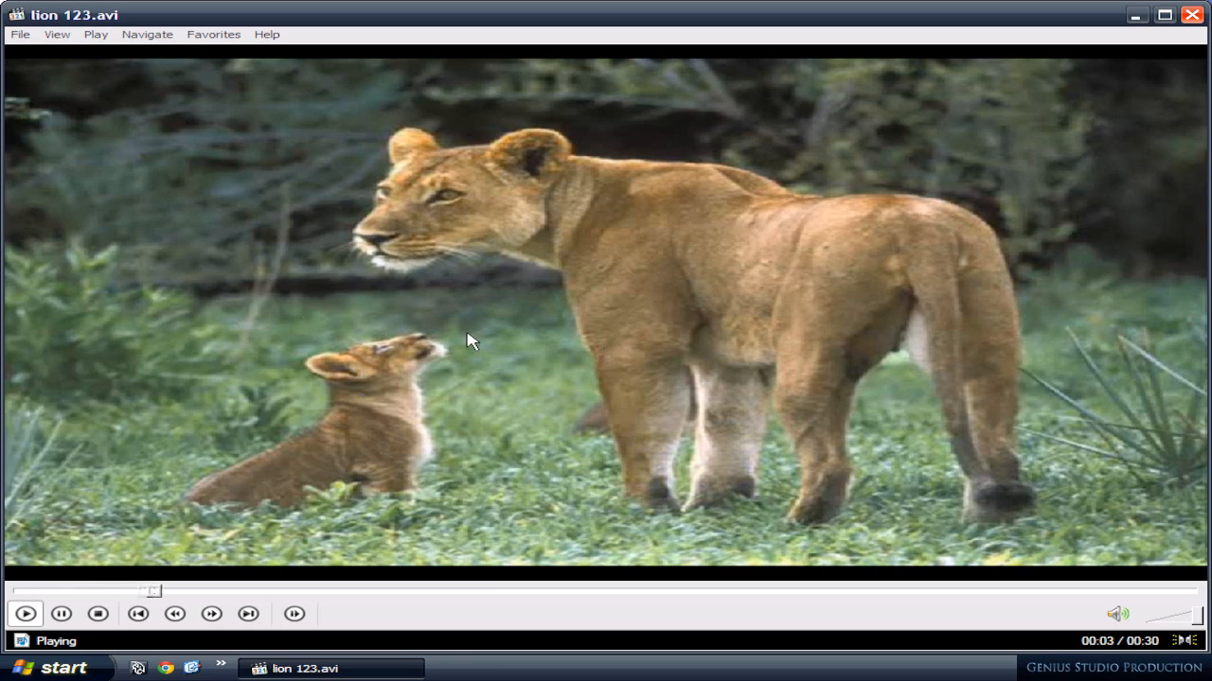